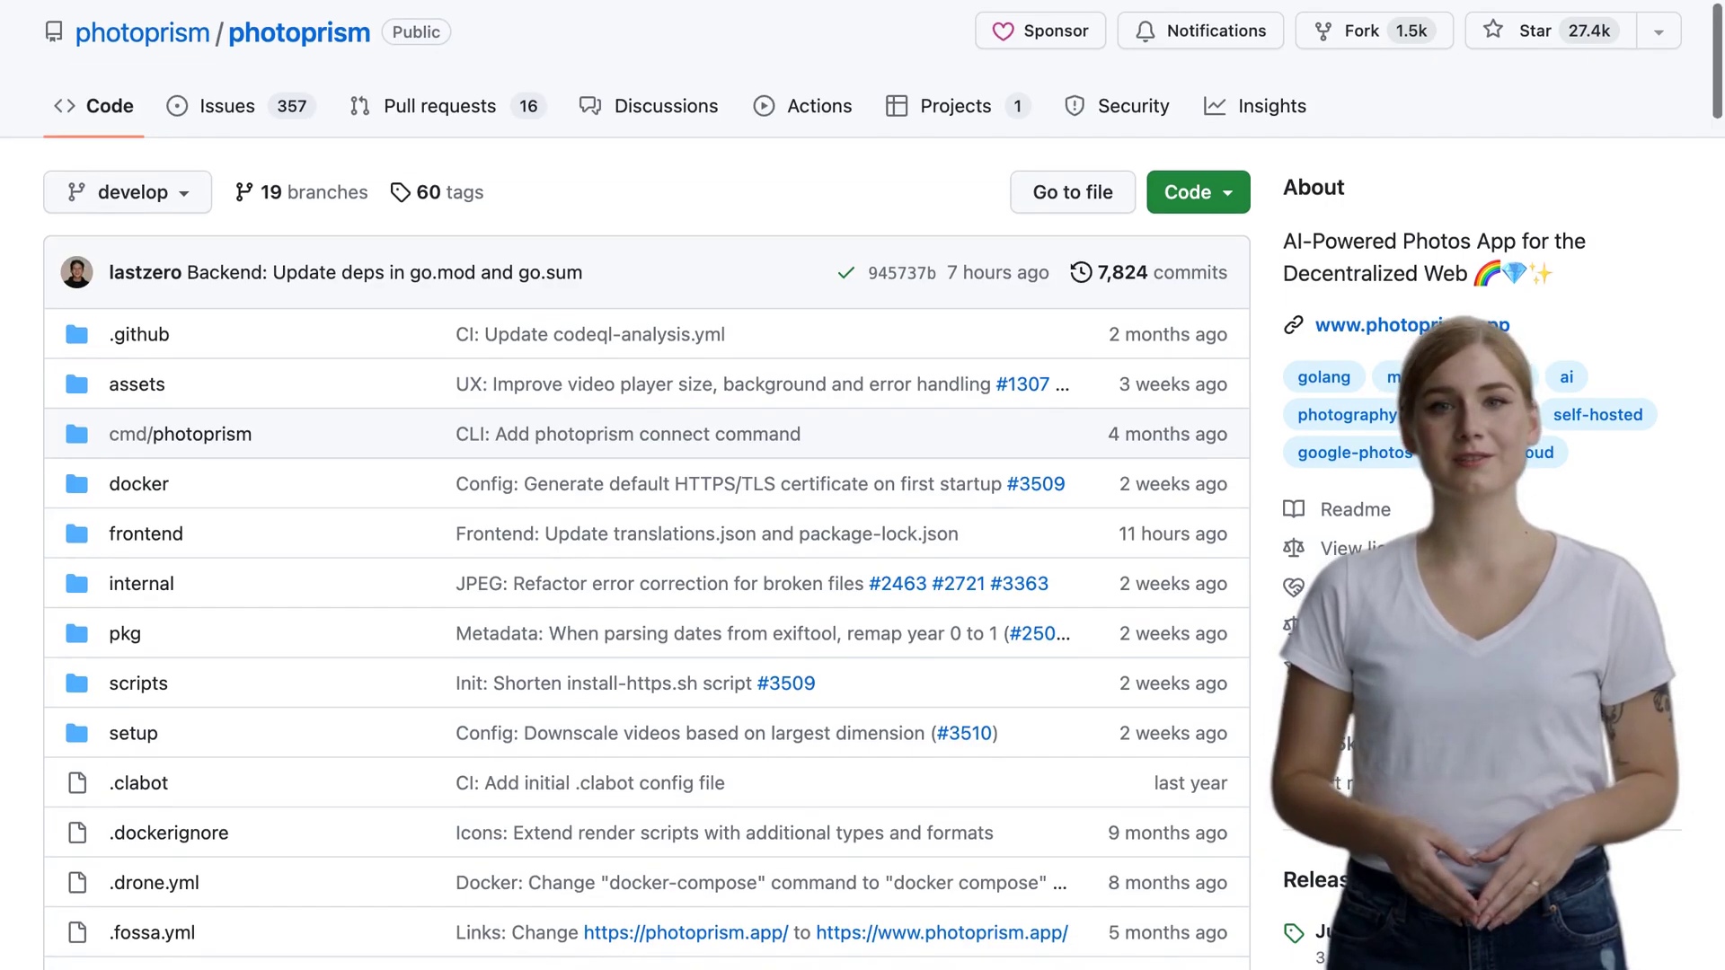
pyautogui.scroll(-3)
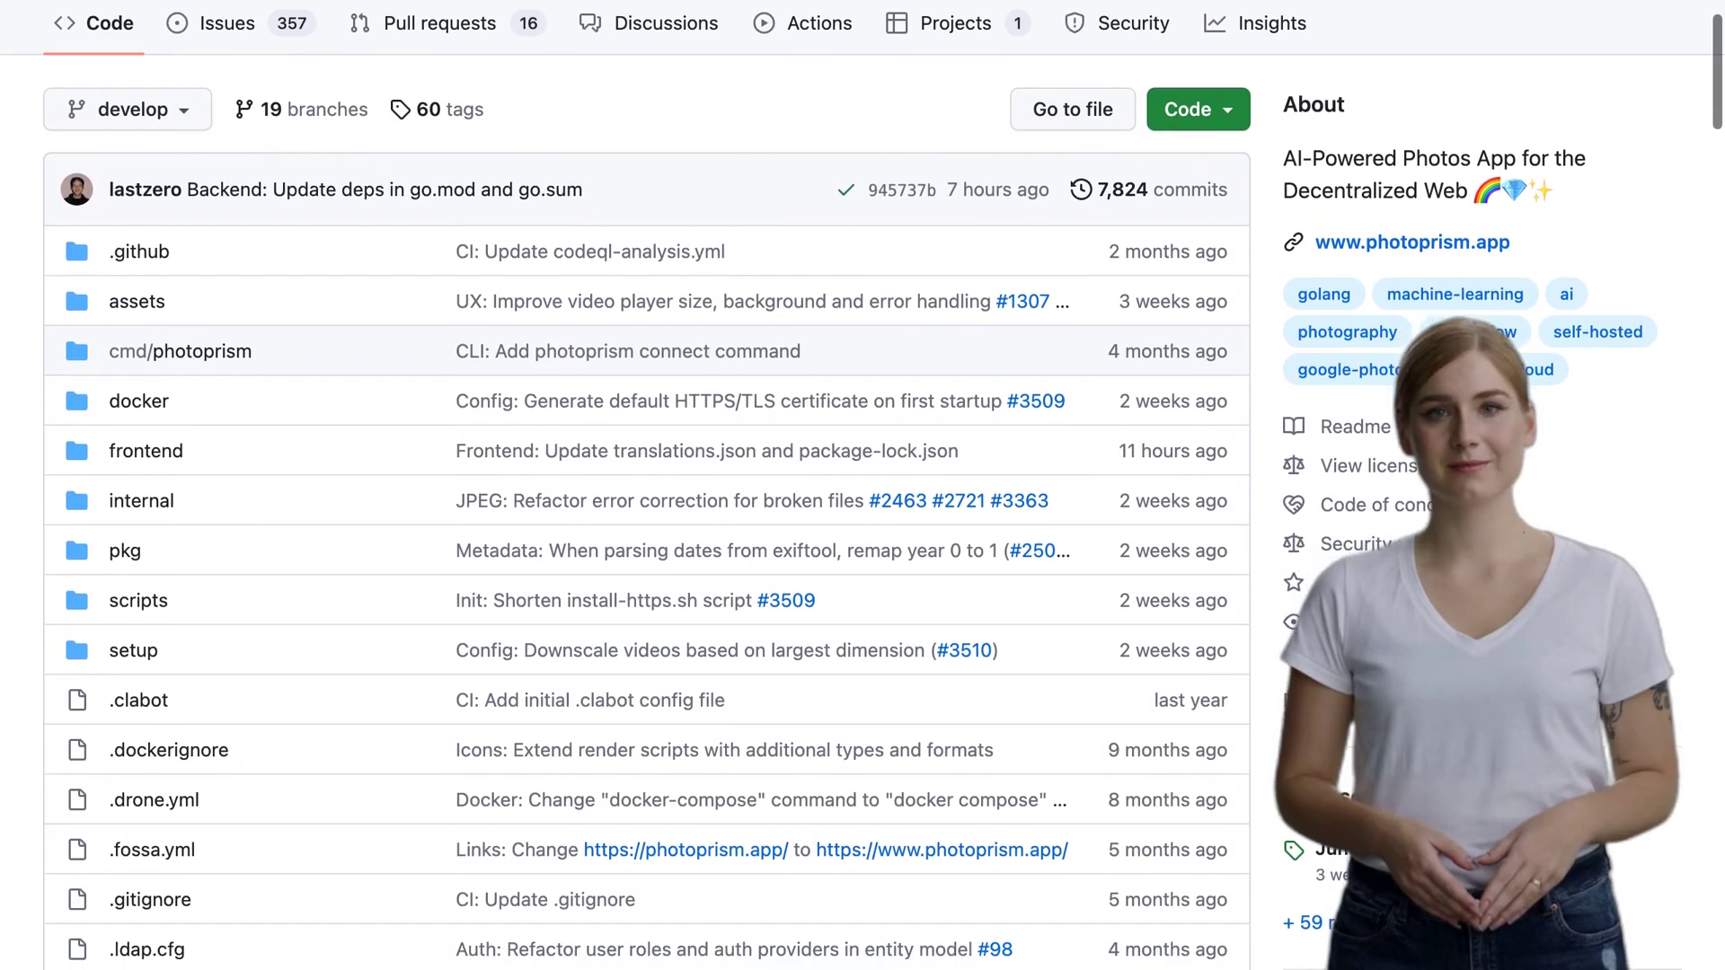
pyautogui.scroll(-3)
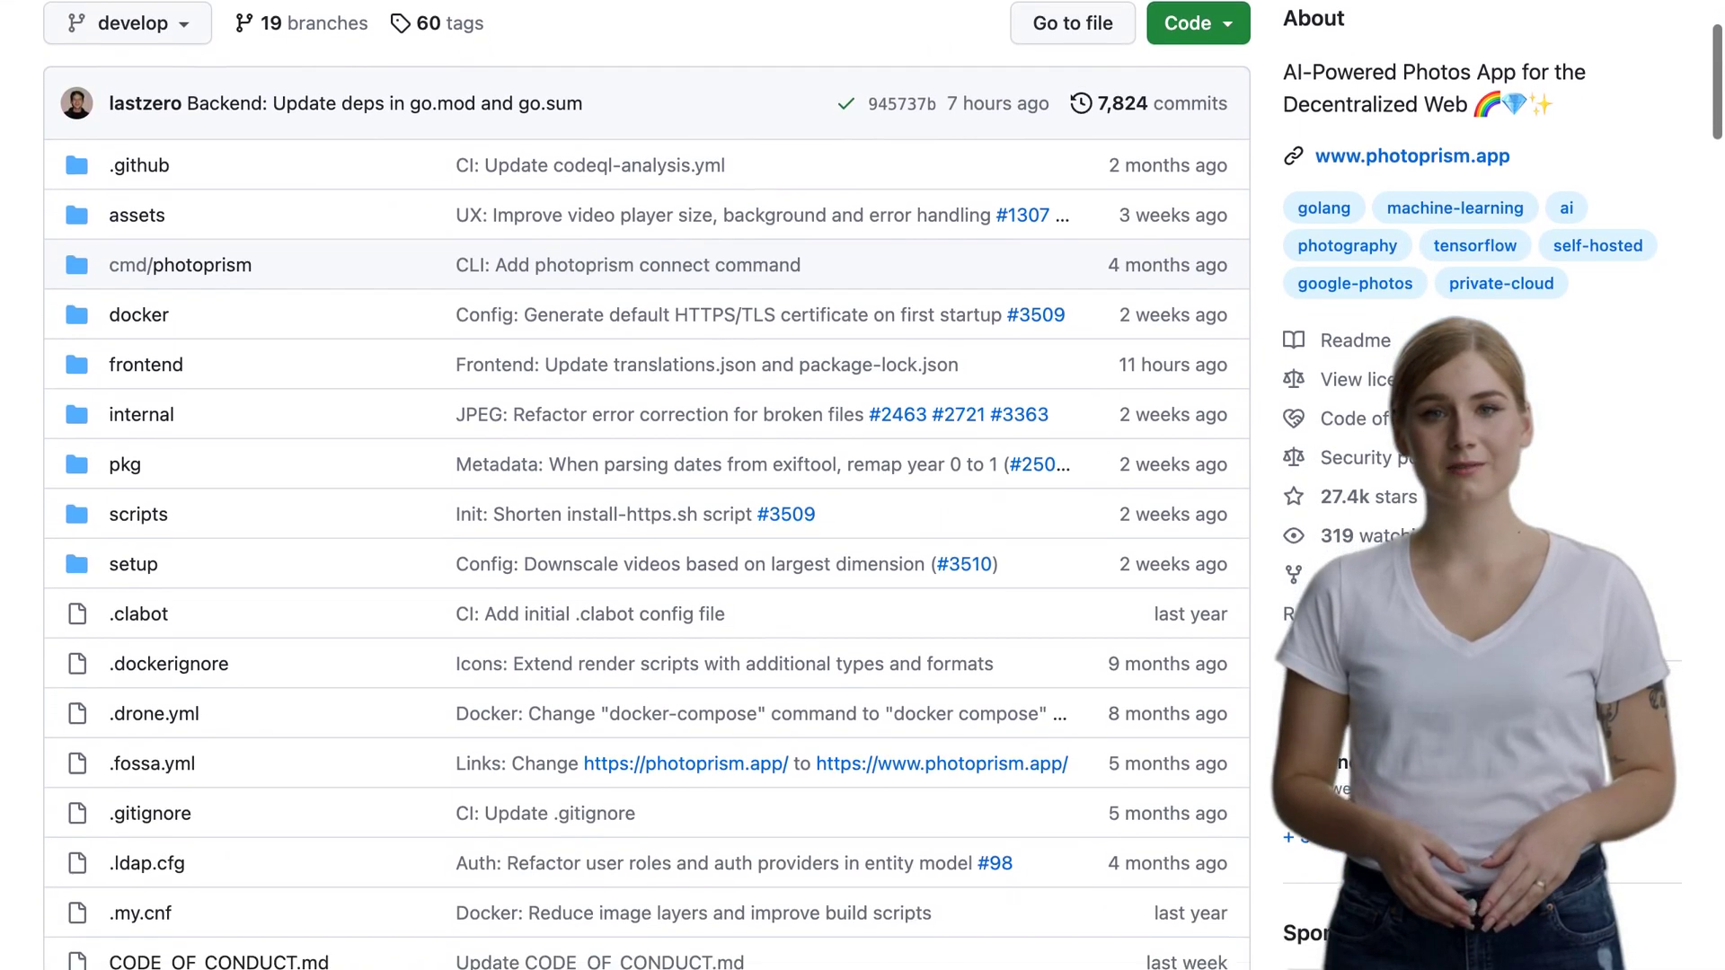
pyautogui.scroll(-3)
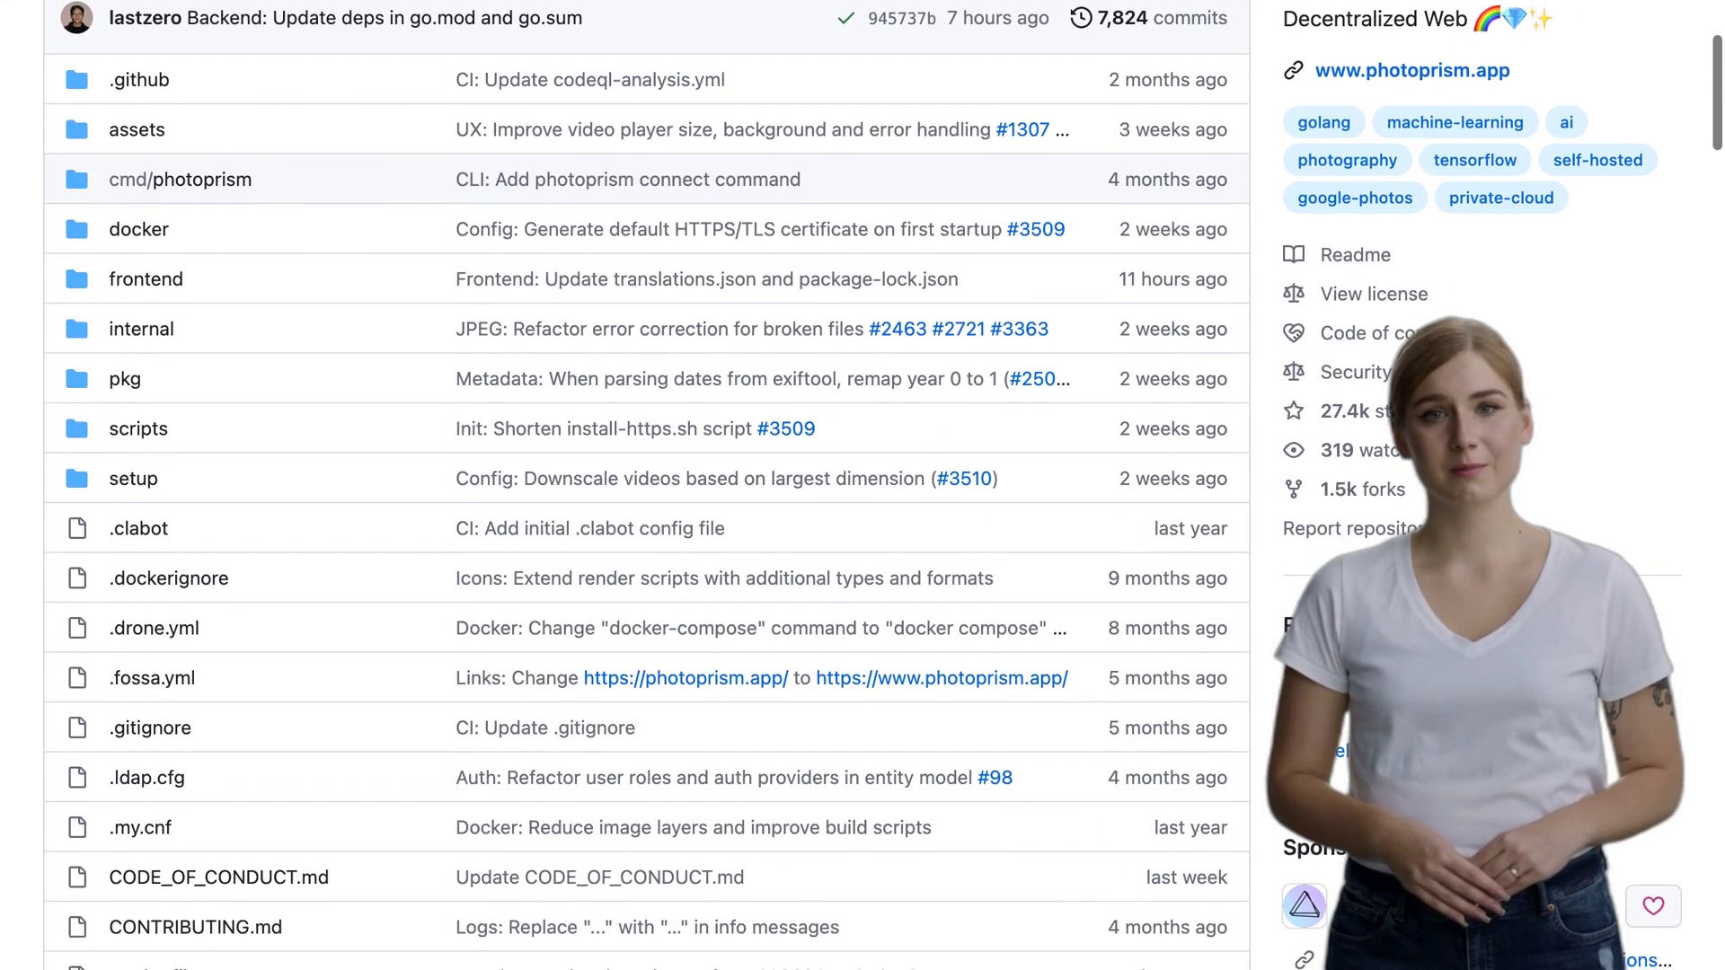
pyautogui.scroll(-3)
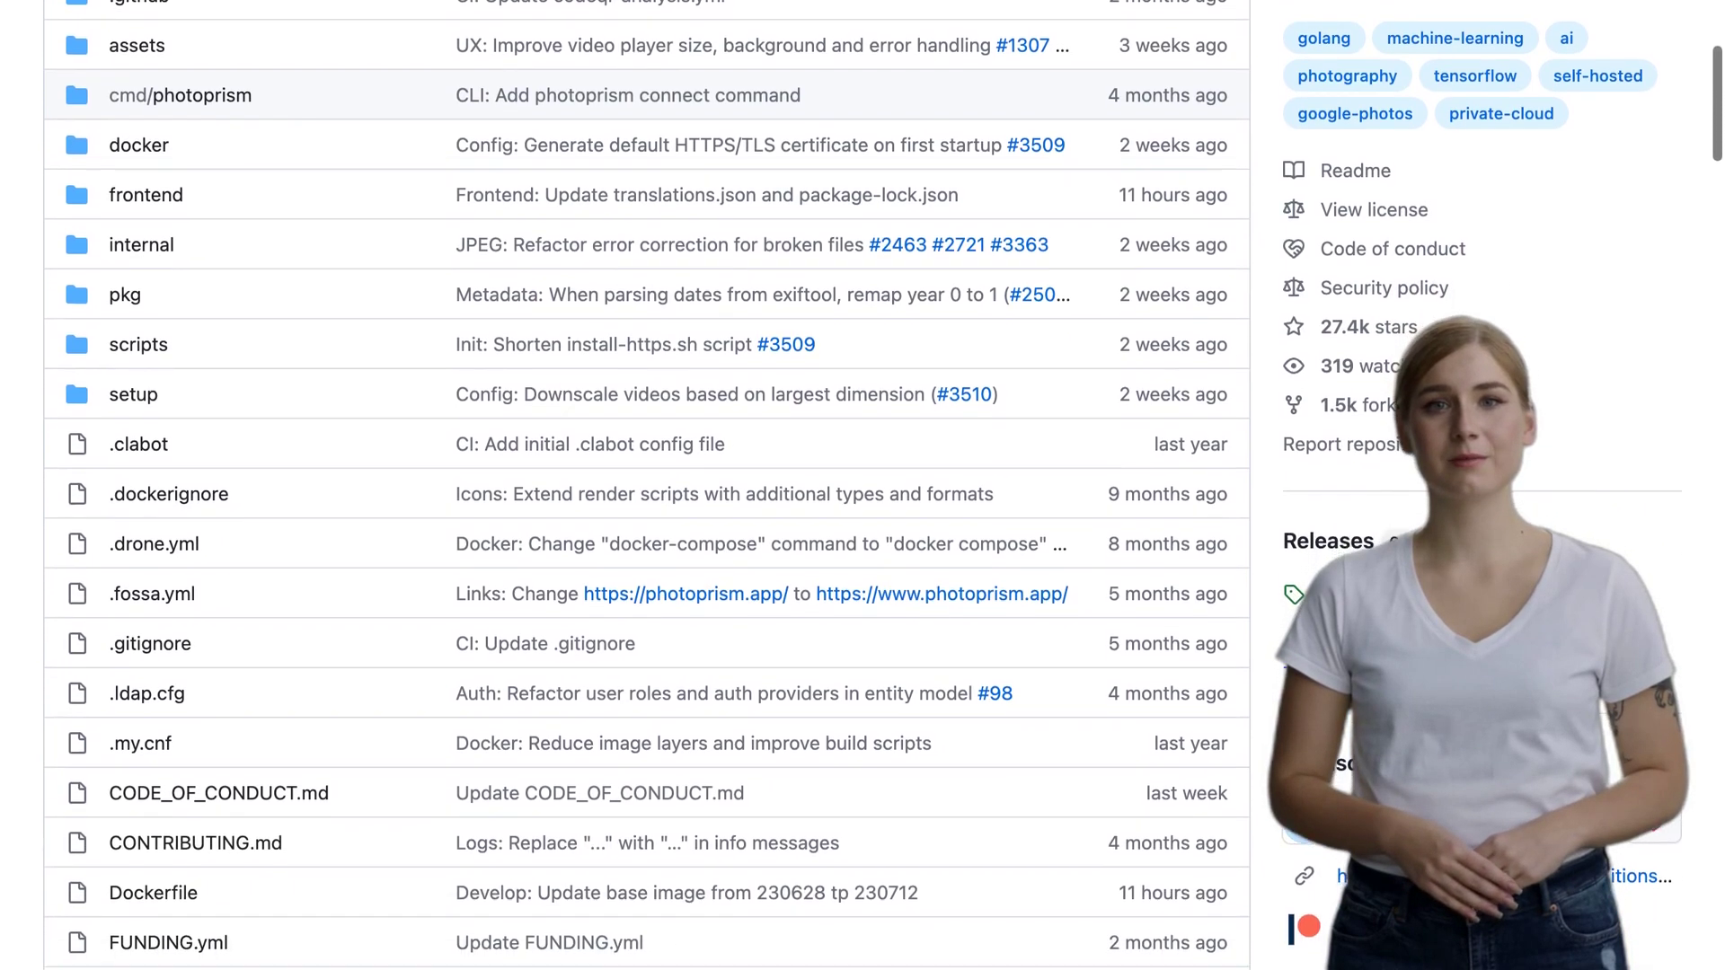
pyautogui.scroll(-3)
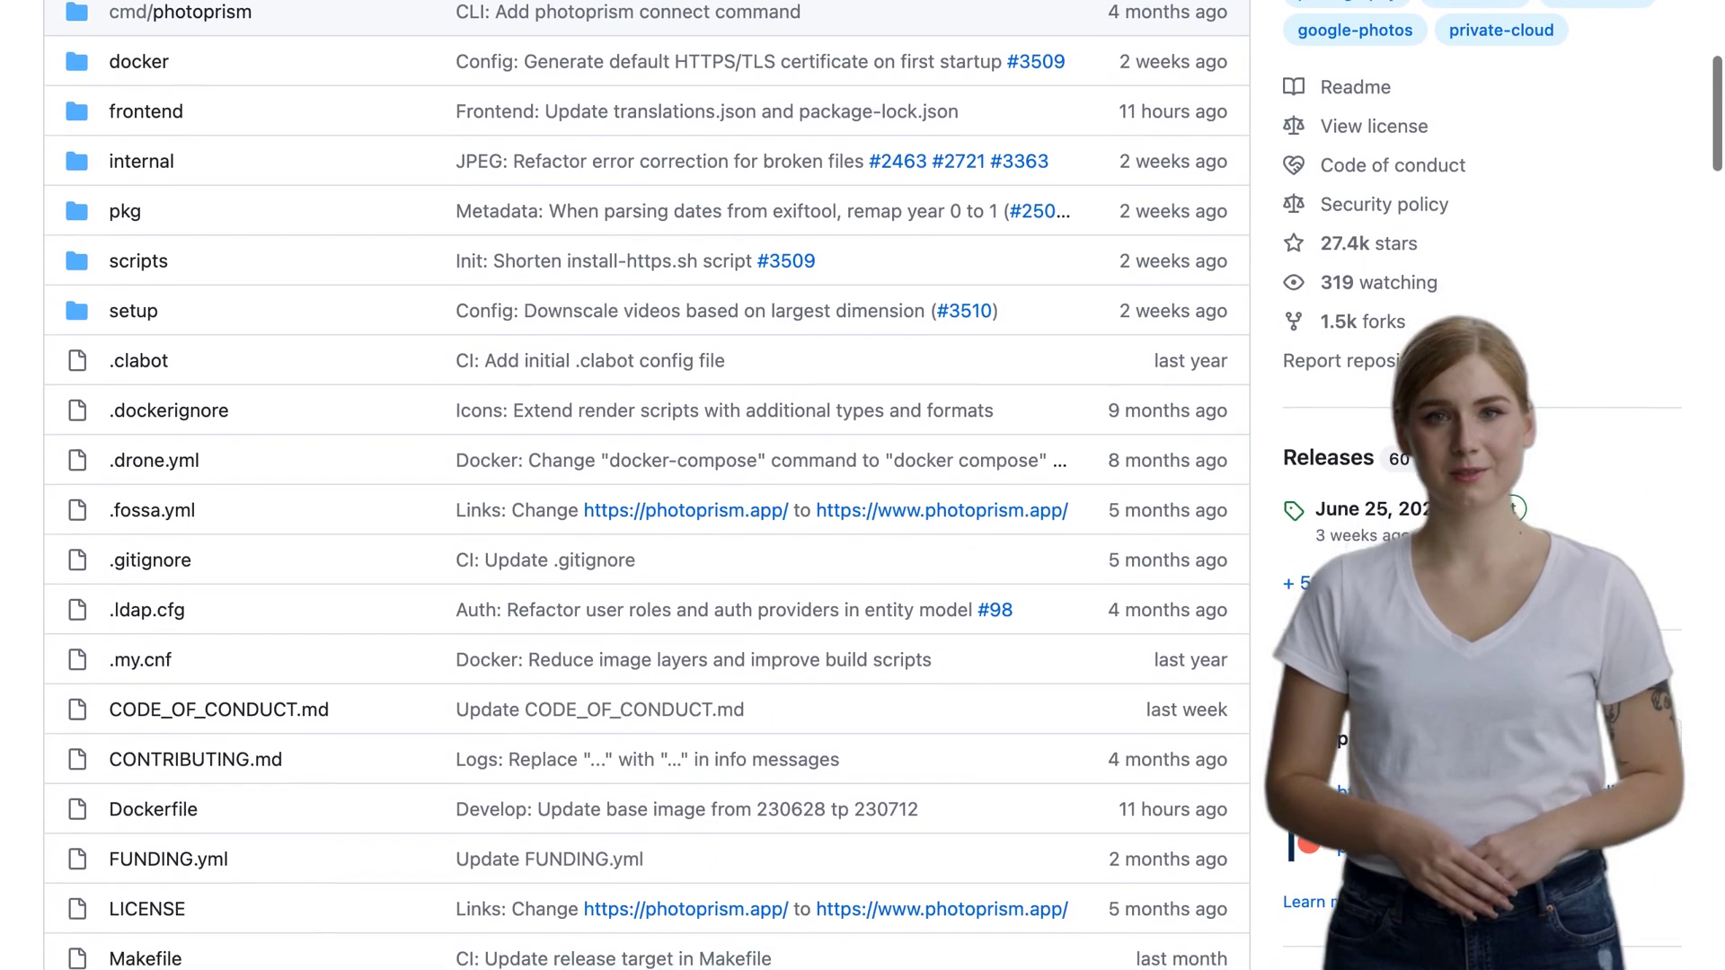
pyautogui.scroll(-3)
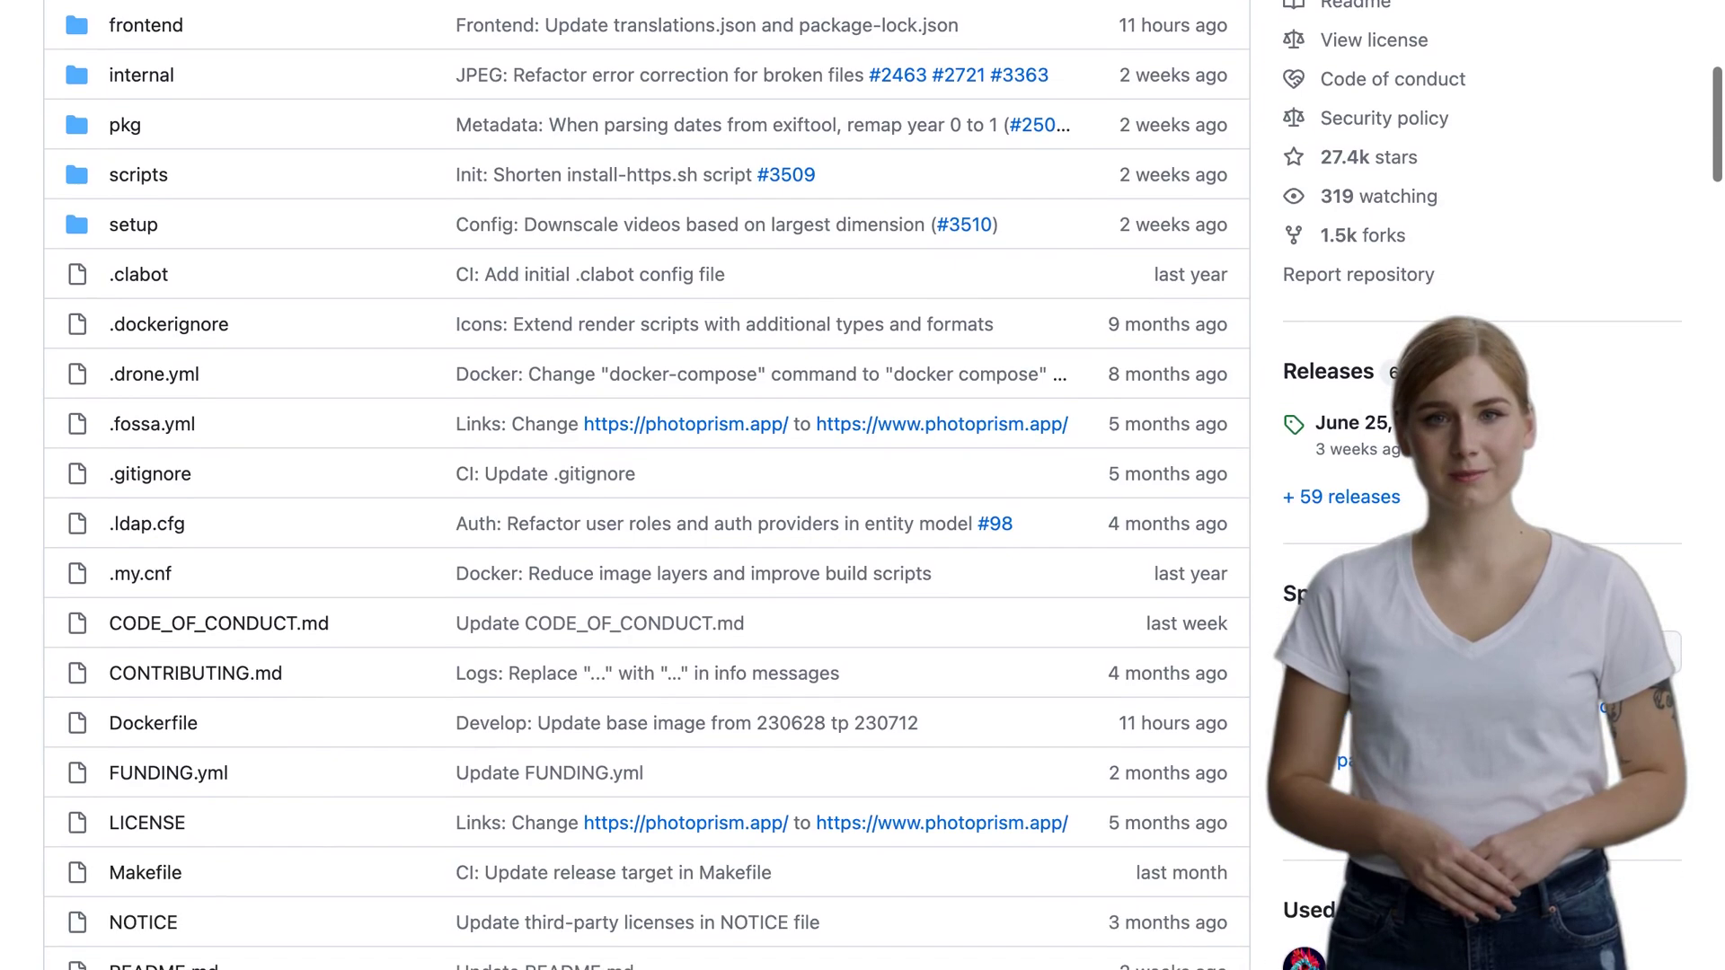
pyautogui.scroll(-3)
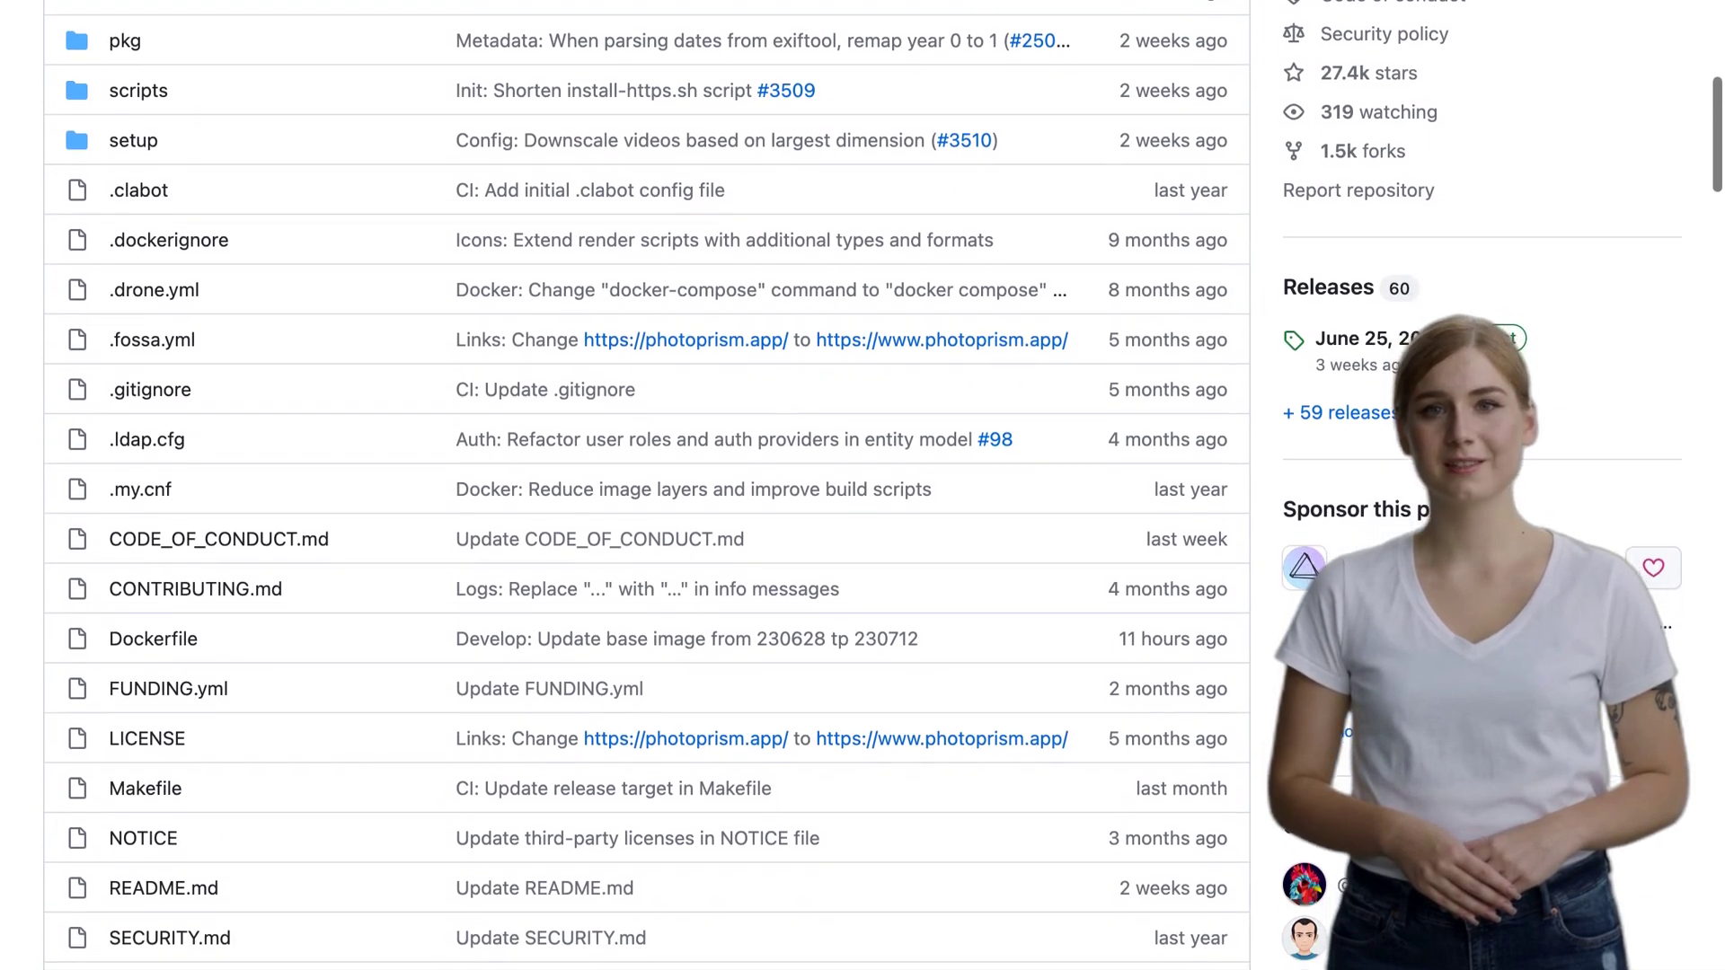
pyautogui.scroll(-3)
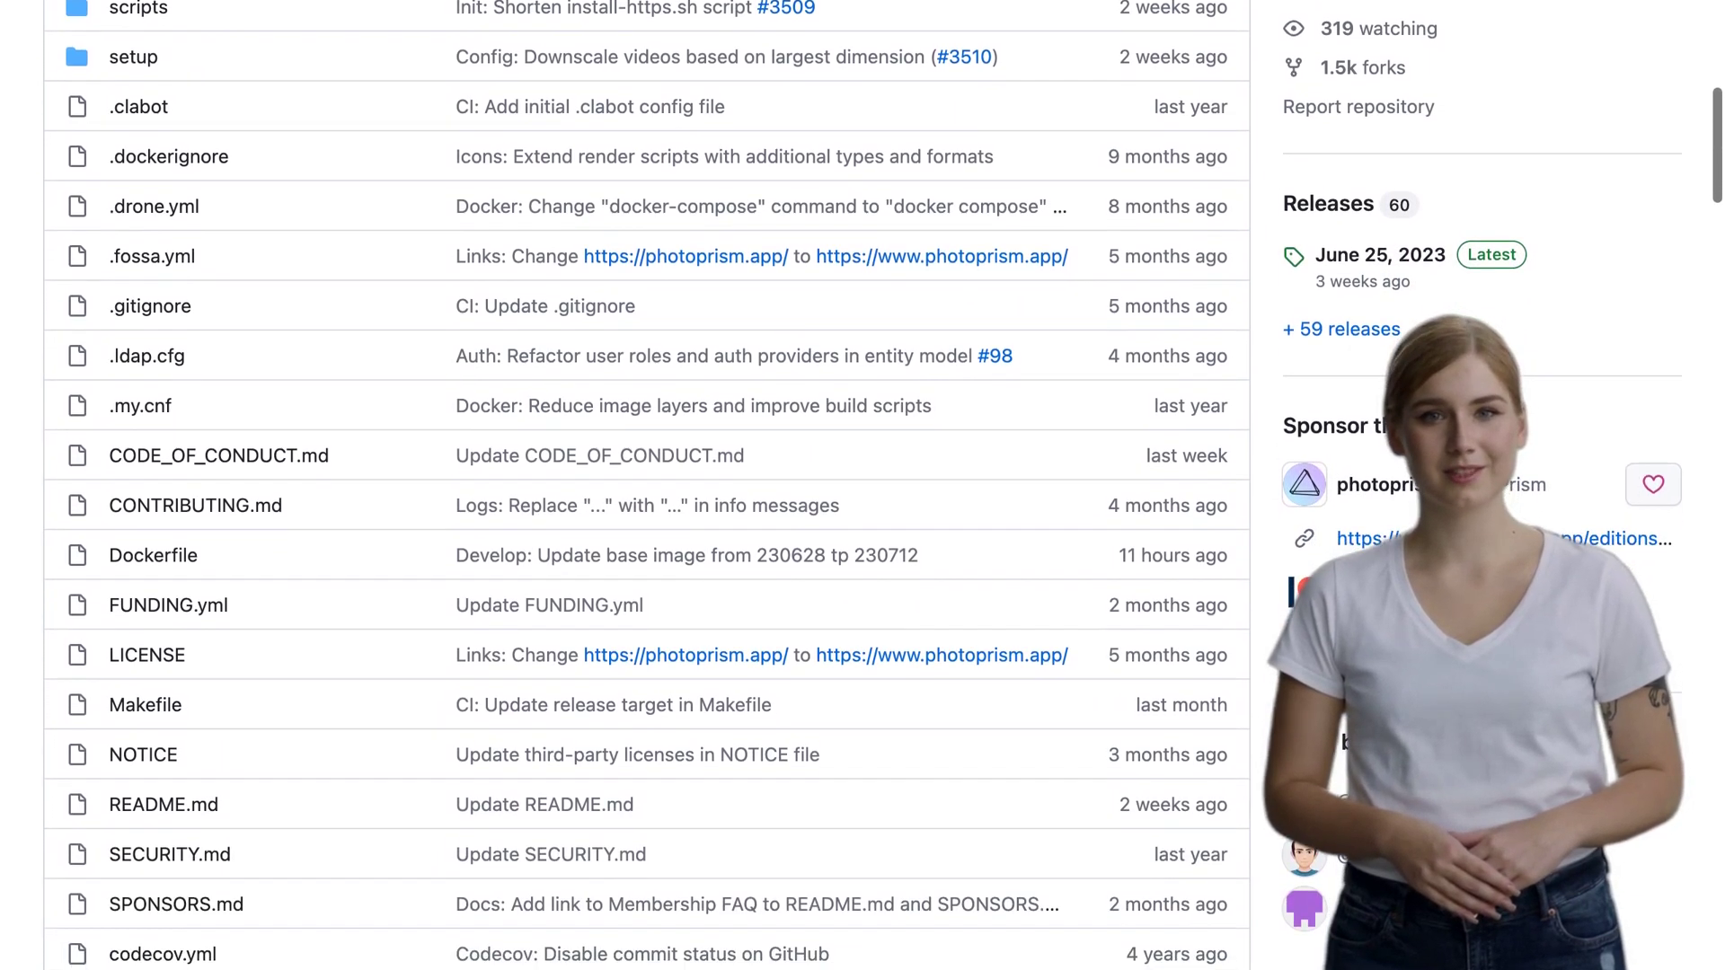
pyautogui.scroll(-3)
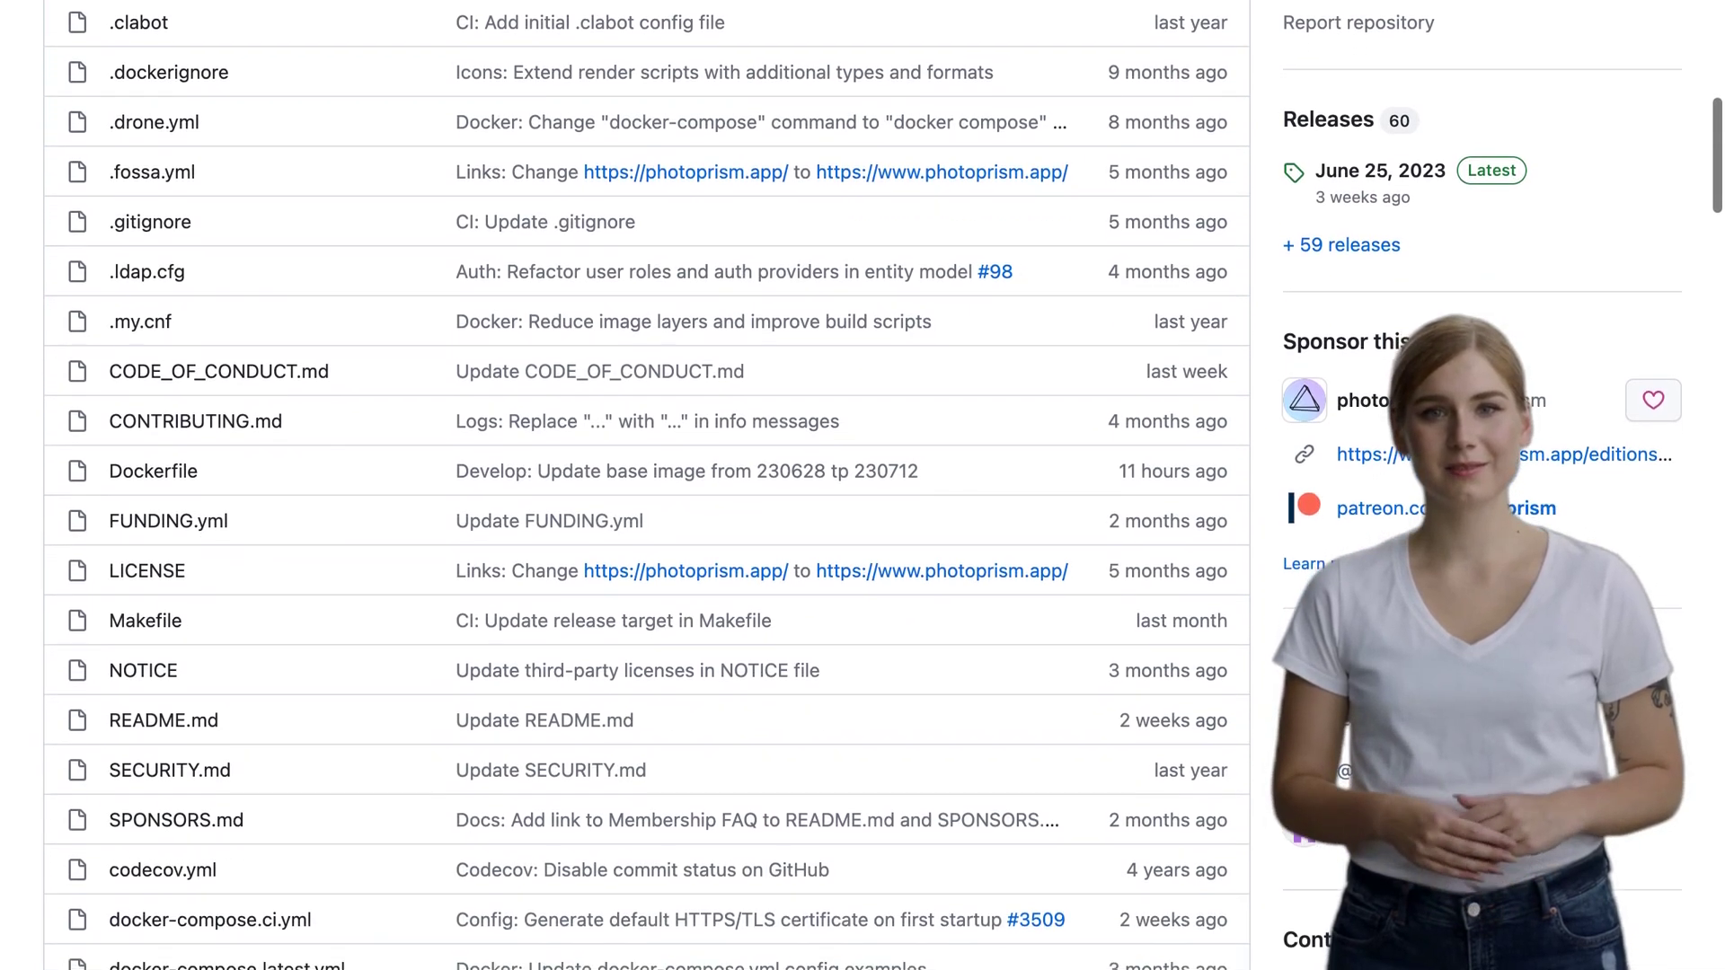
pyautogui.scroll(-3)
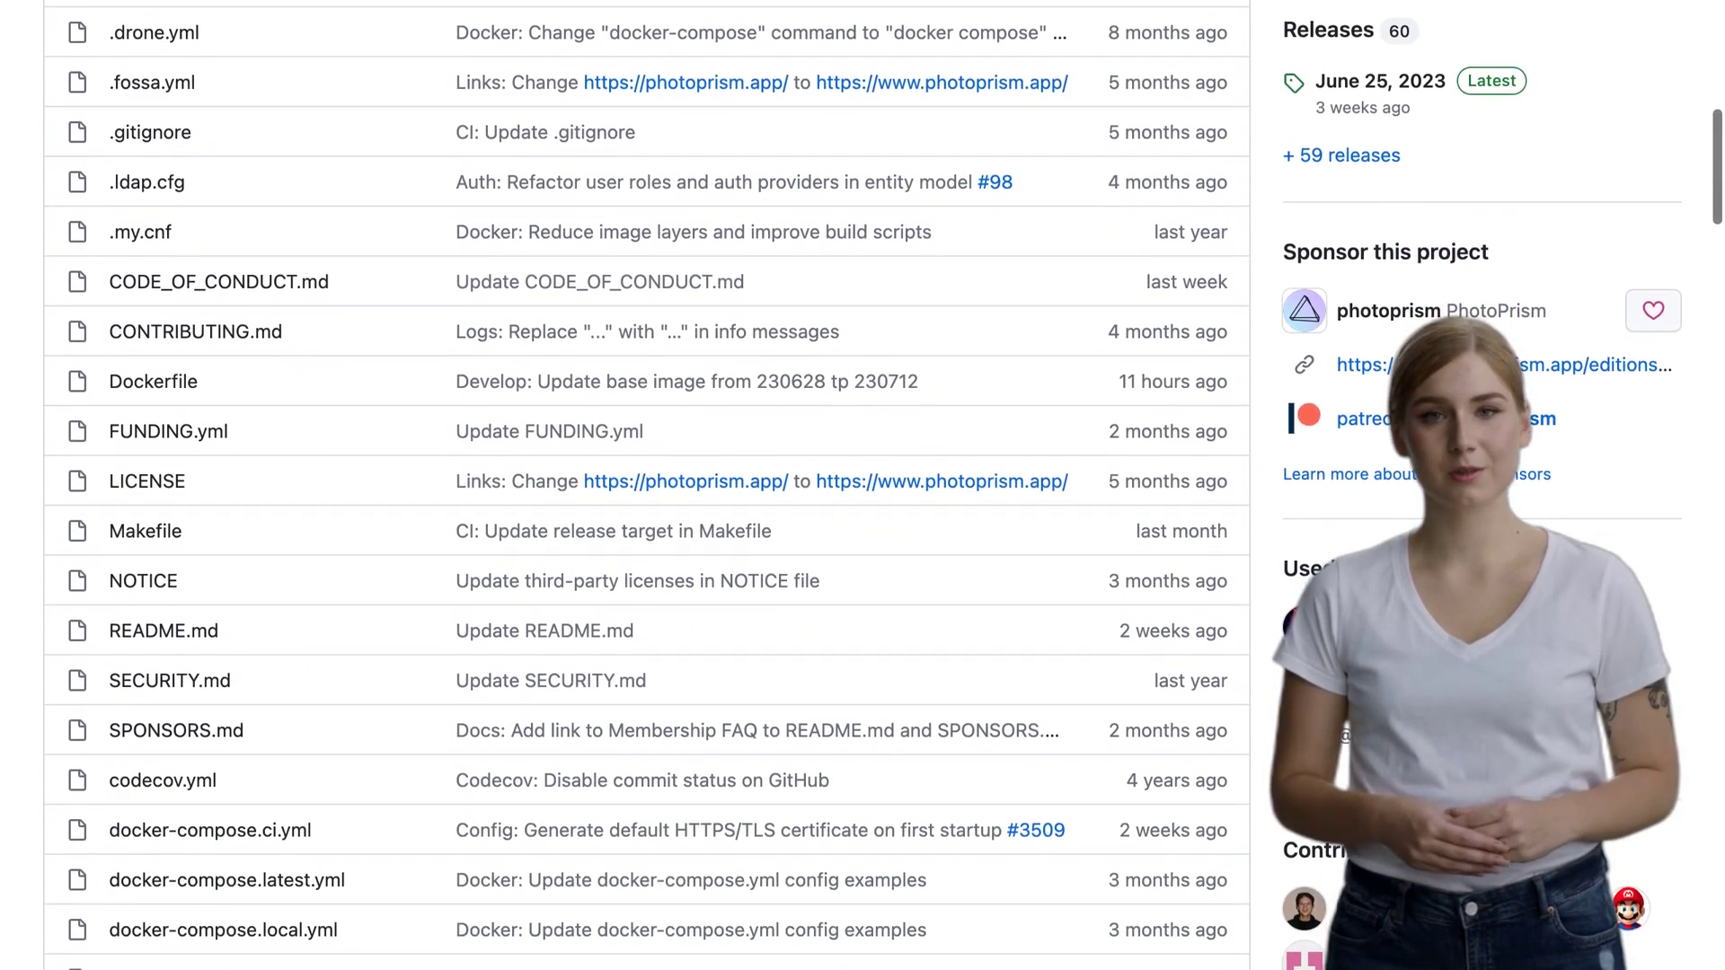
pyautogui.scroll(-3)
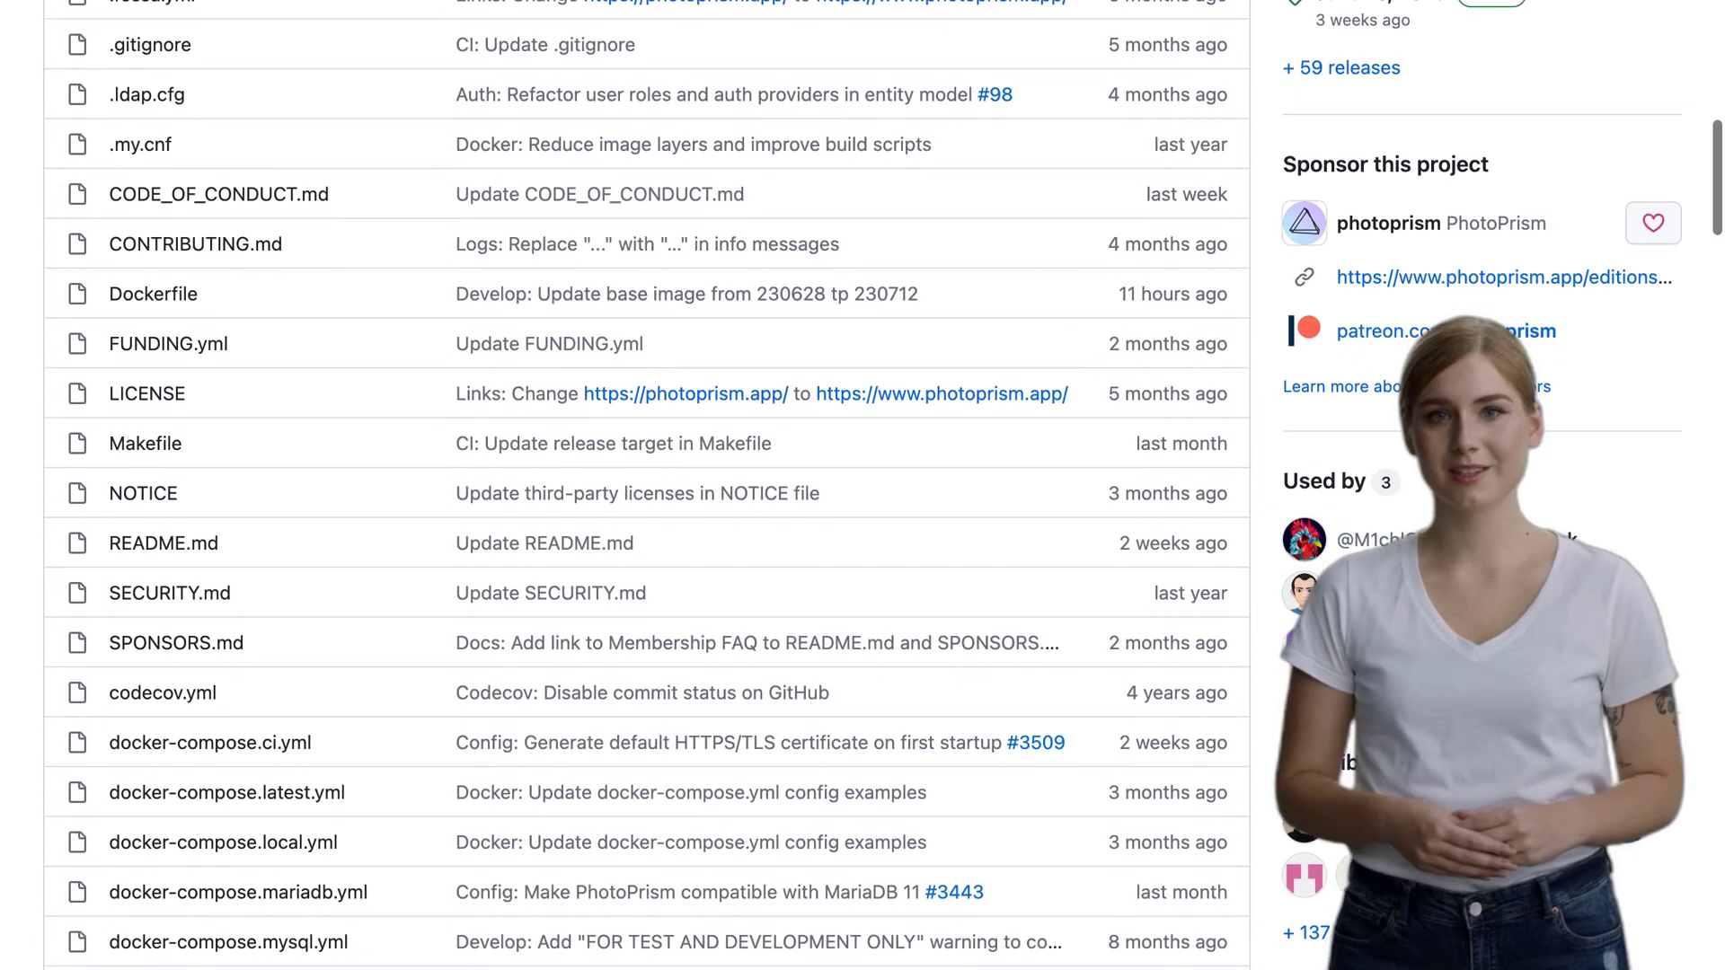
pyautogui.scroll(-3)
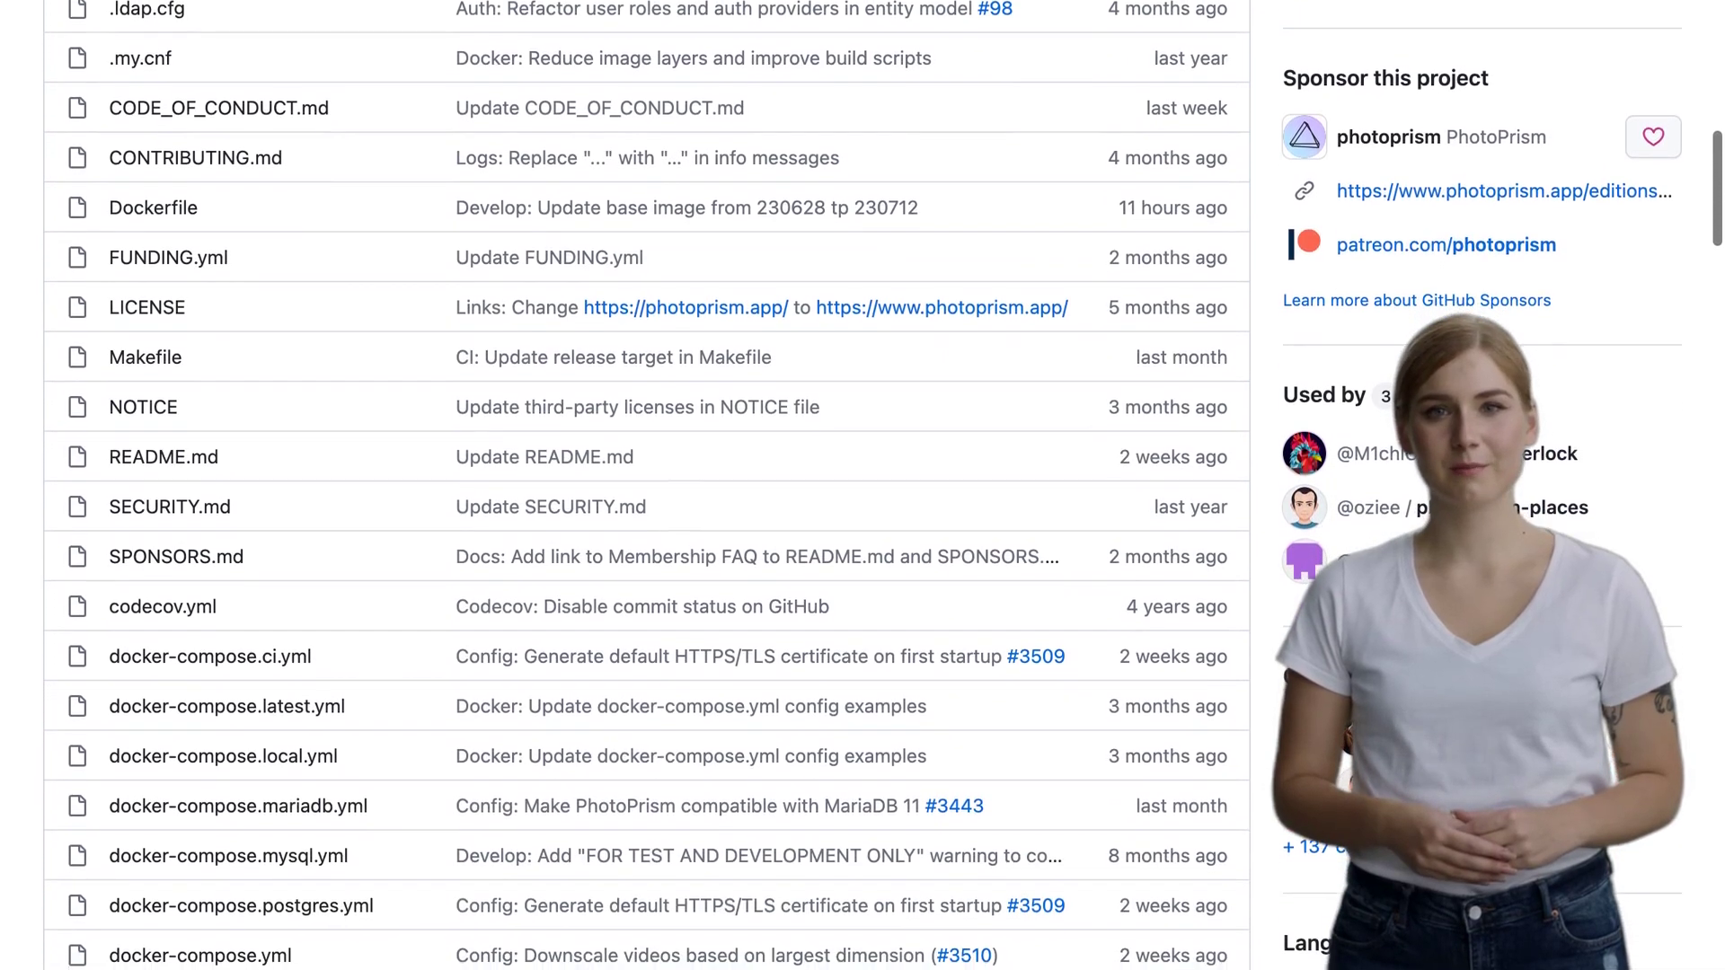
pyautogui.scroll(-3)
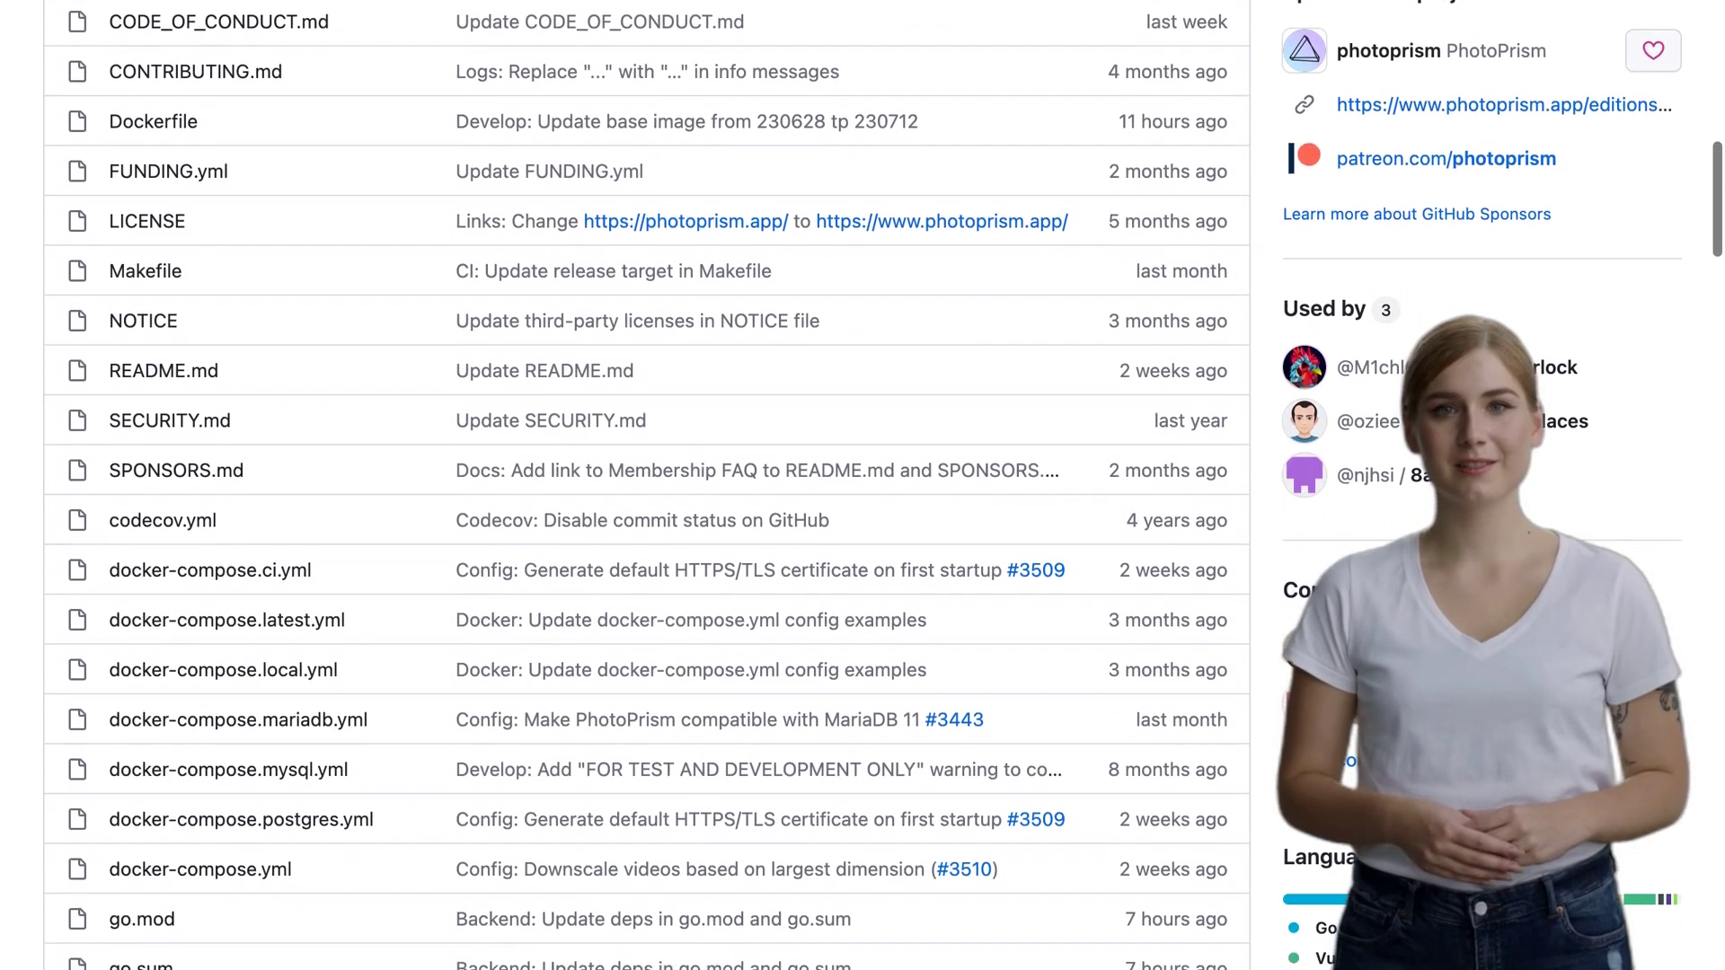
pyautogui.scroll(-3)
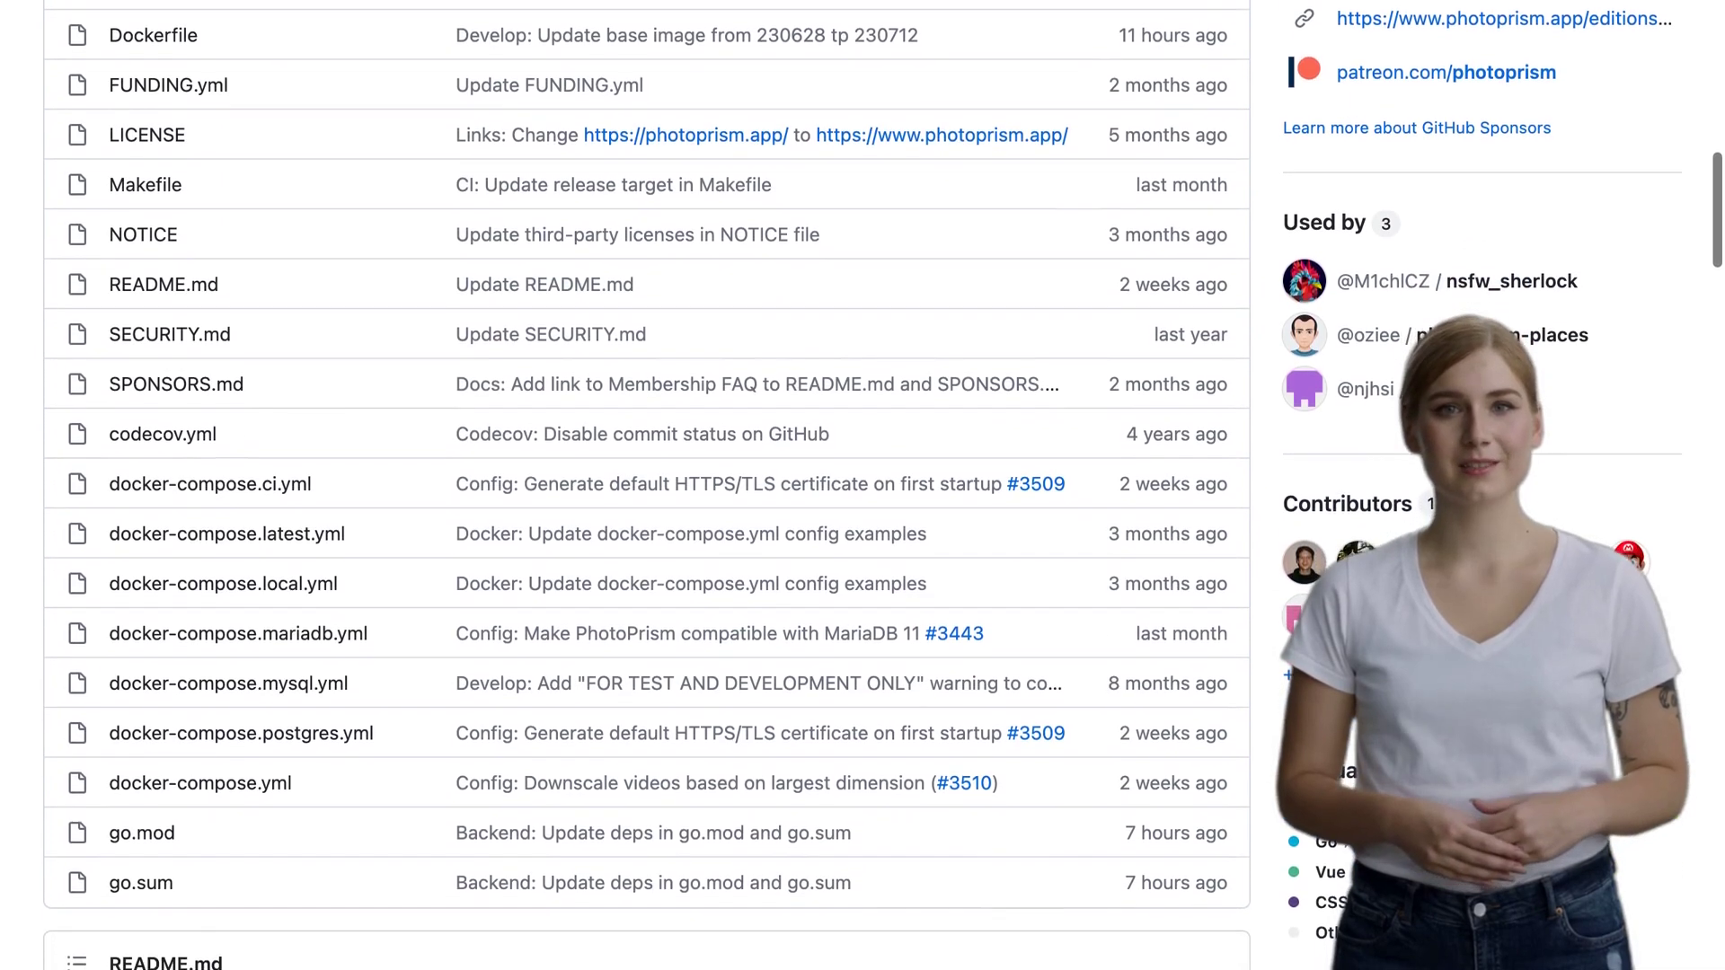
pyautogui.scroll(-3)
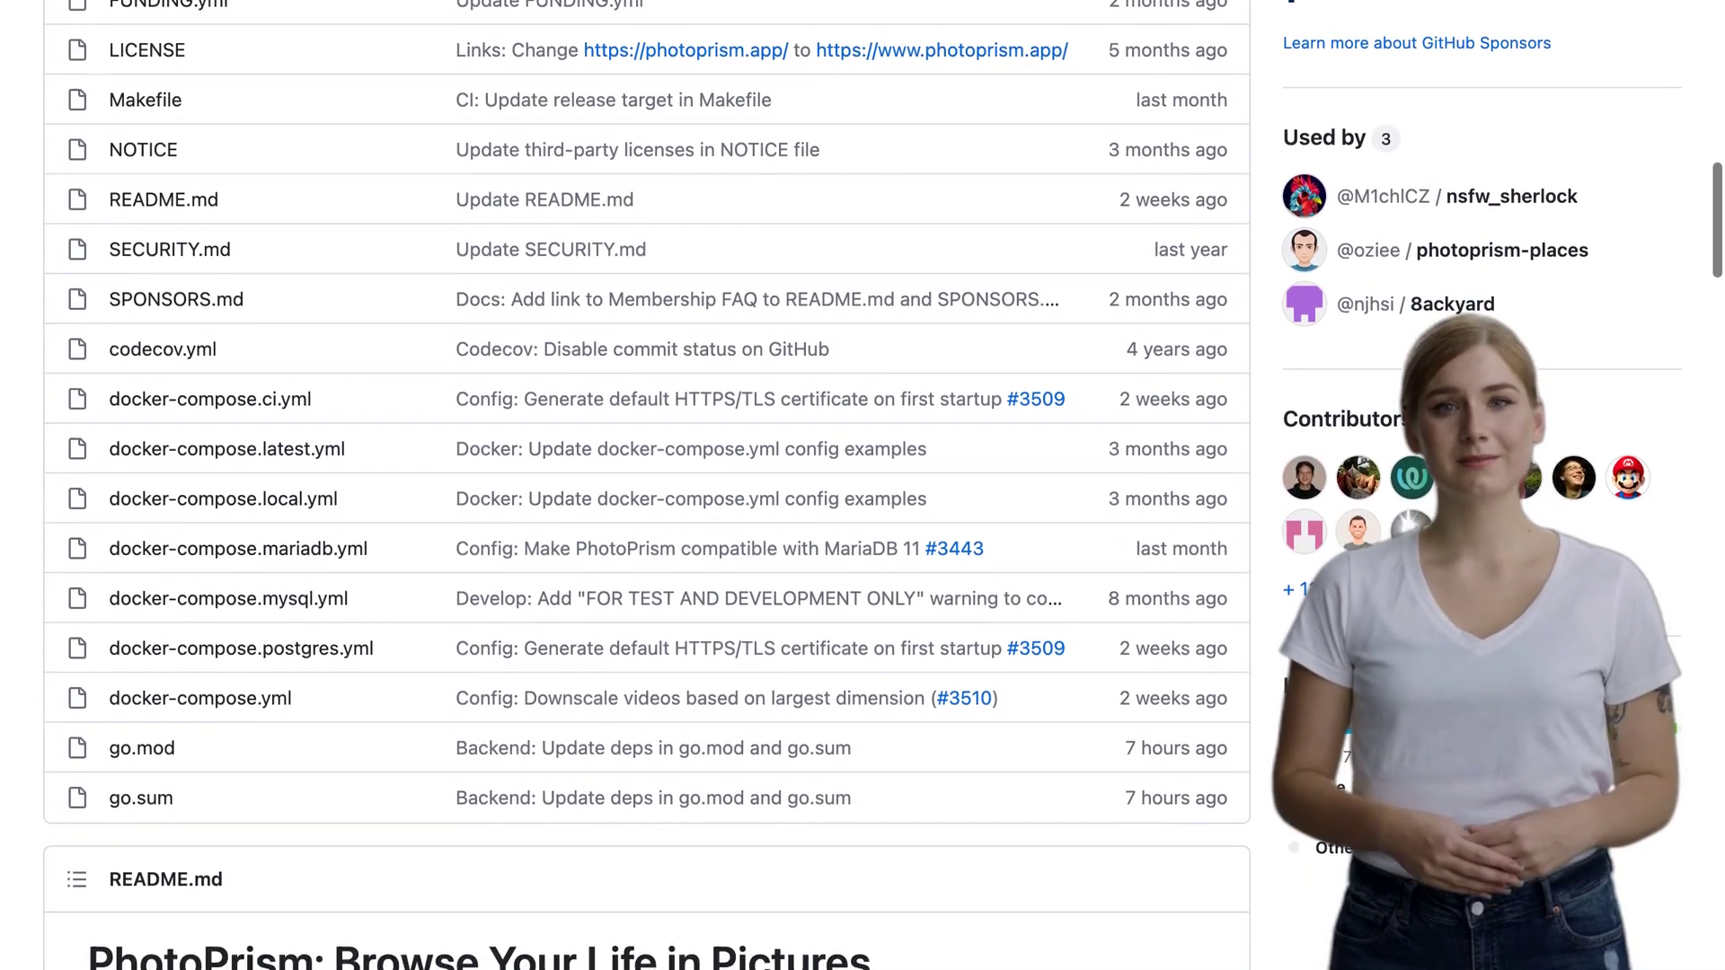
pyautogui.scroll(-3)
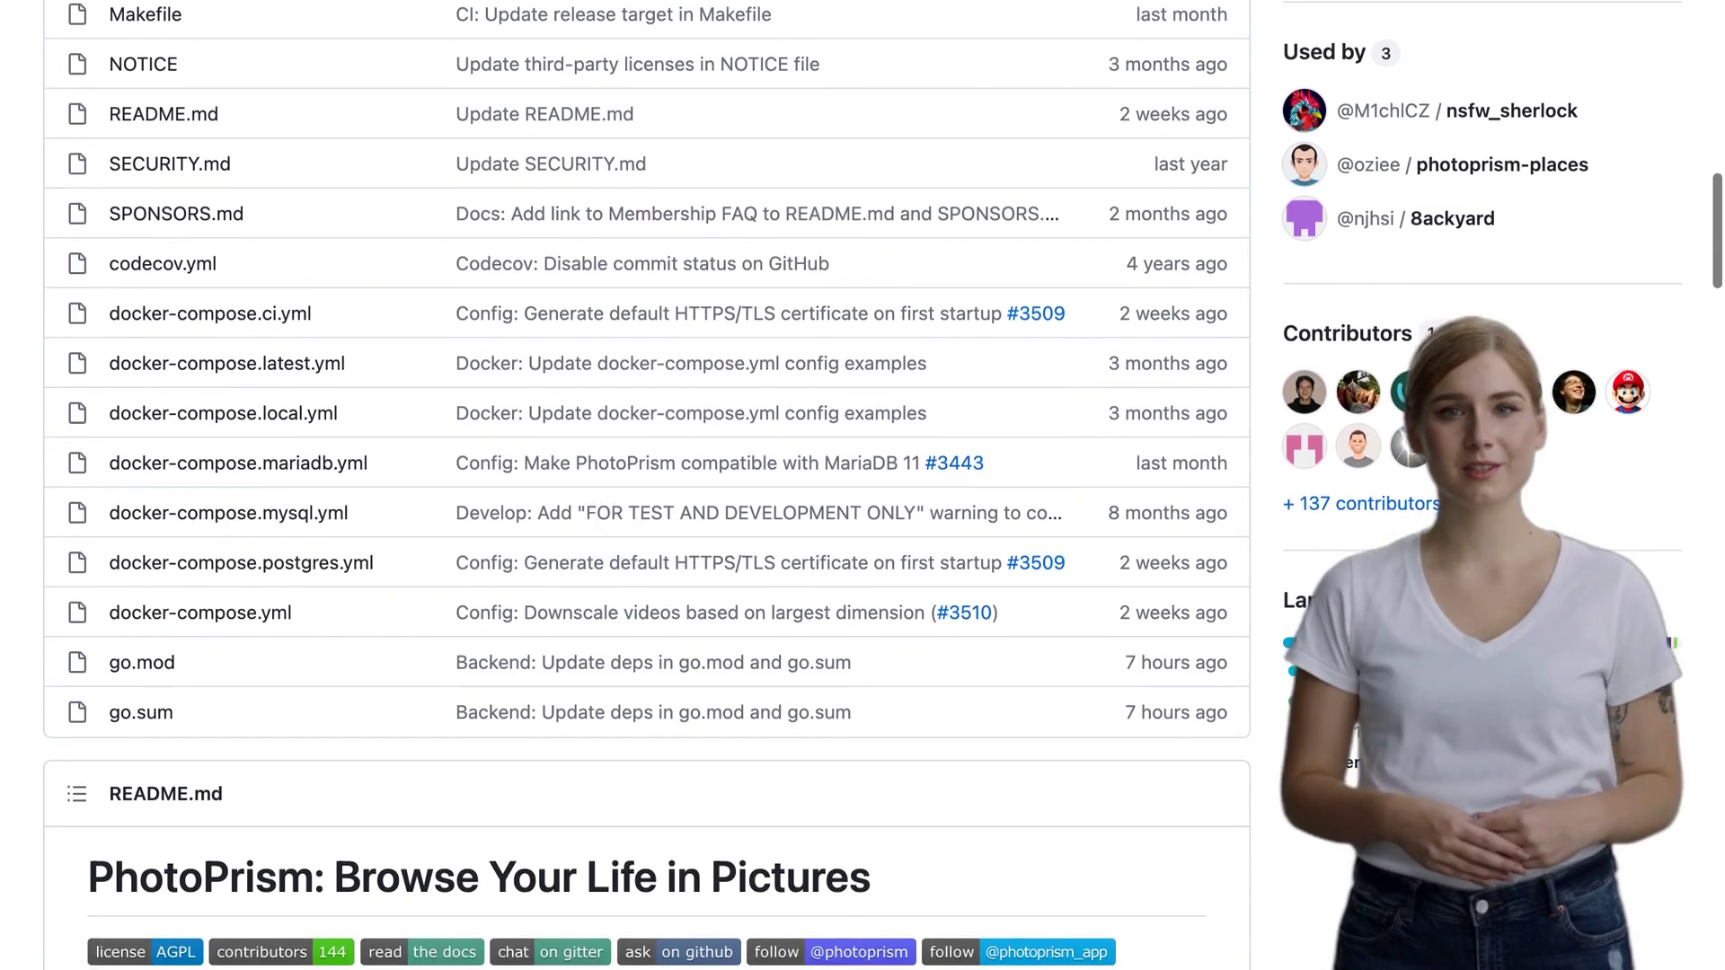
pyautogui.scroll(-3)
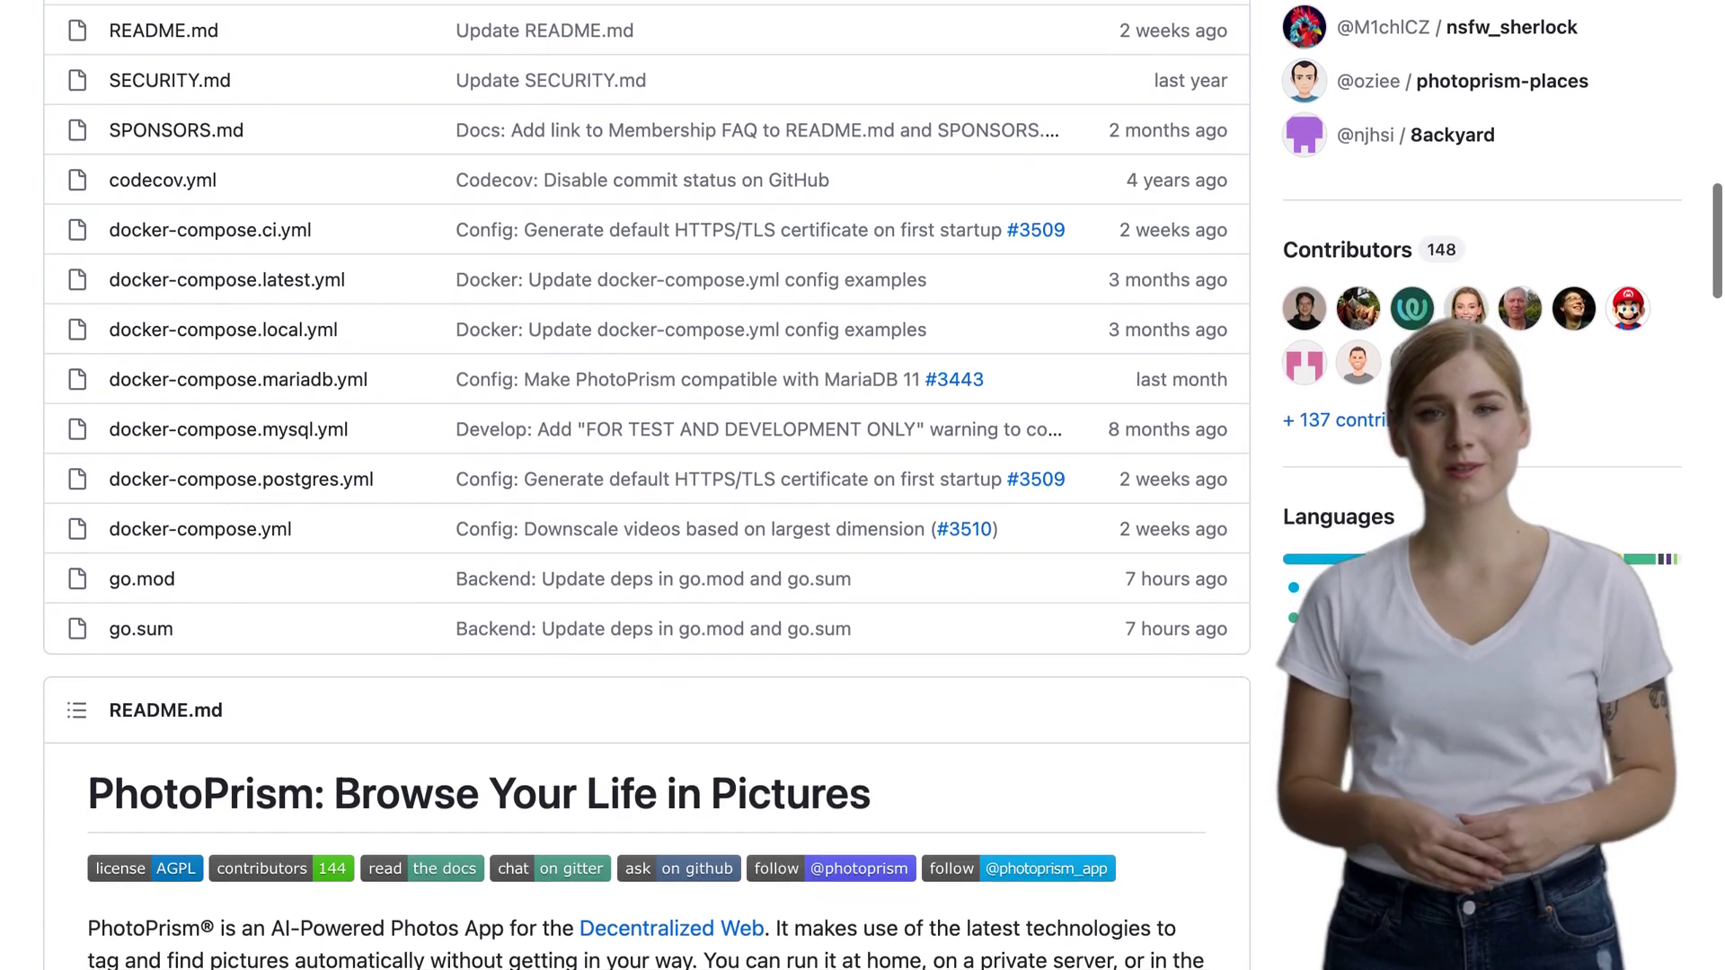
pyautogui.scroll(-3)
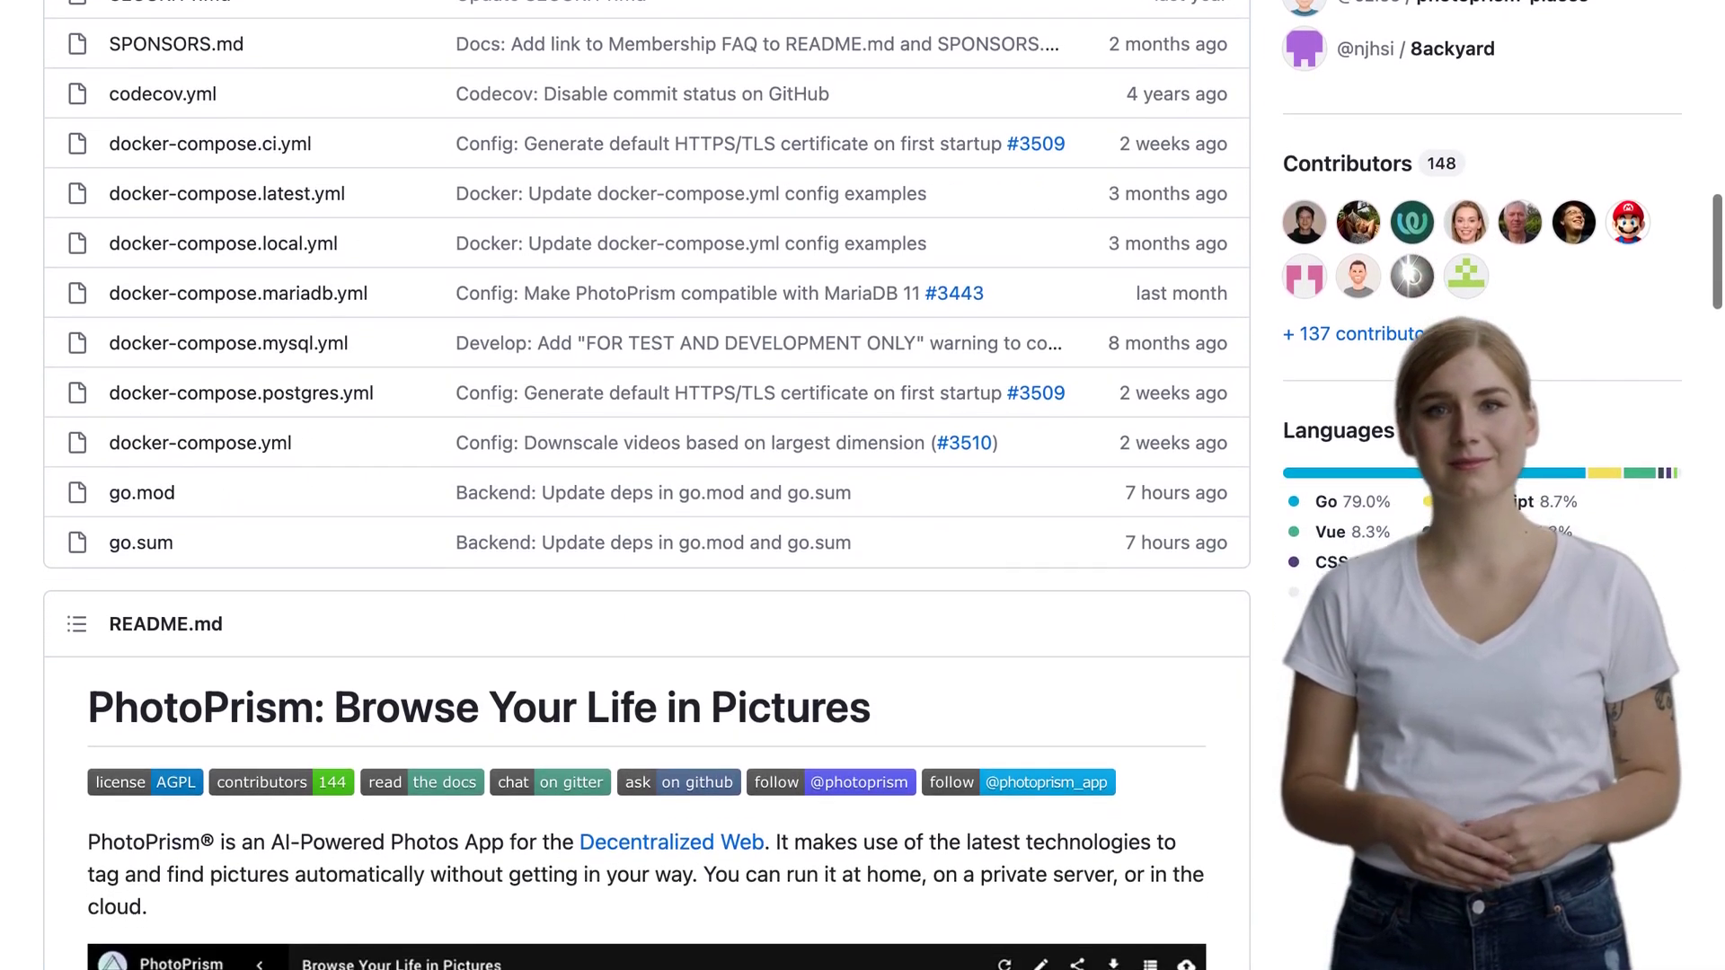
pyautogui.scroll(-3)
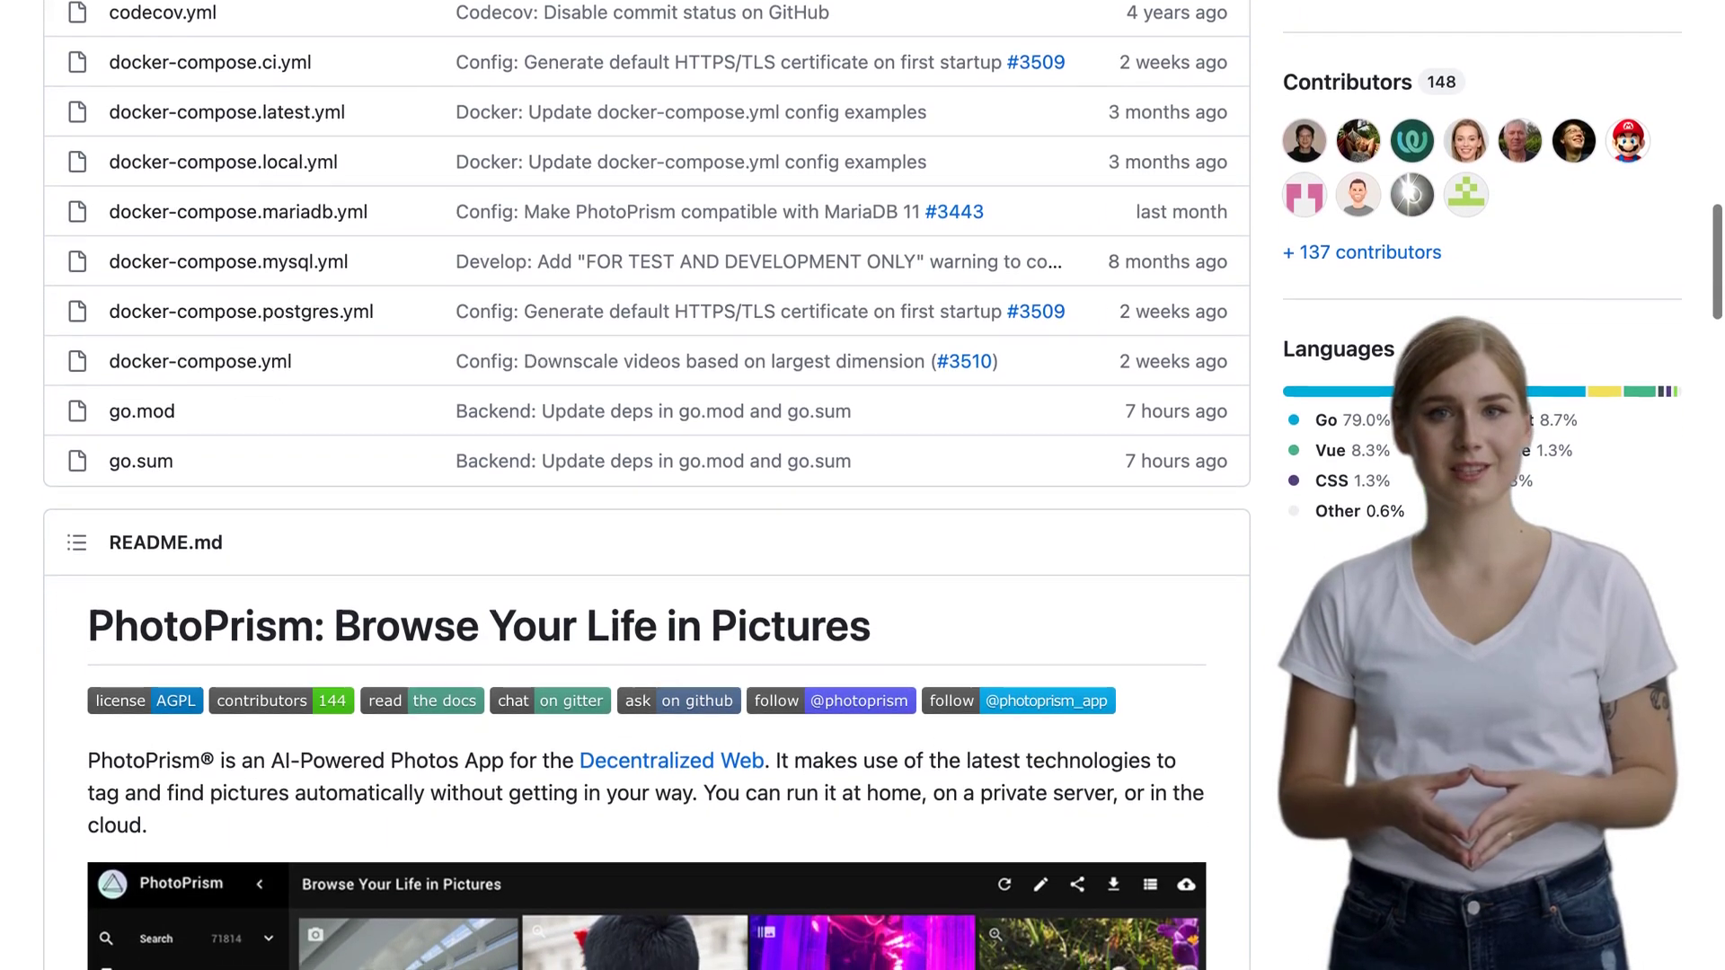
pyautogui.scroll(-3)
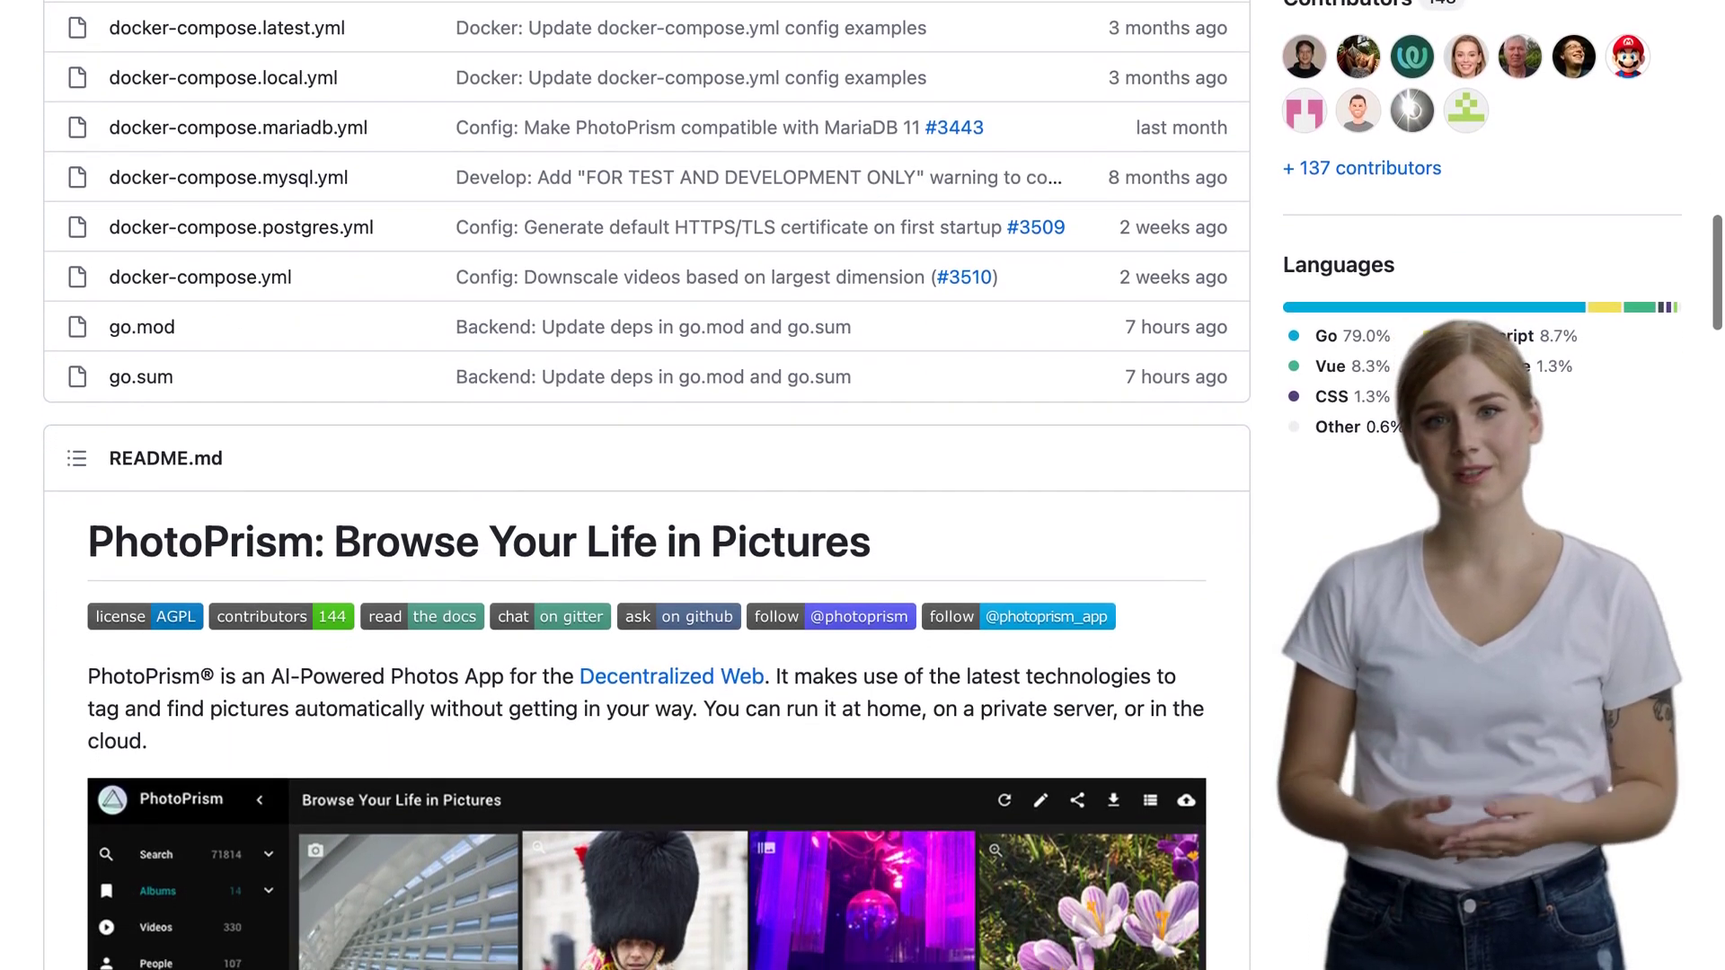
pyautogui.scroll(-3)
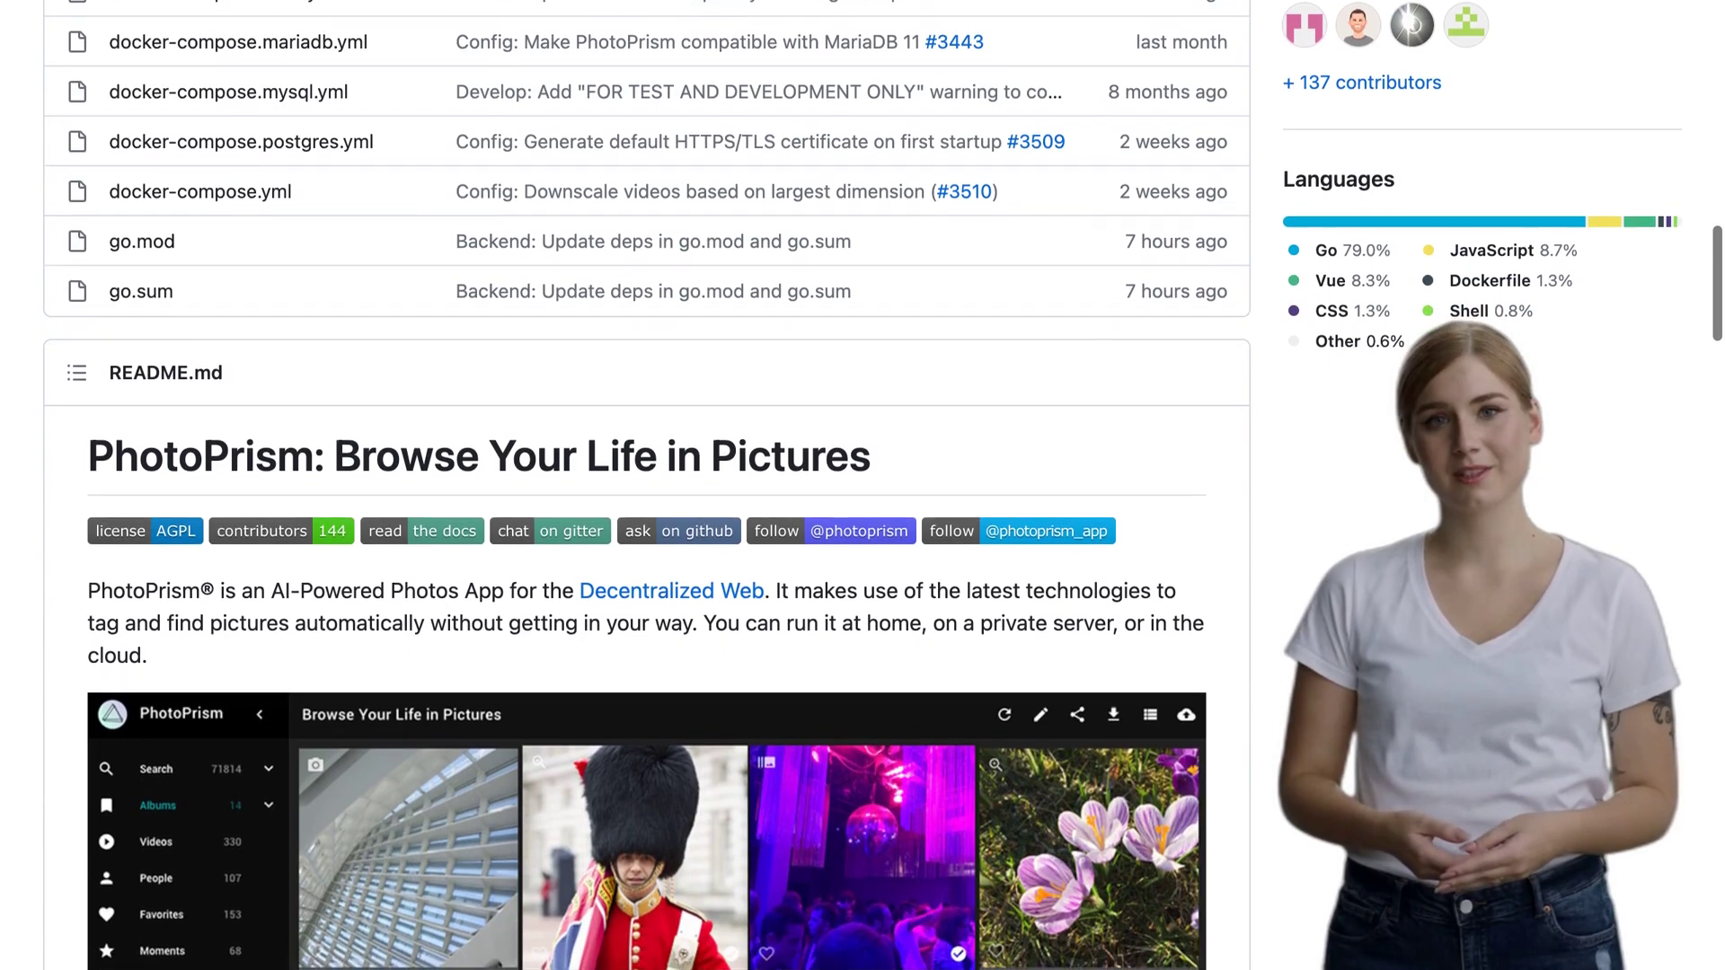
pyautogui.scroll(-3)
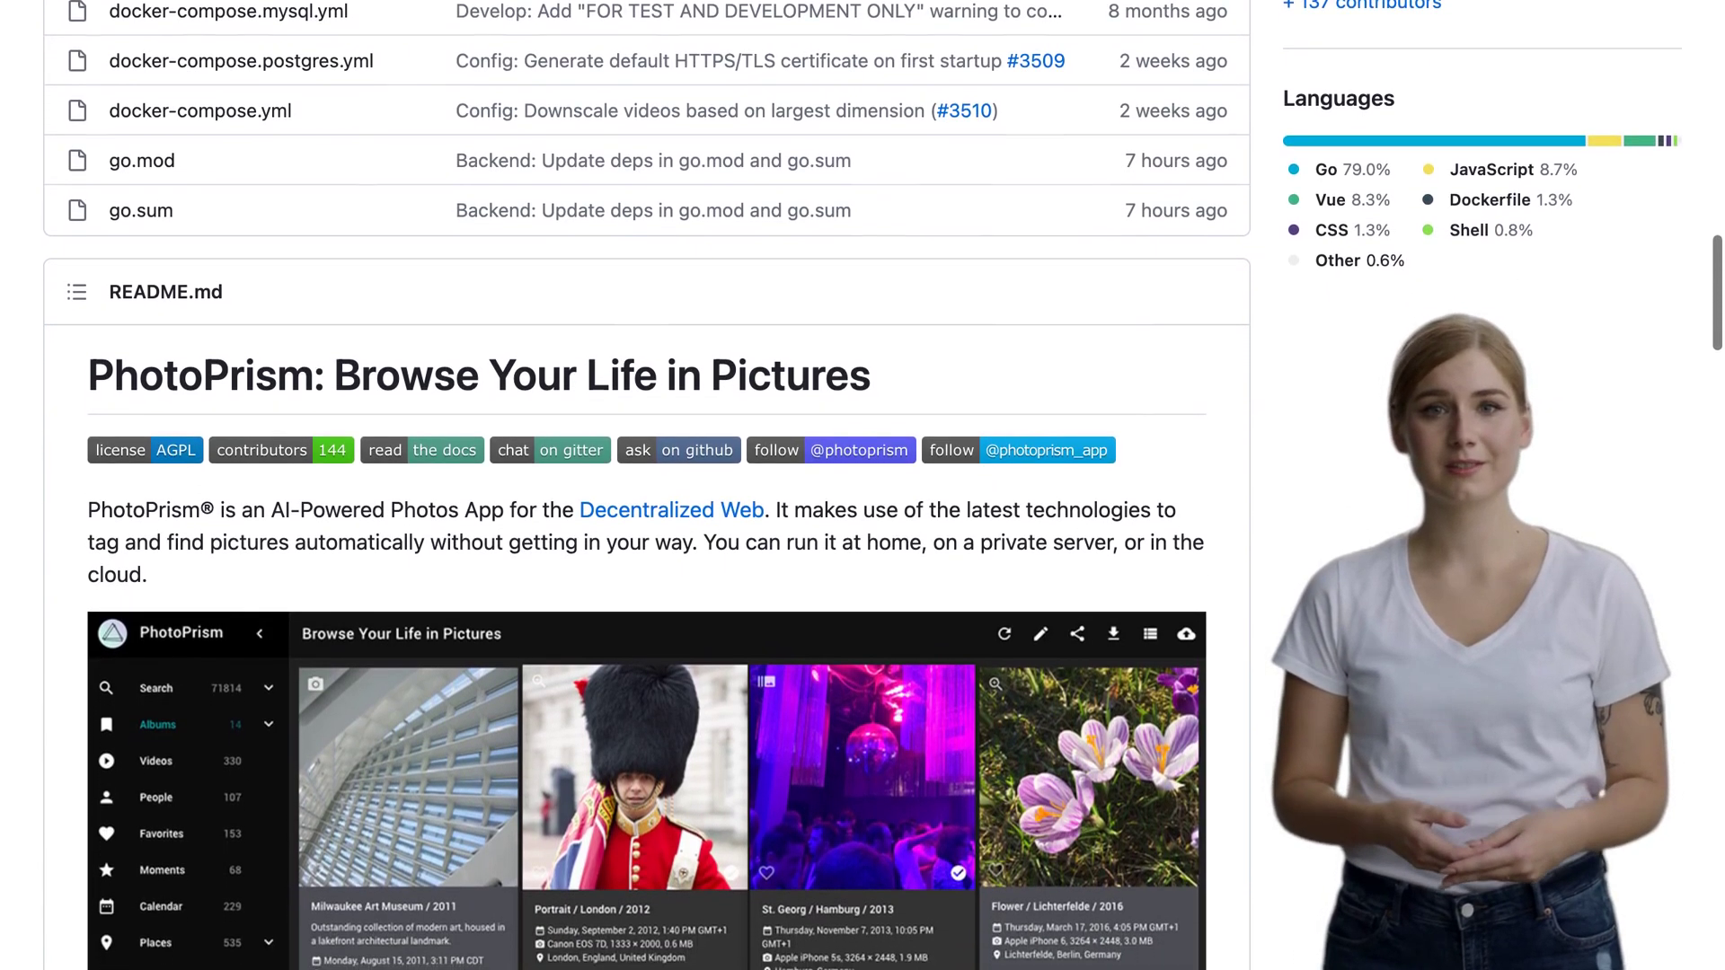
pyautogui.scroll(-3)
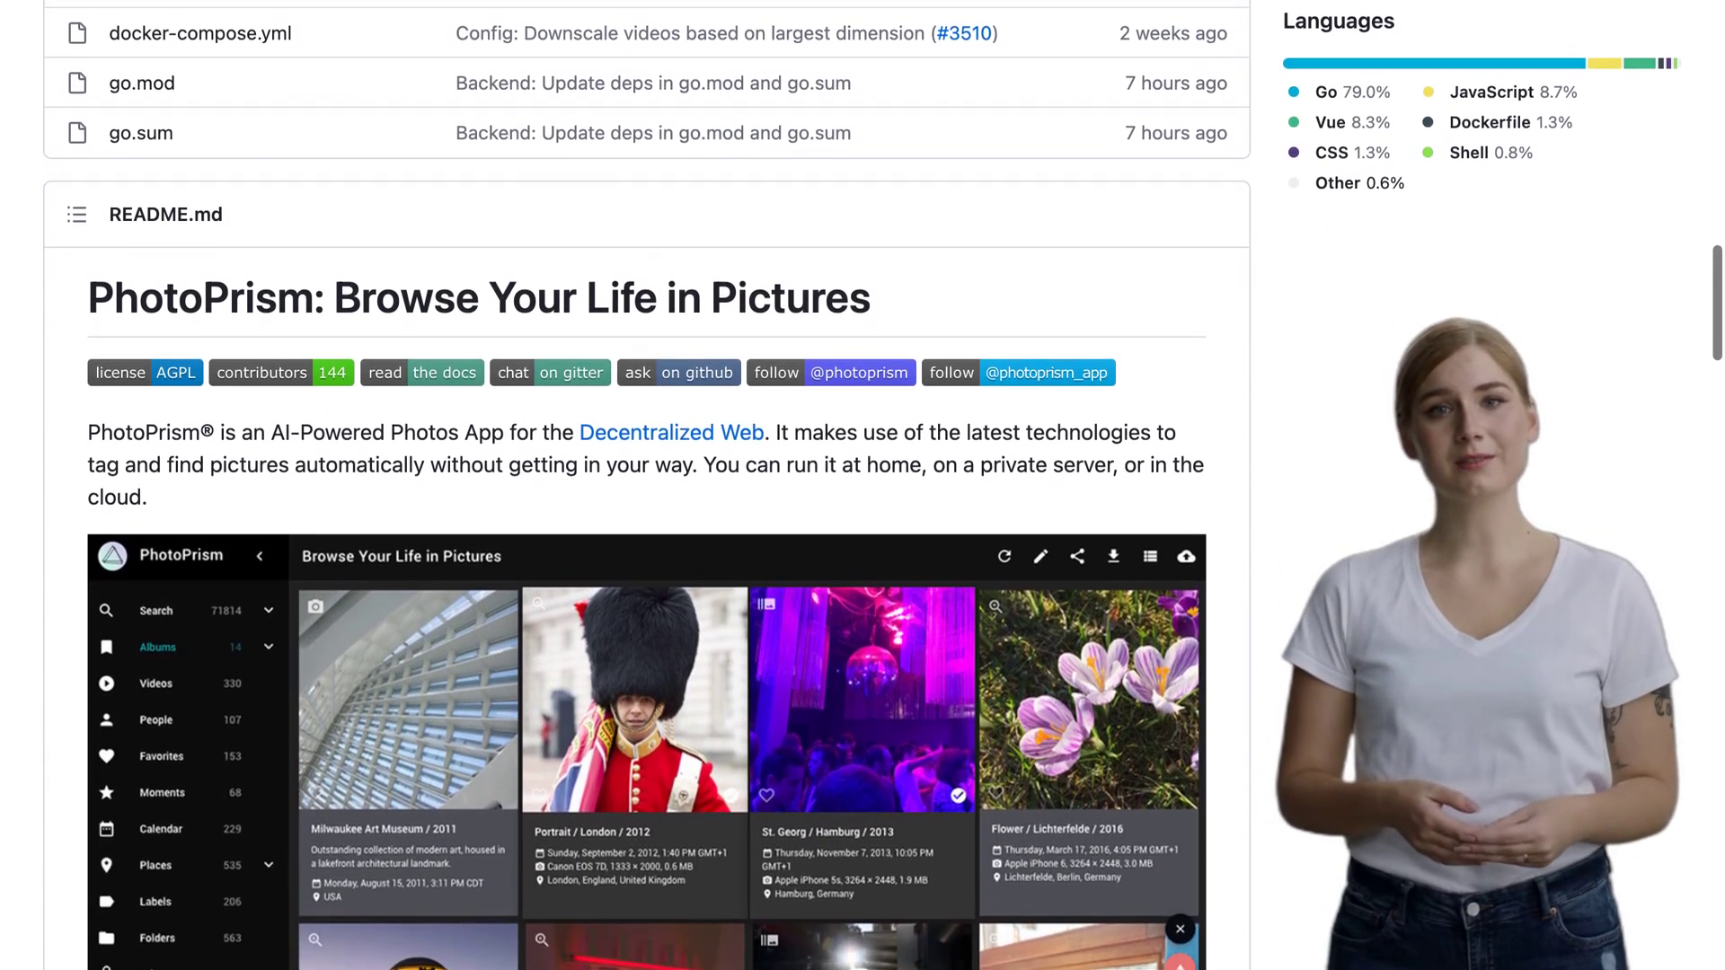
pyautogui.scroll(-3)
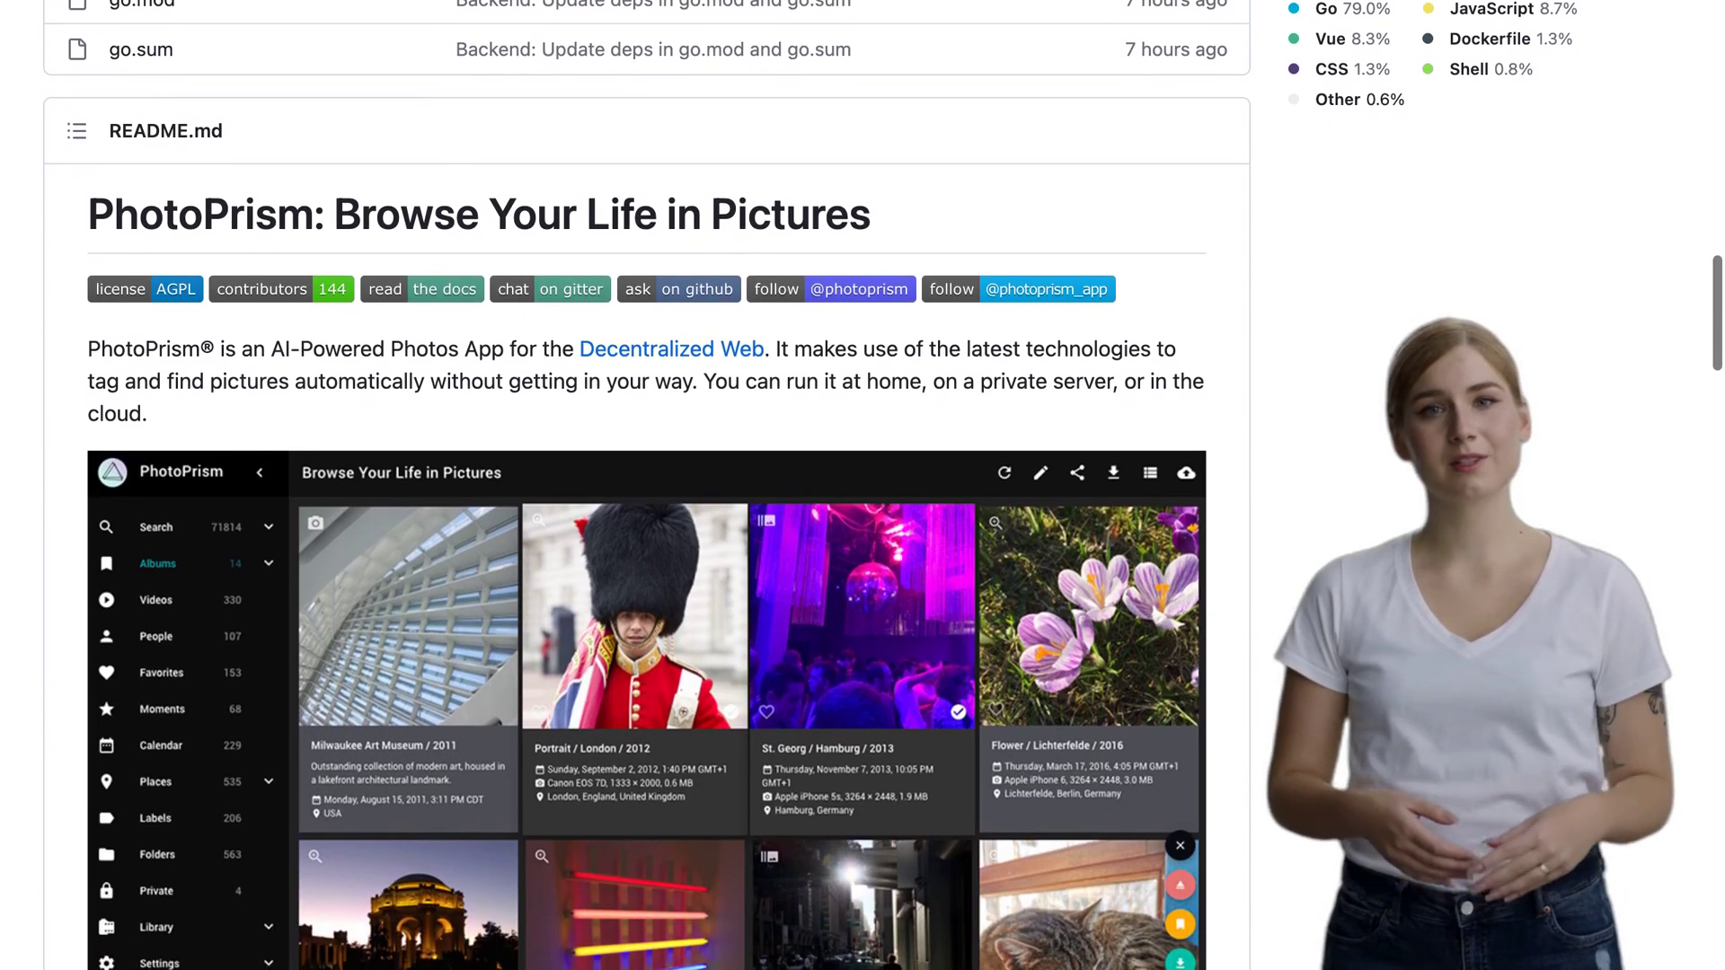
pyautogui.scroll(-3)
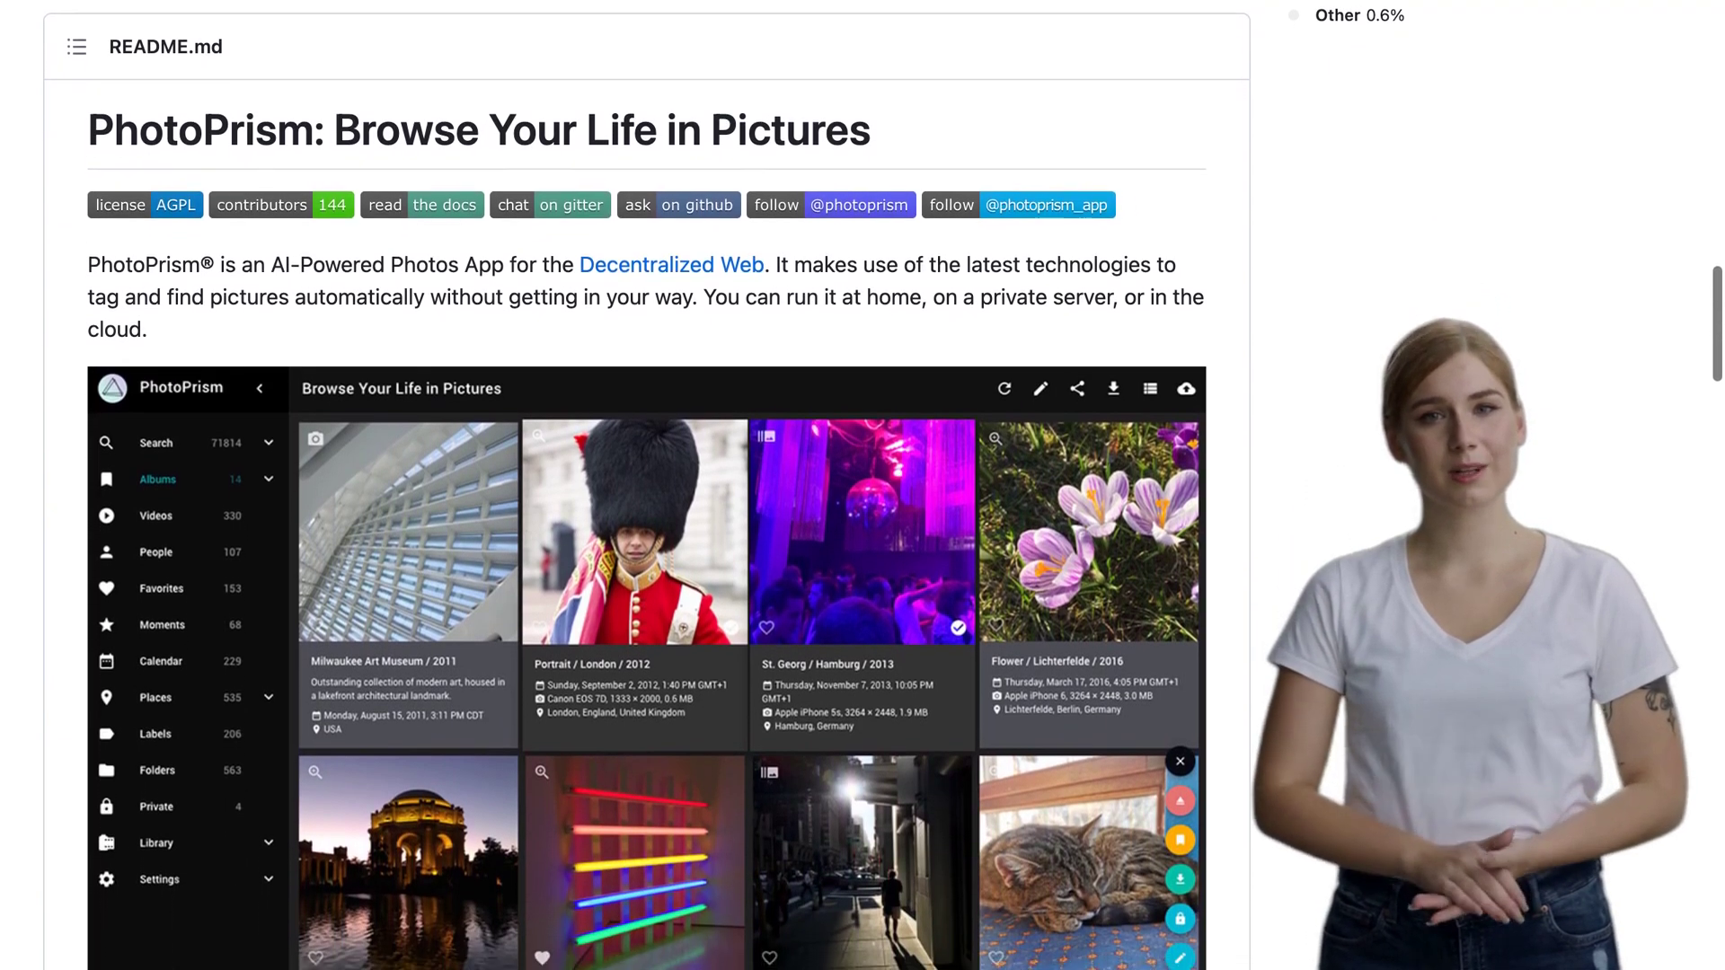
pyautogui.scroll(-3)
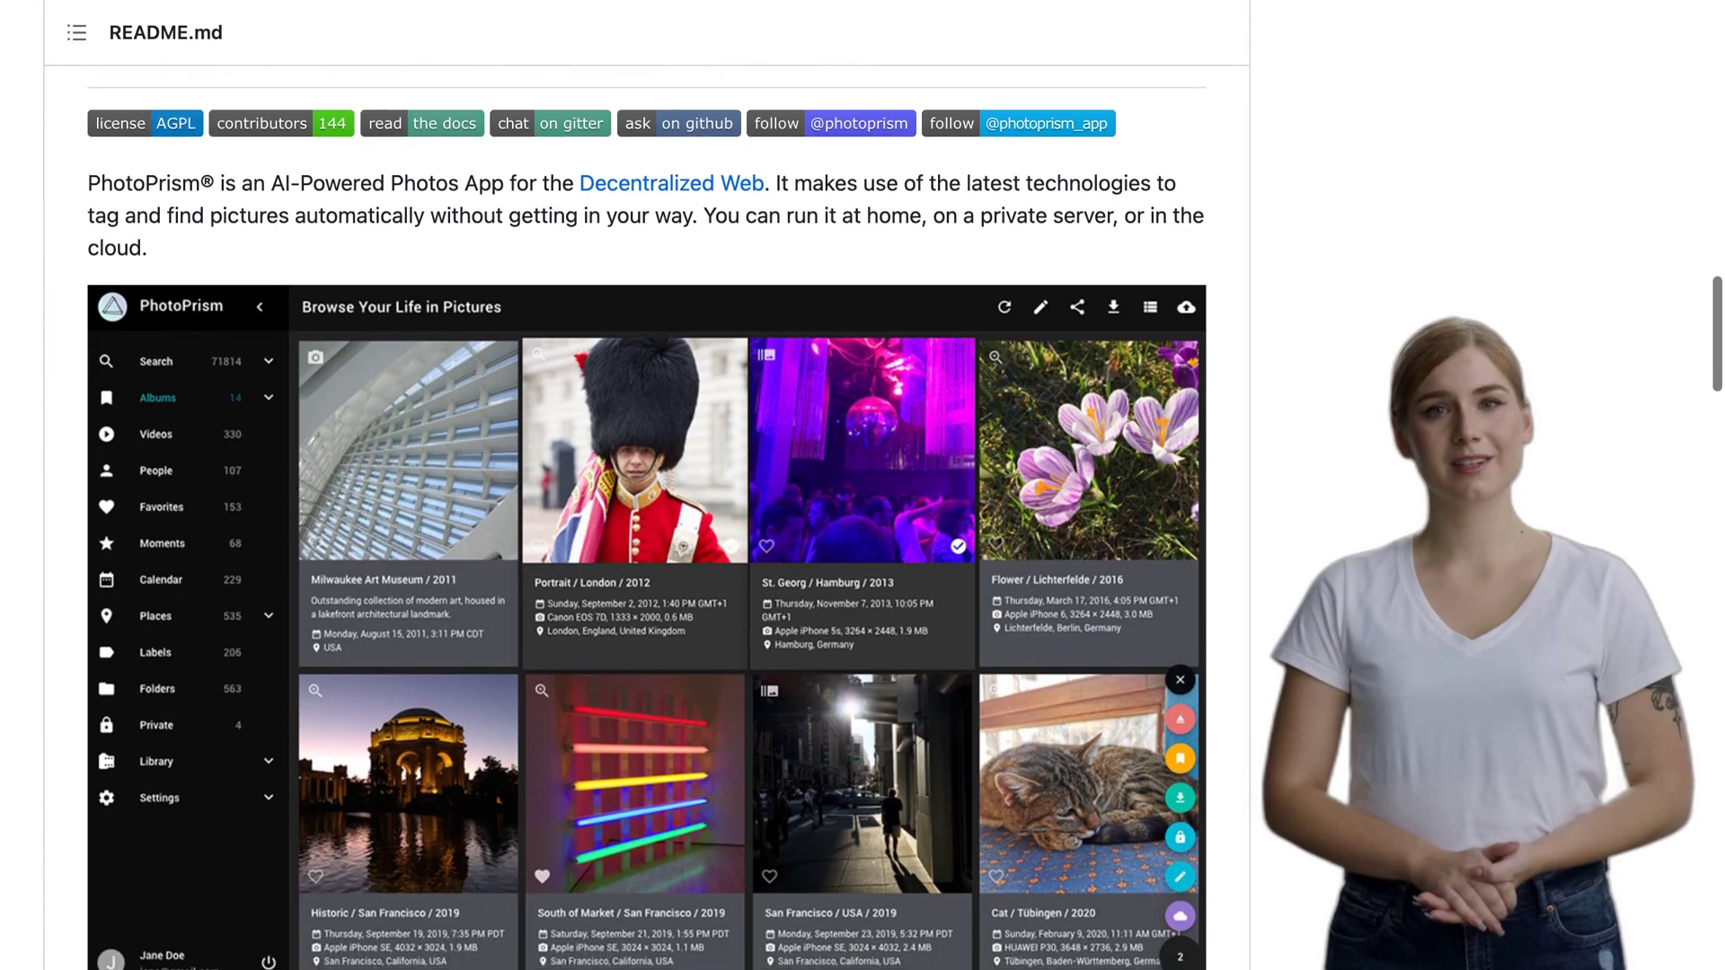
pyautogui.scroll(-3)
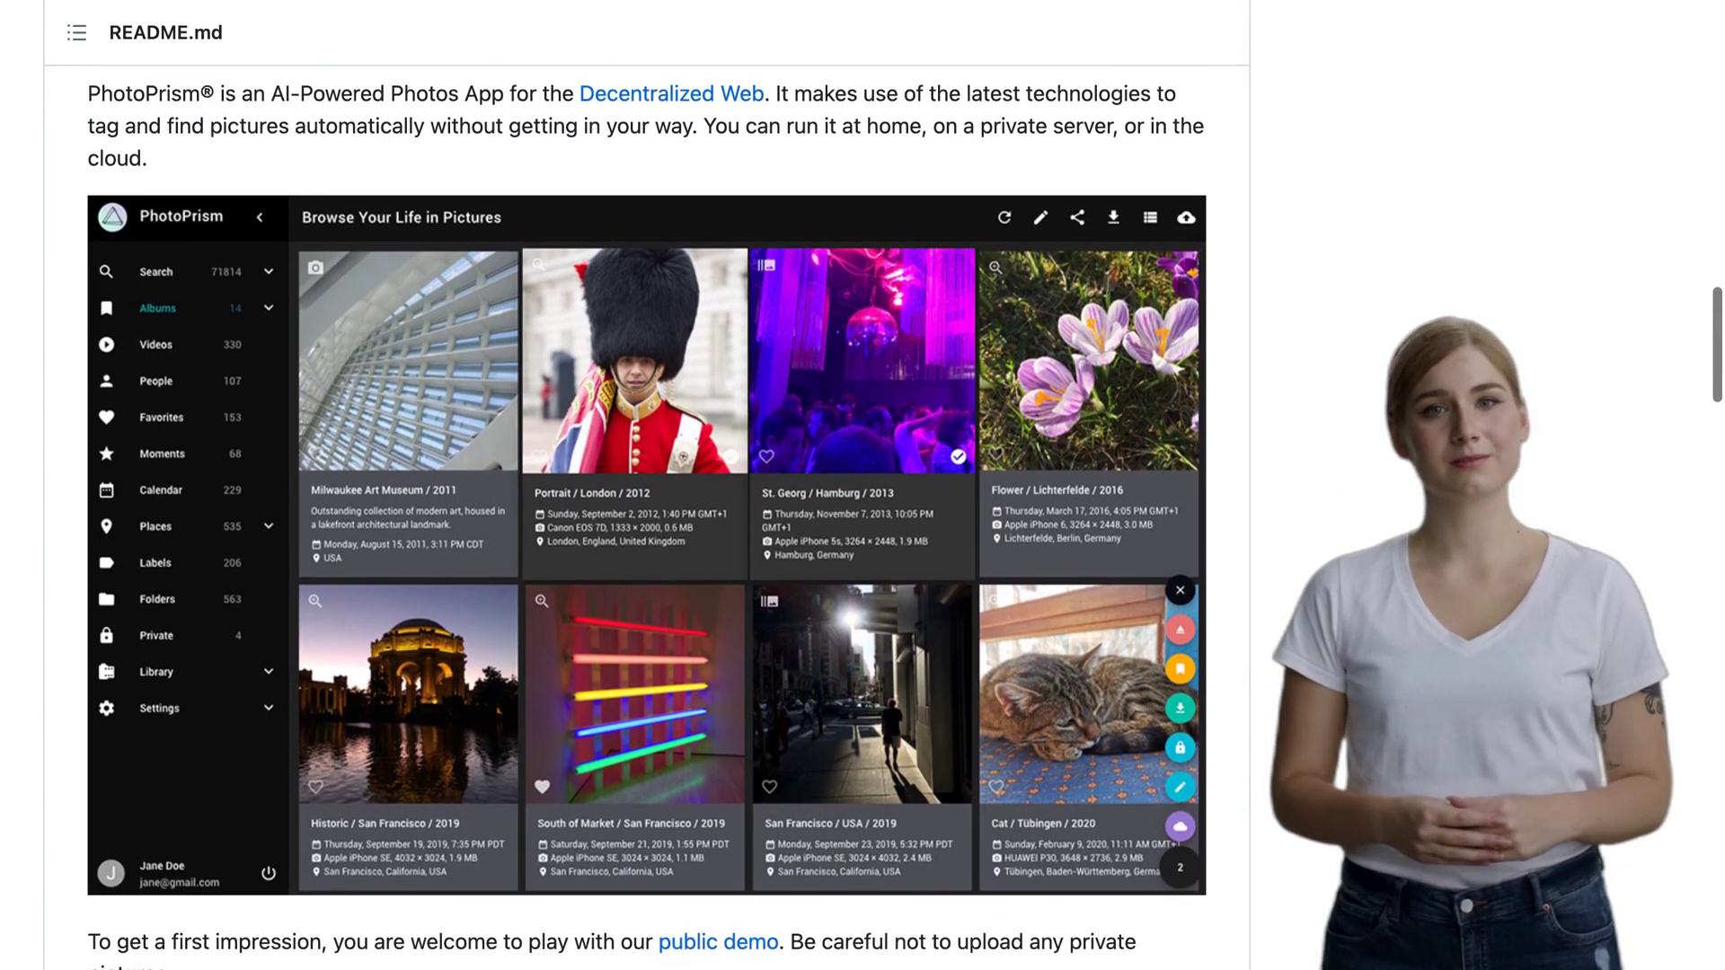
pyautogui.scroll(-3)
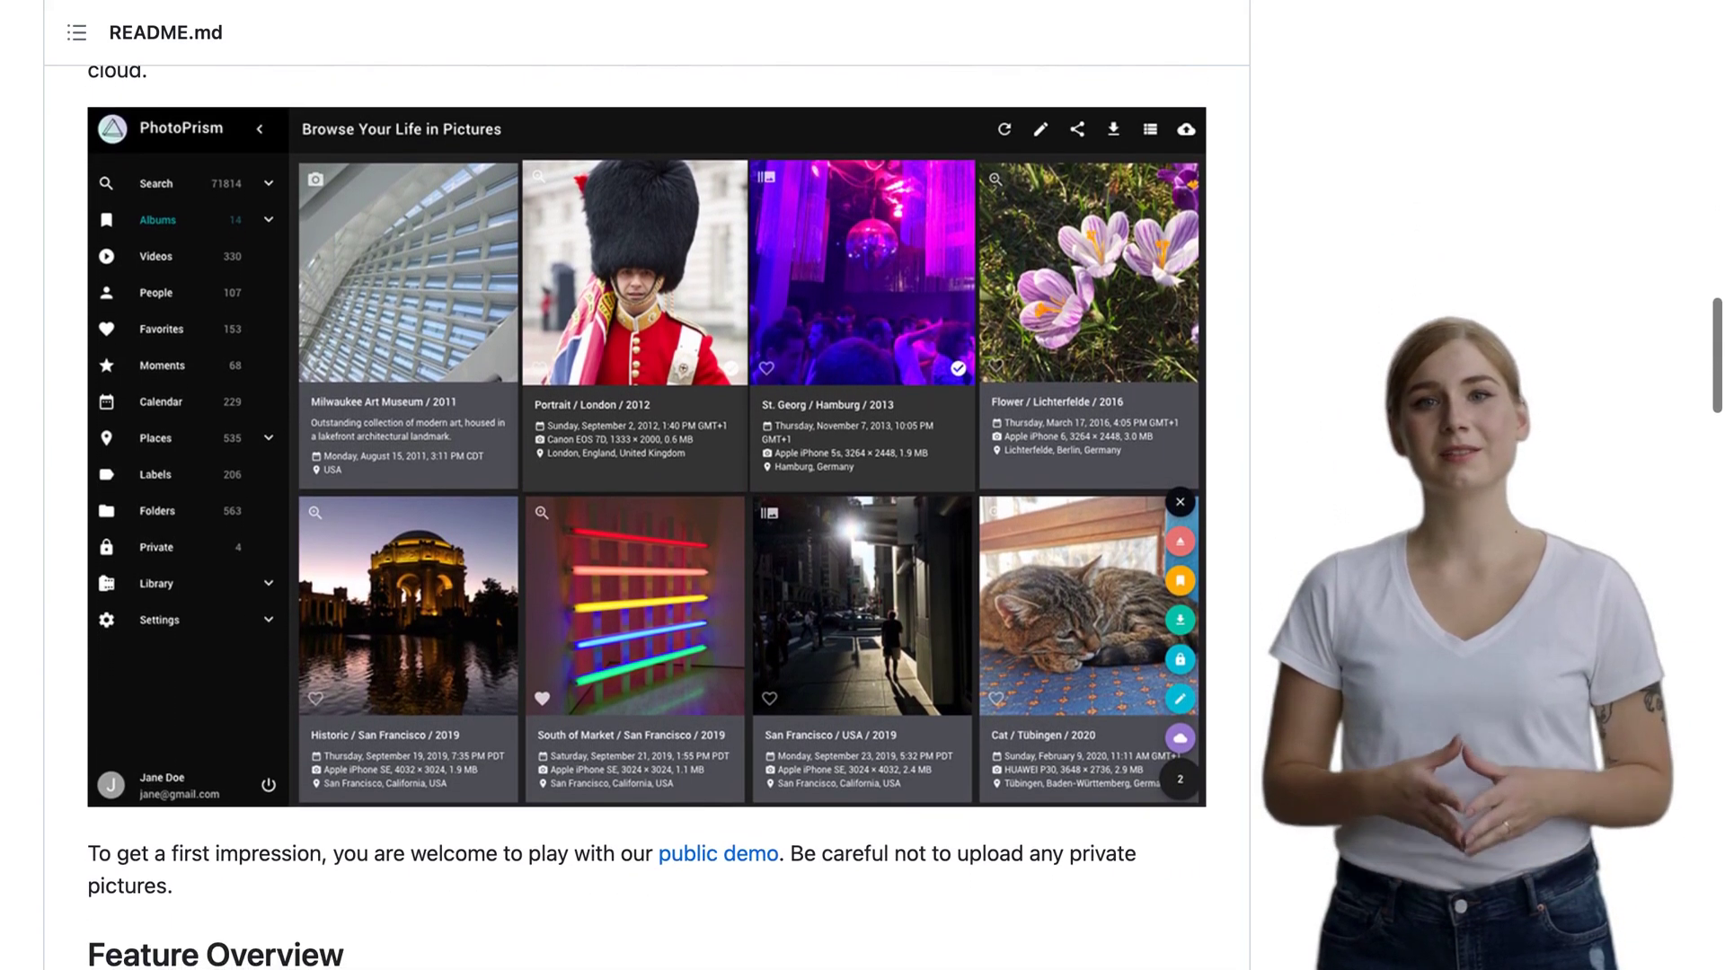
pyautogui.scroll(-3)
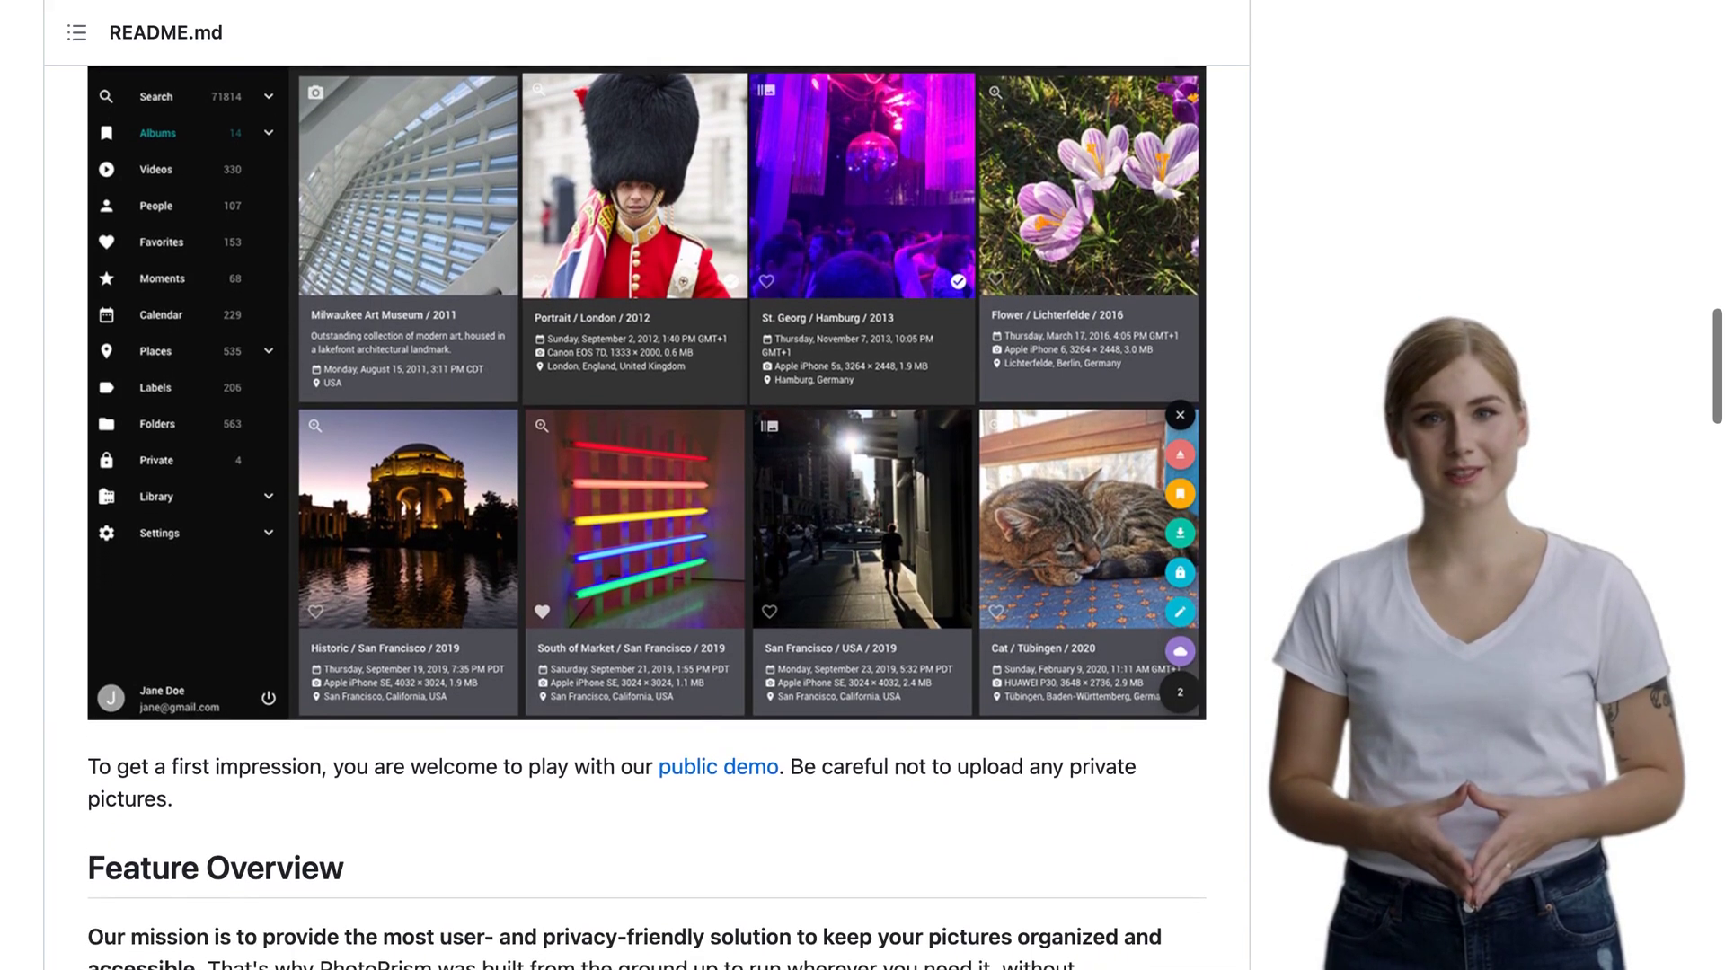
pyautogui.scroll(-3)
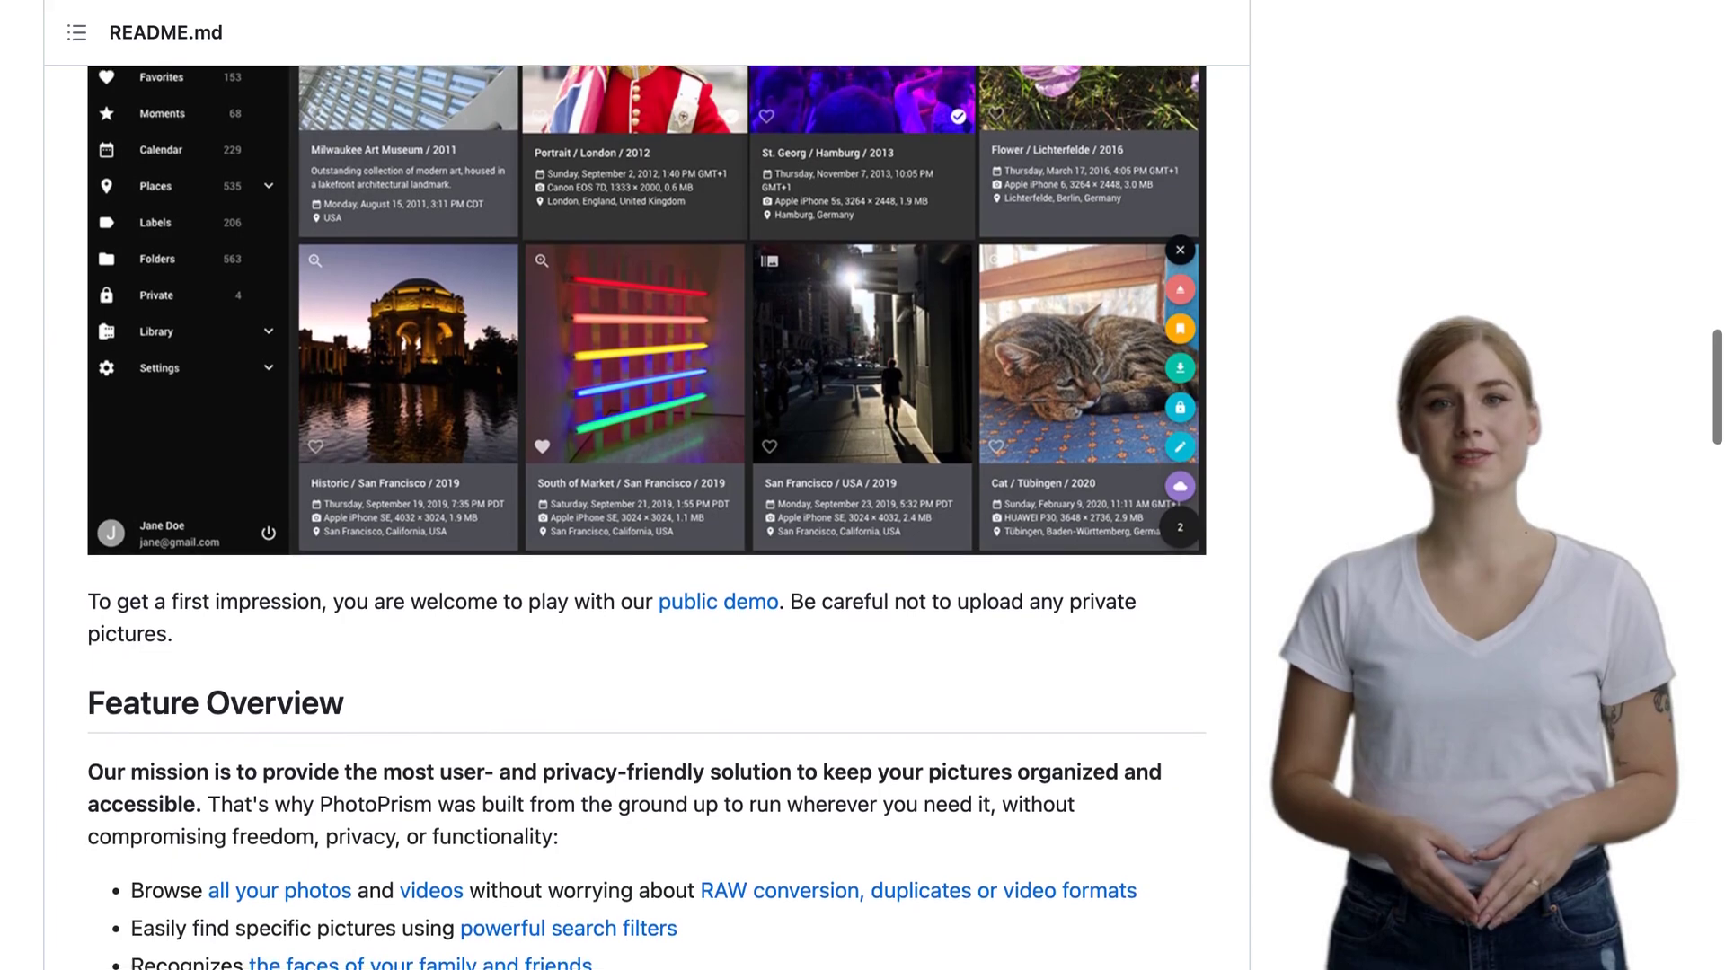
pyautogui.scroll(-3)
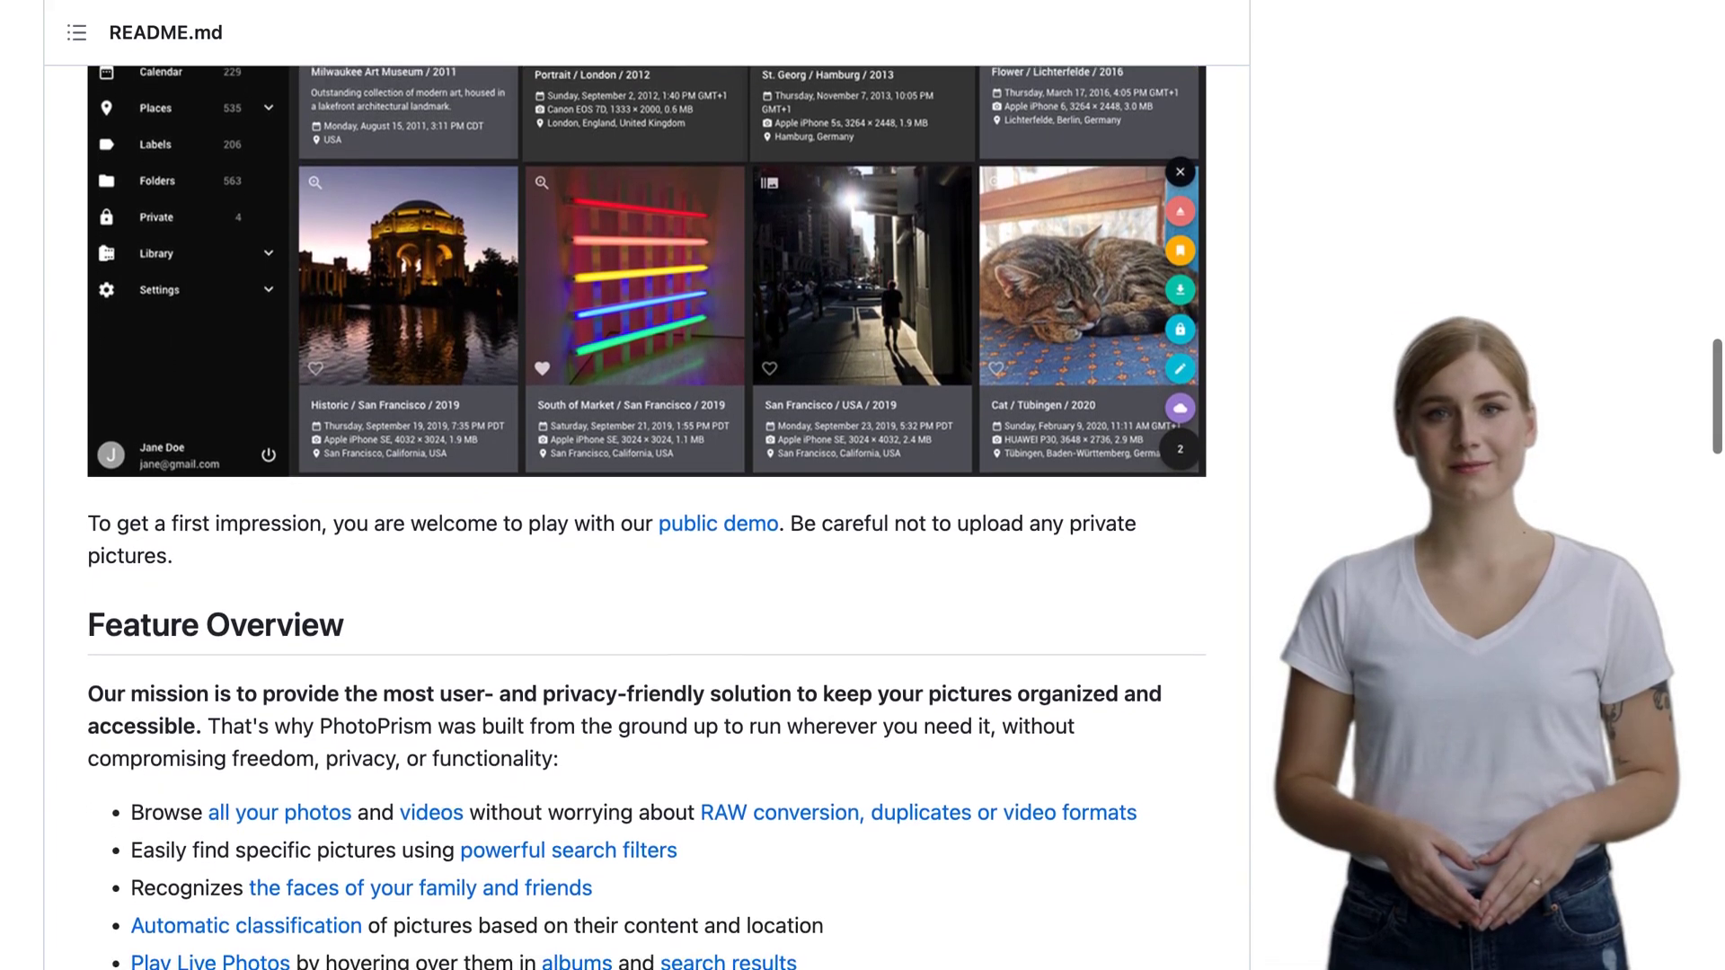
pyautogui.scroll(-3)
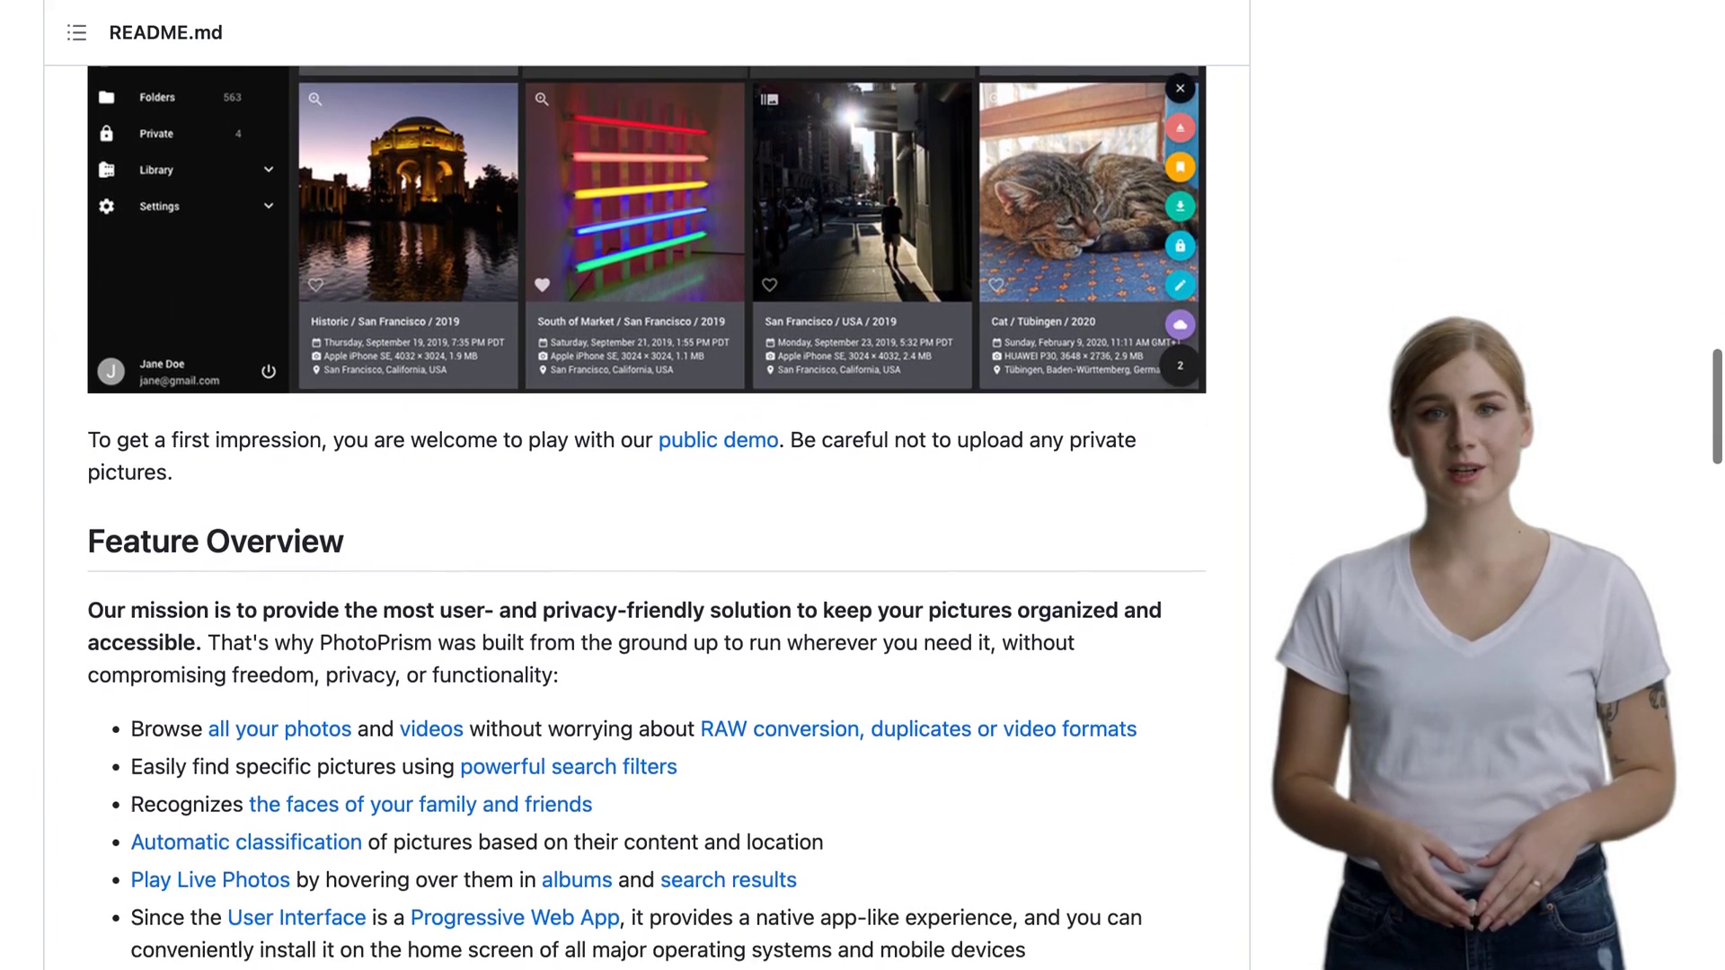
pyautogui.scroll(-3)
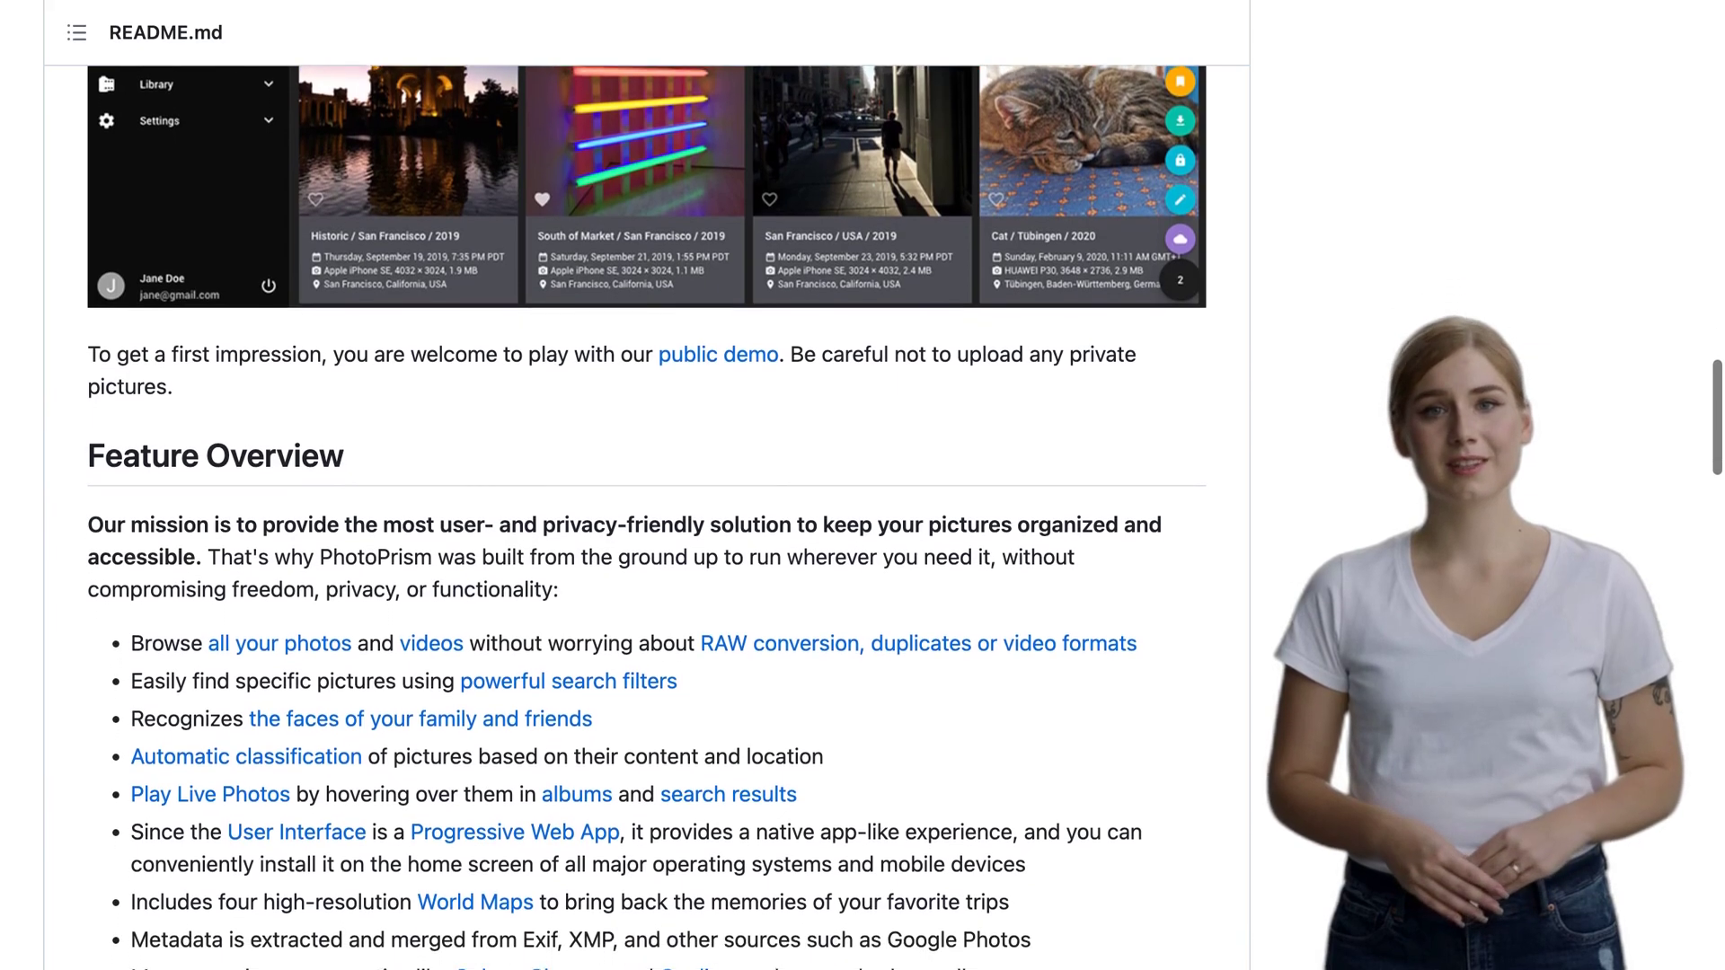
pyautogui.scroll(-3)
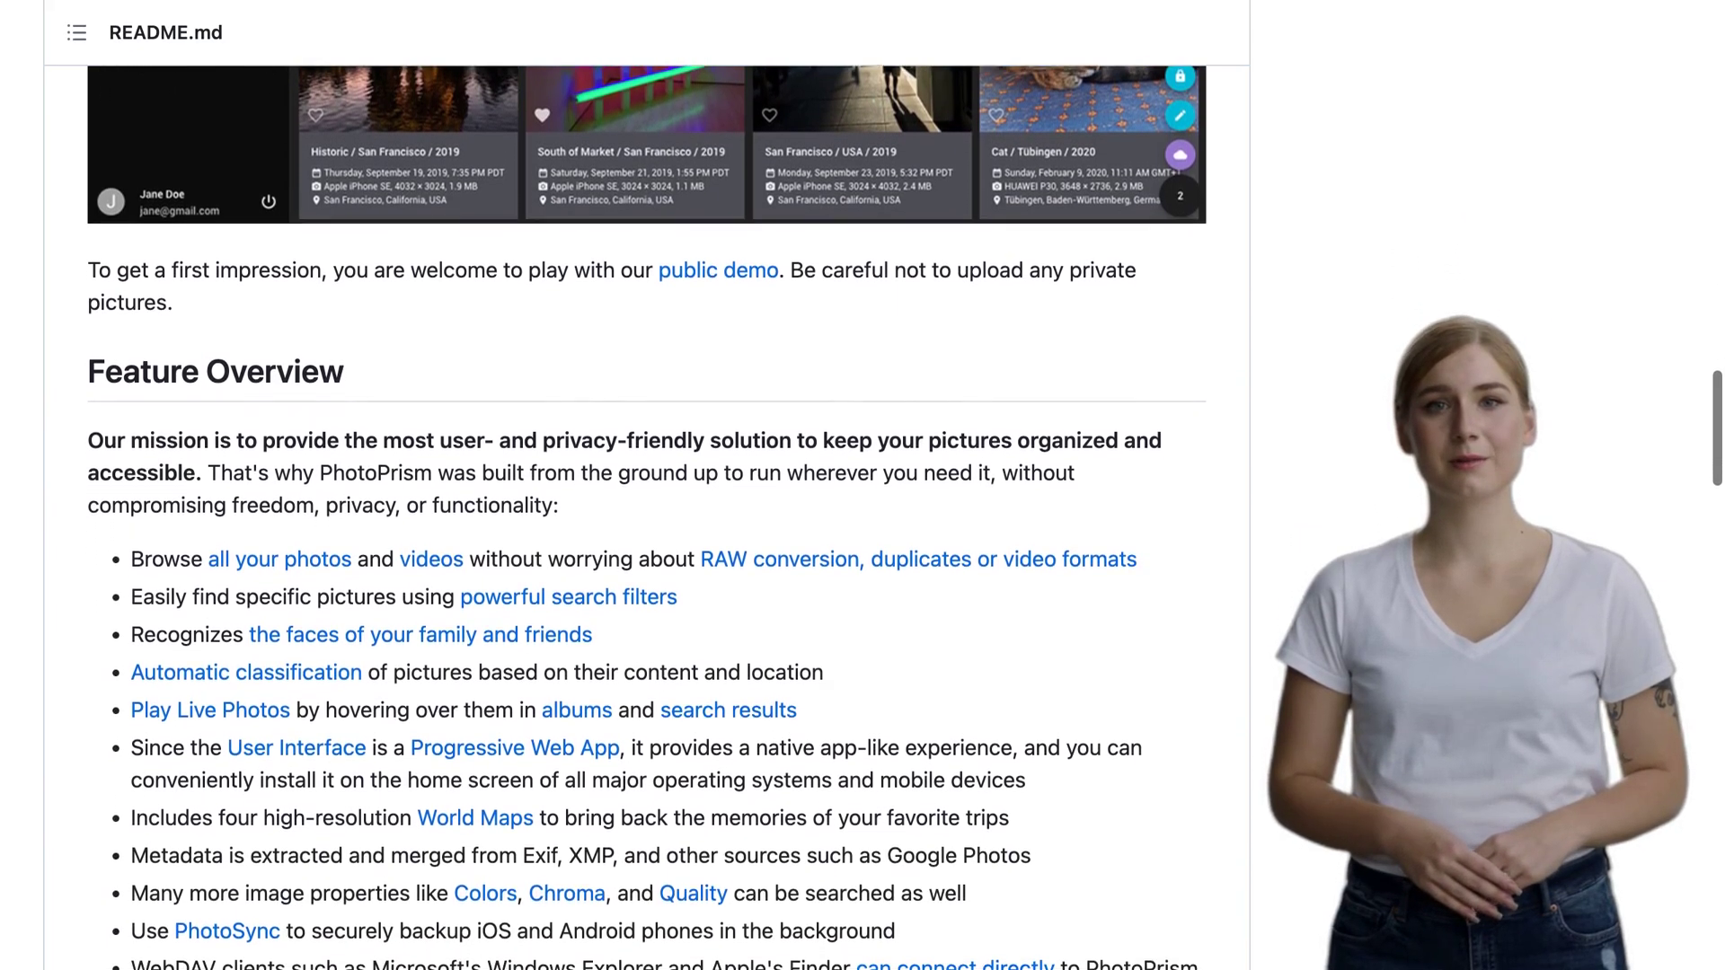
pyautogui.scroll(-3)
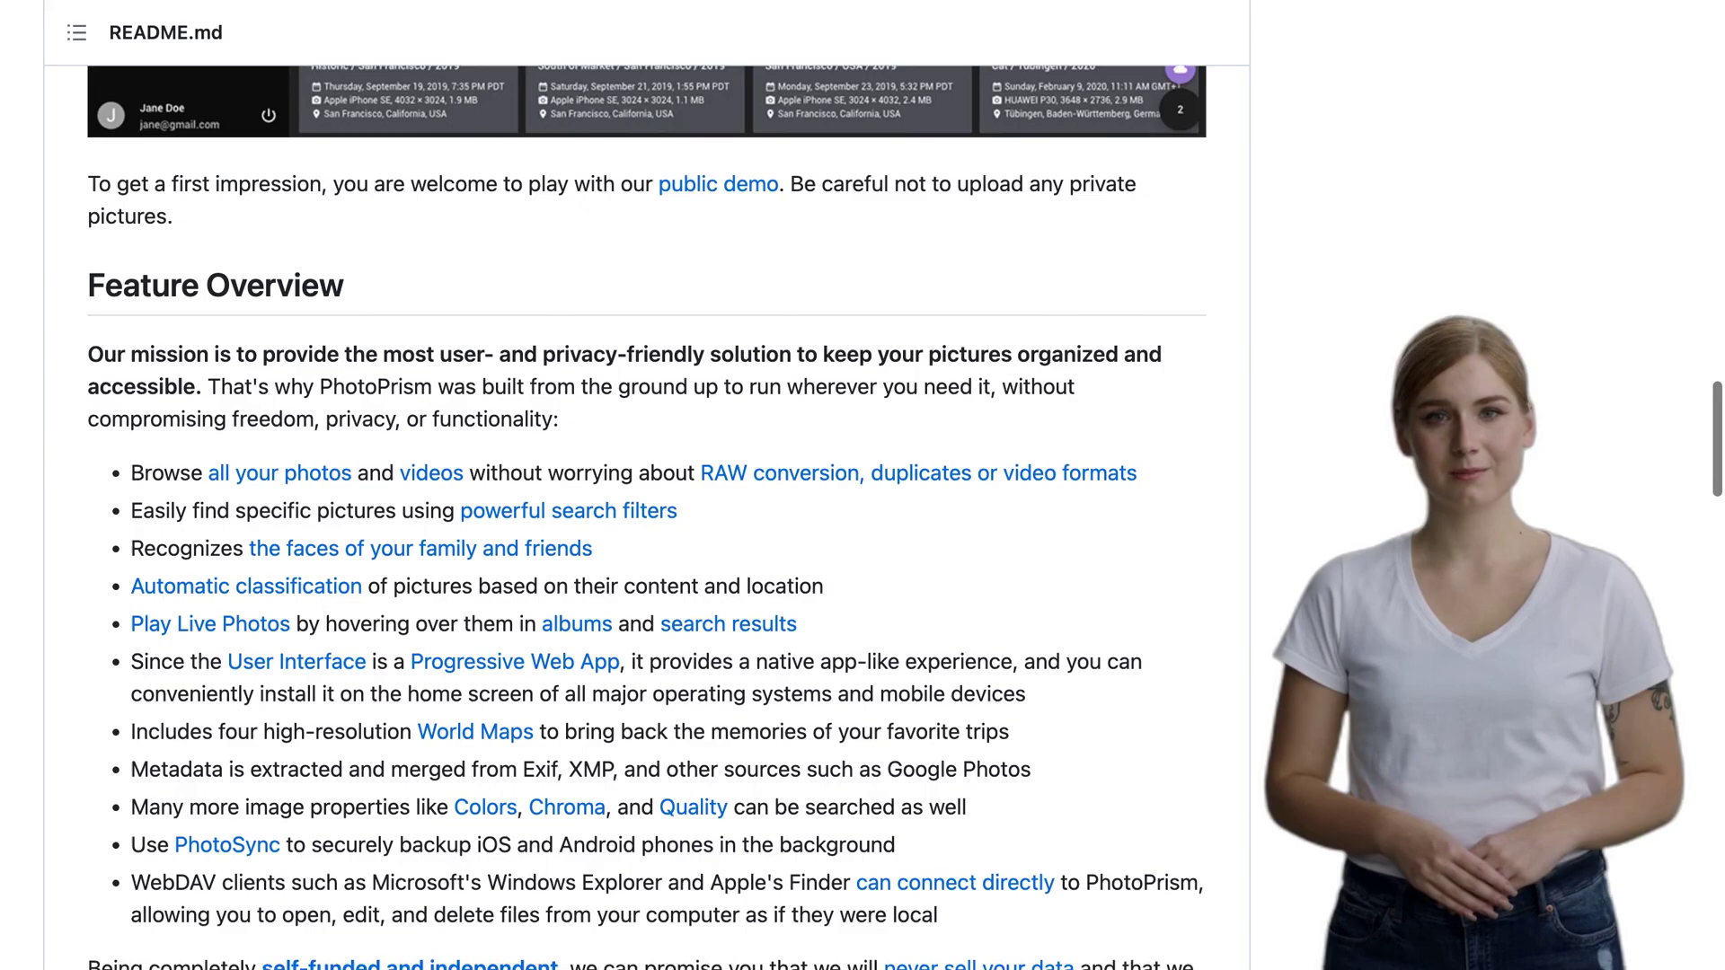
pyautogui.scroll(-3)
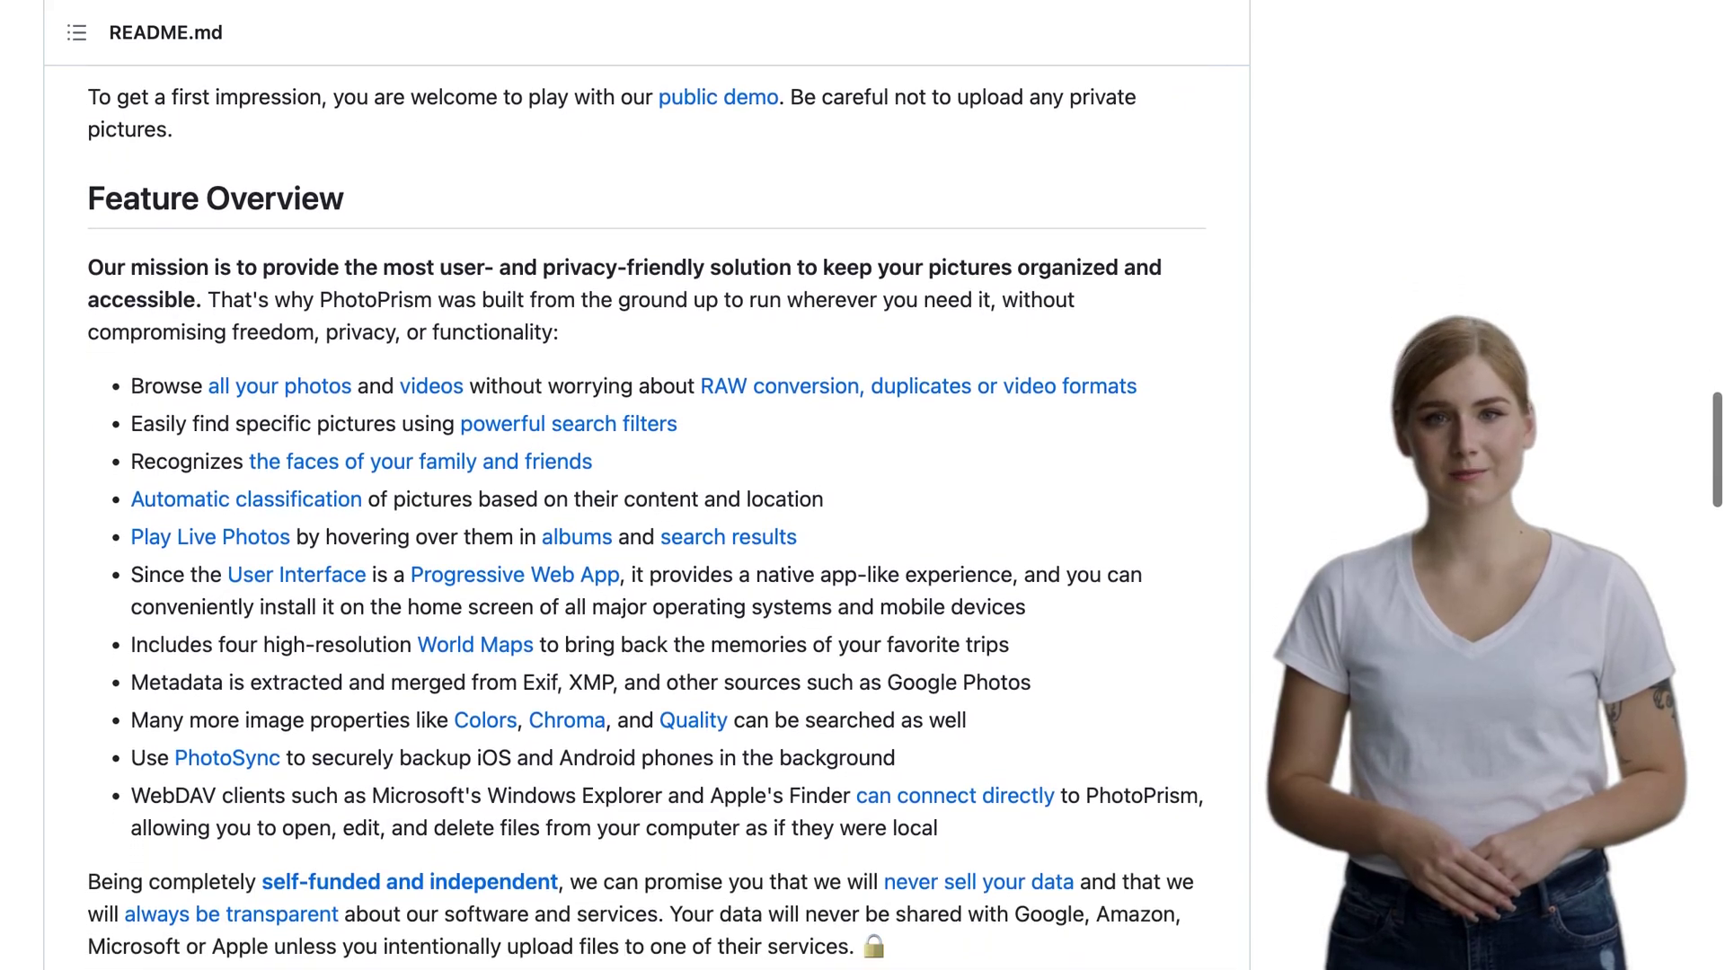
pyautogui.scroll(-3)
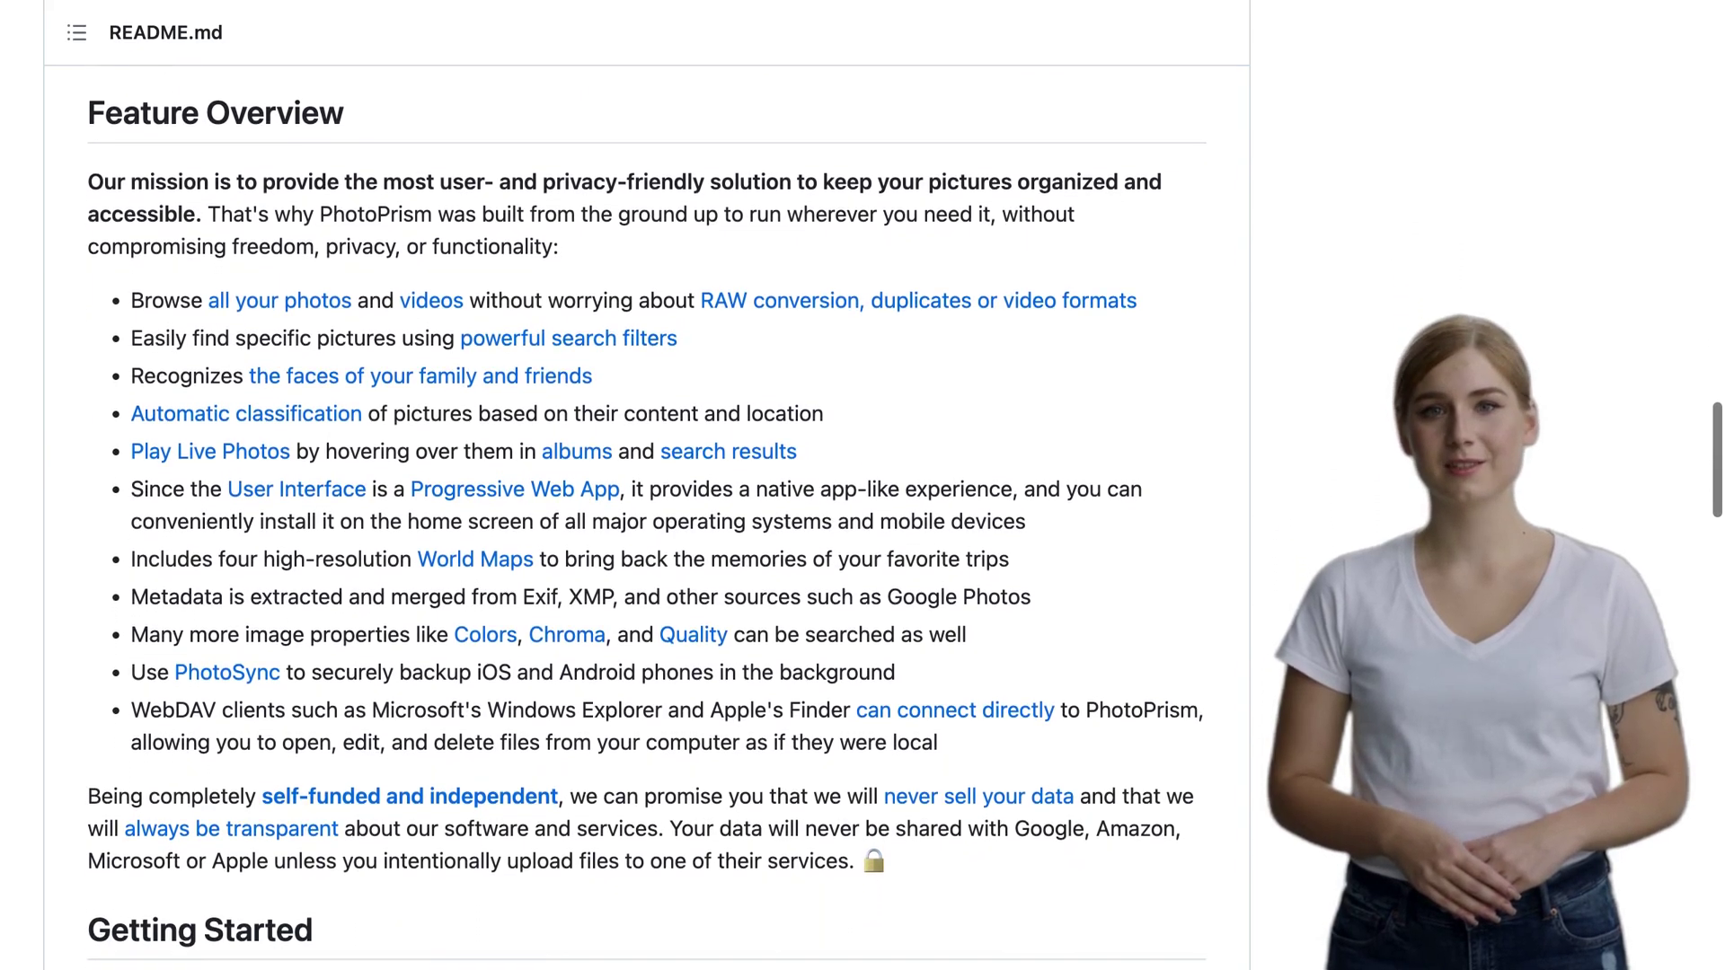
pyautogui.scroll(-3)
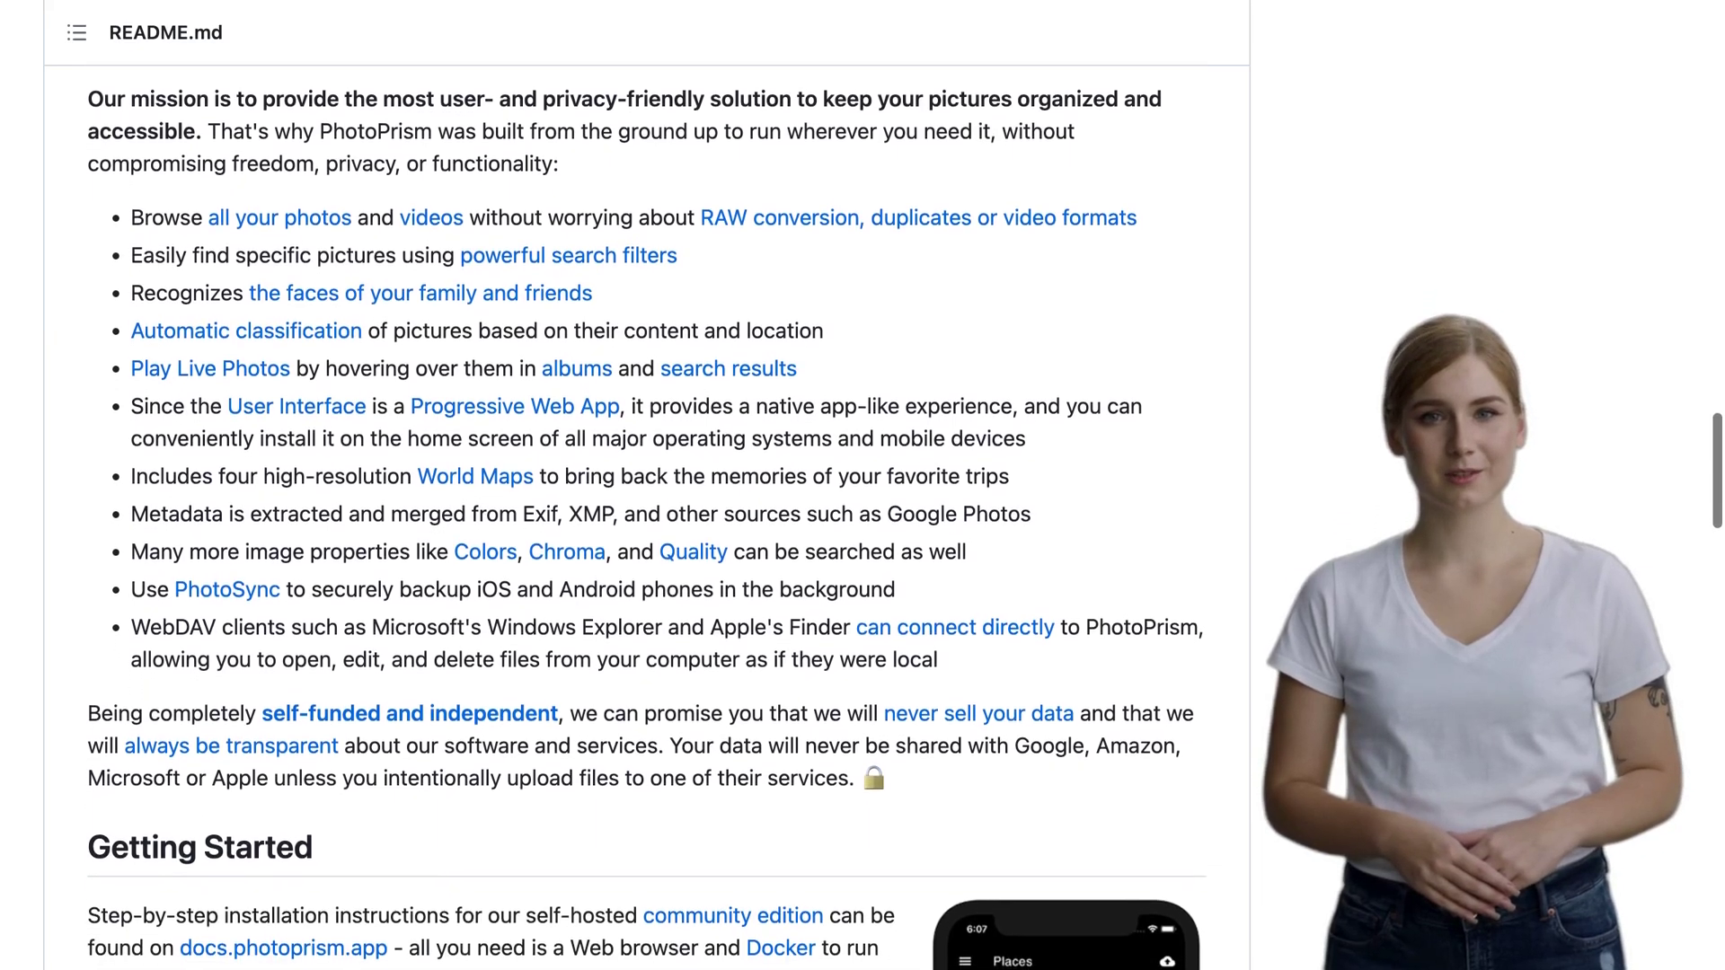
pyautogui.scroll(-3)
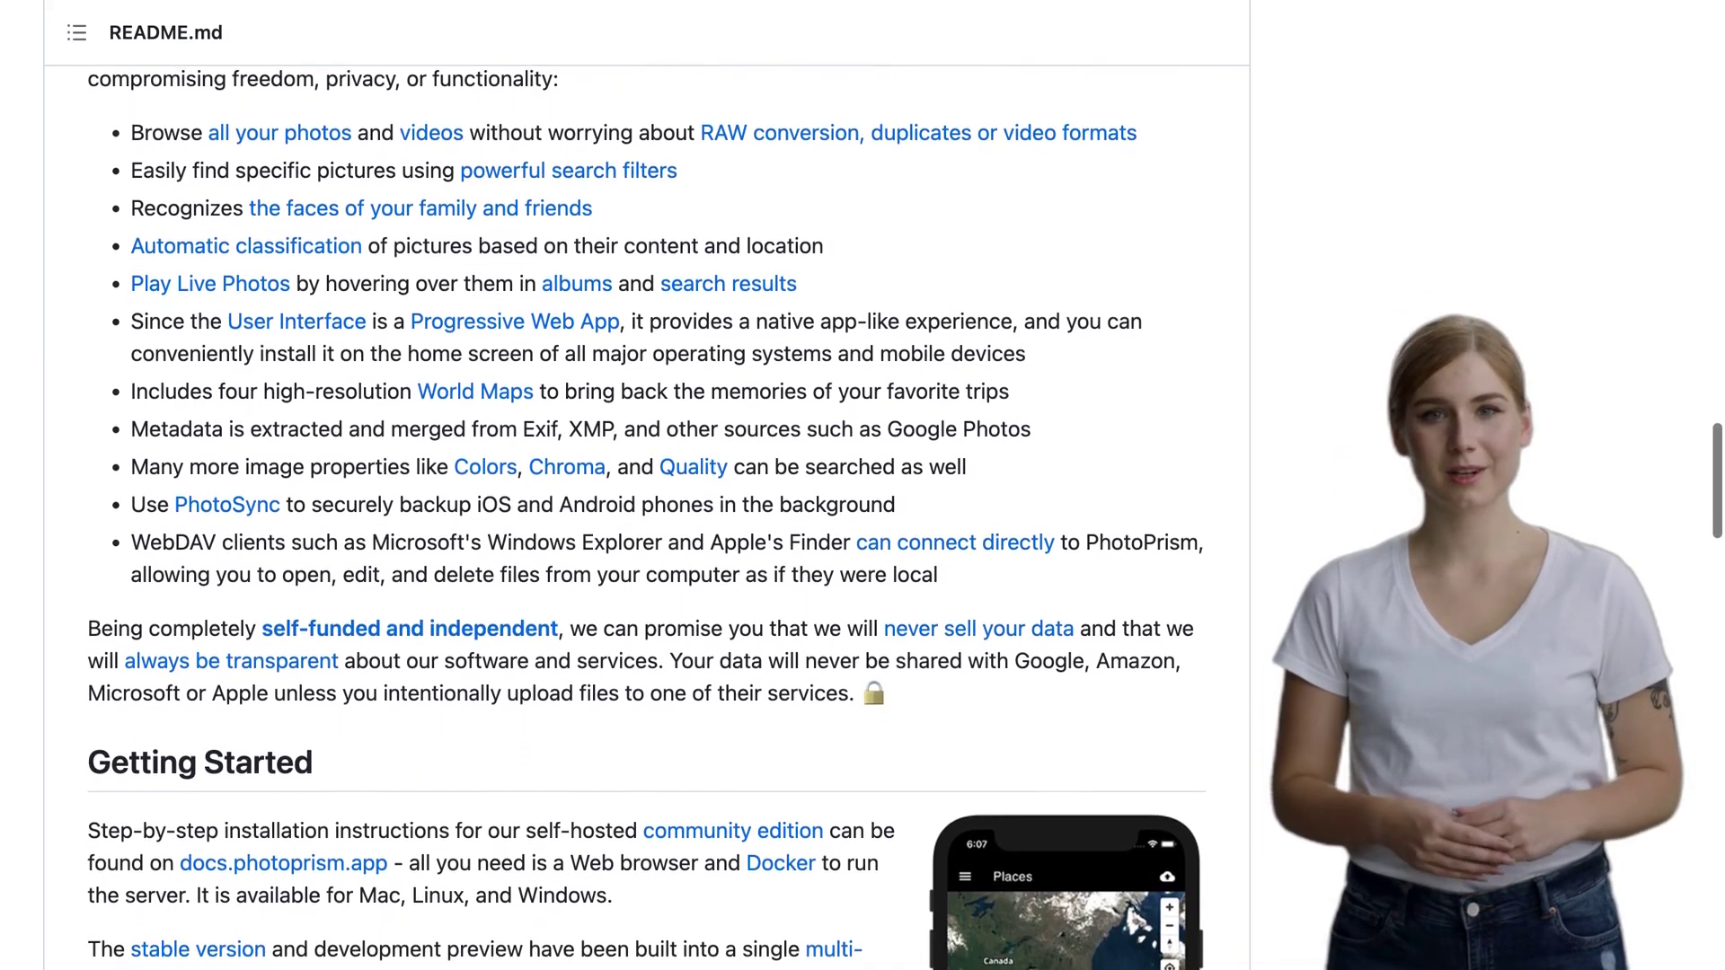
pyautogui.scroll(-3)
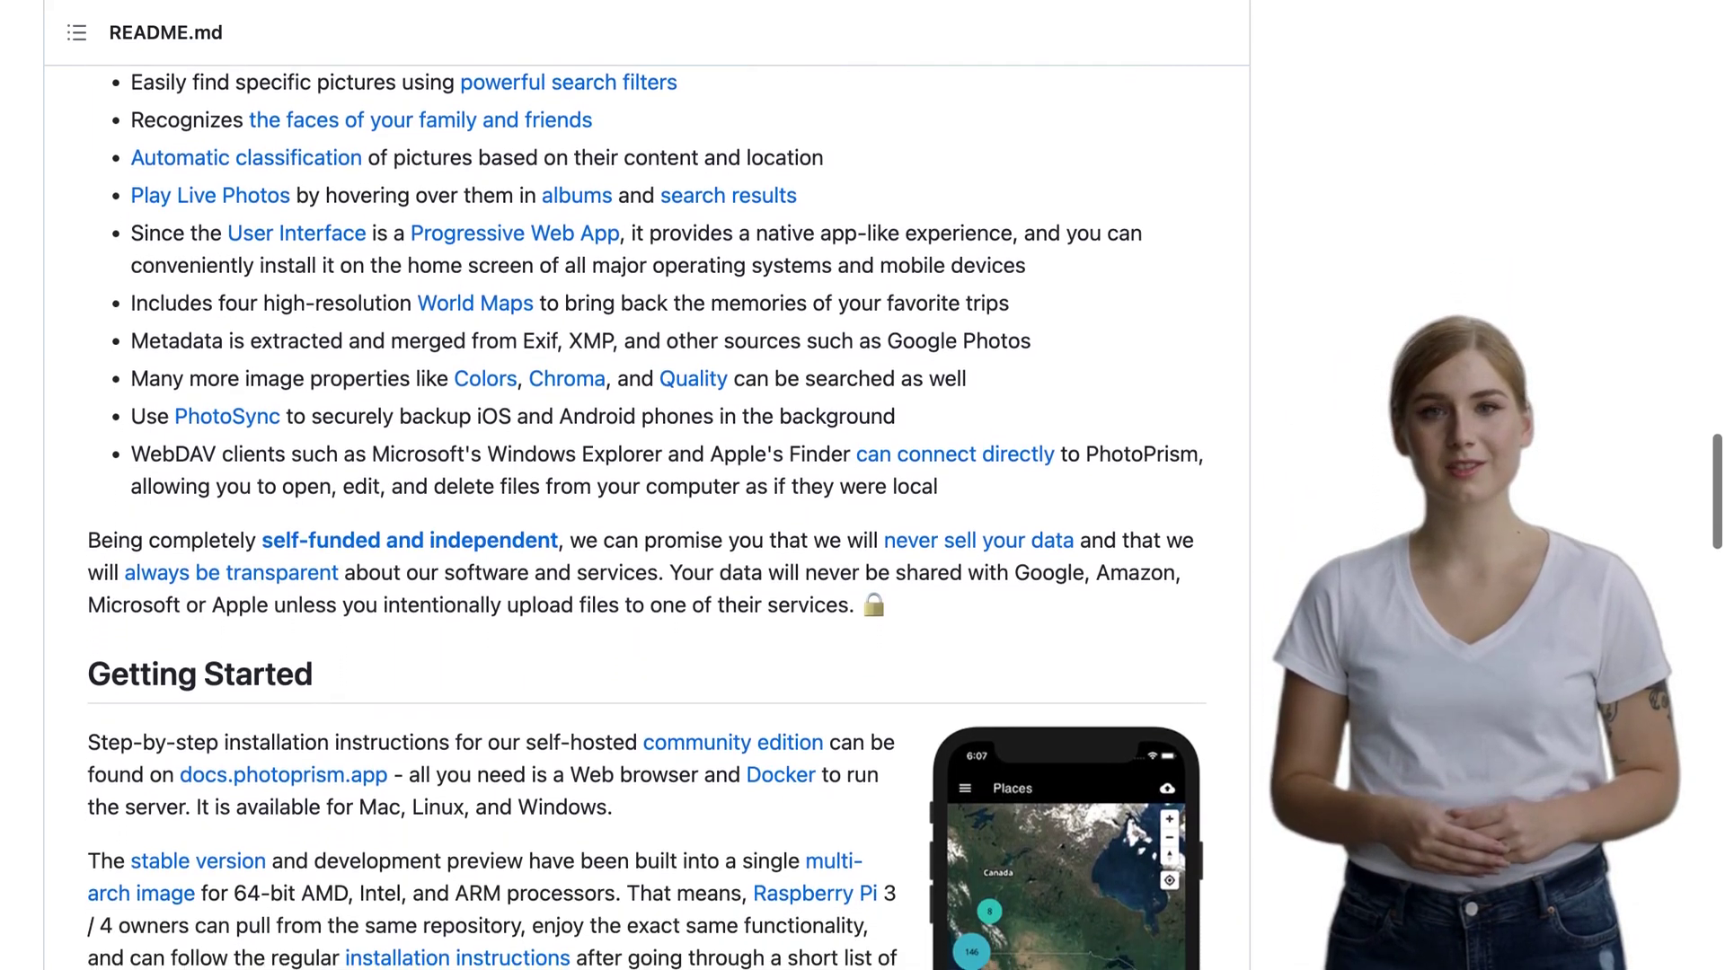
pyautogui.scroll(-3)
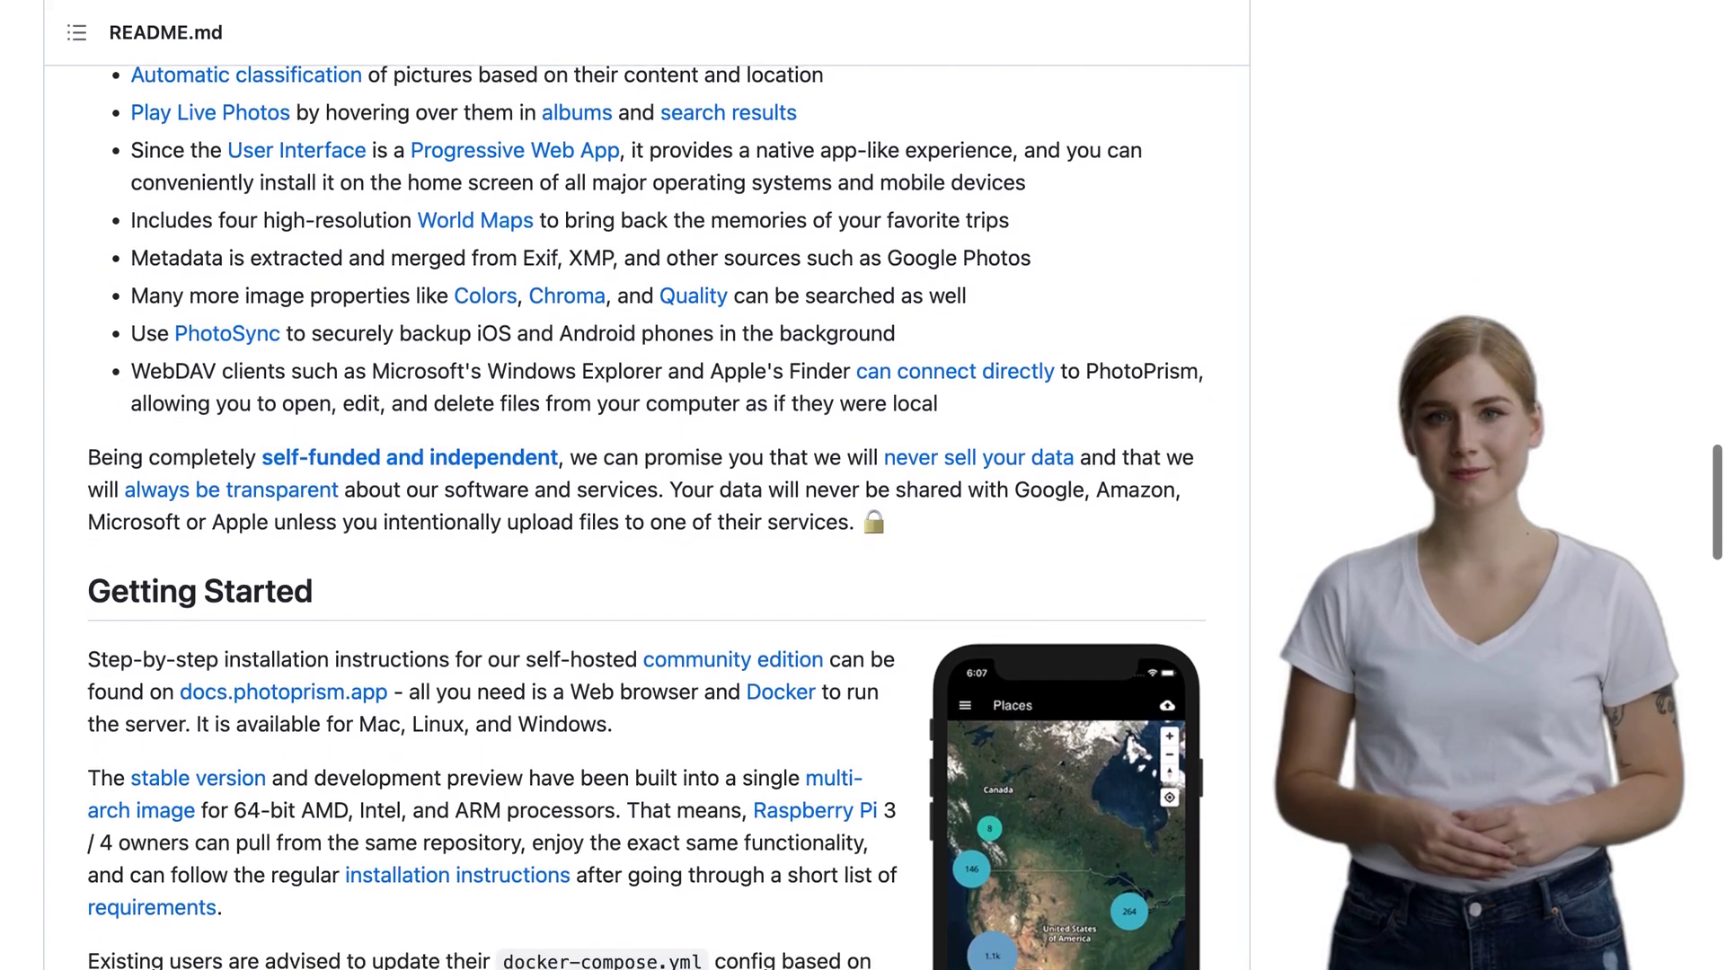
pyautogui.scroll(-3)
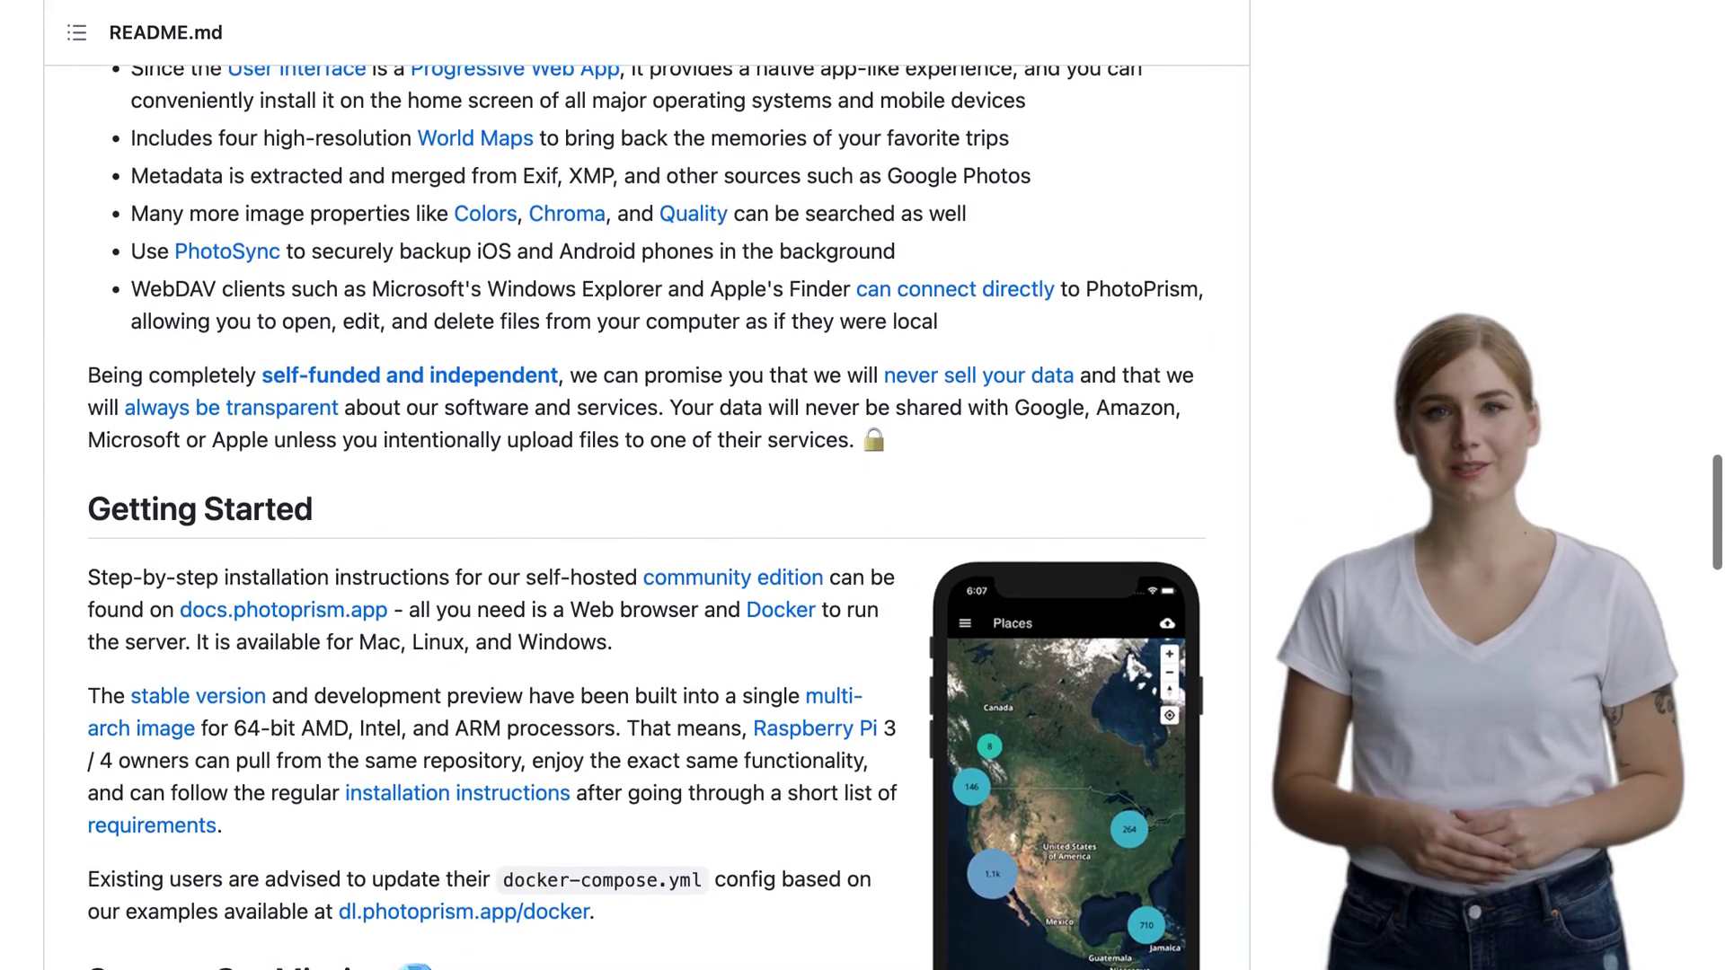
pyautogui.scroll(-3)
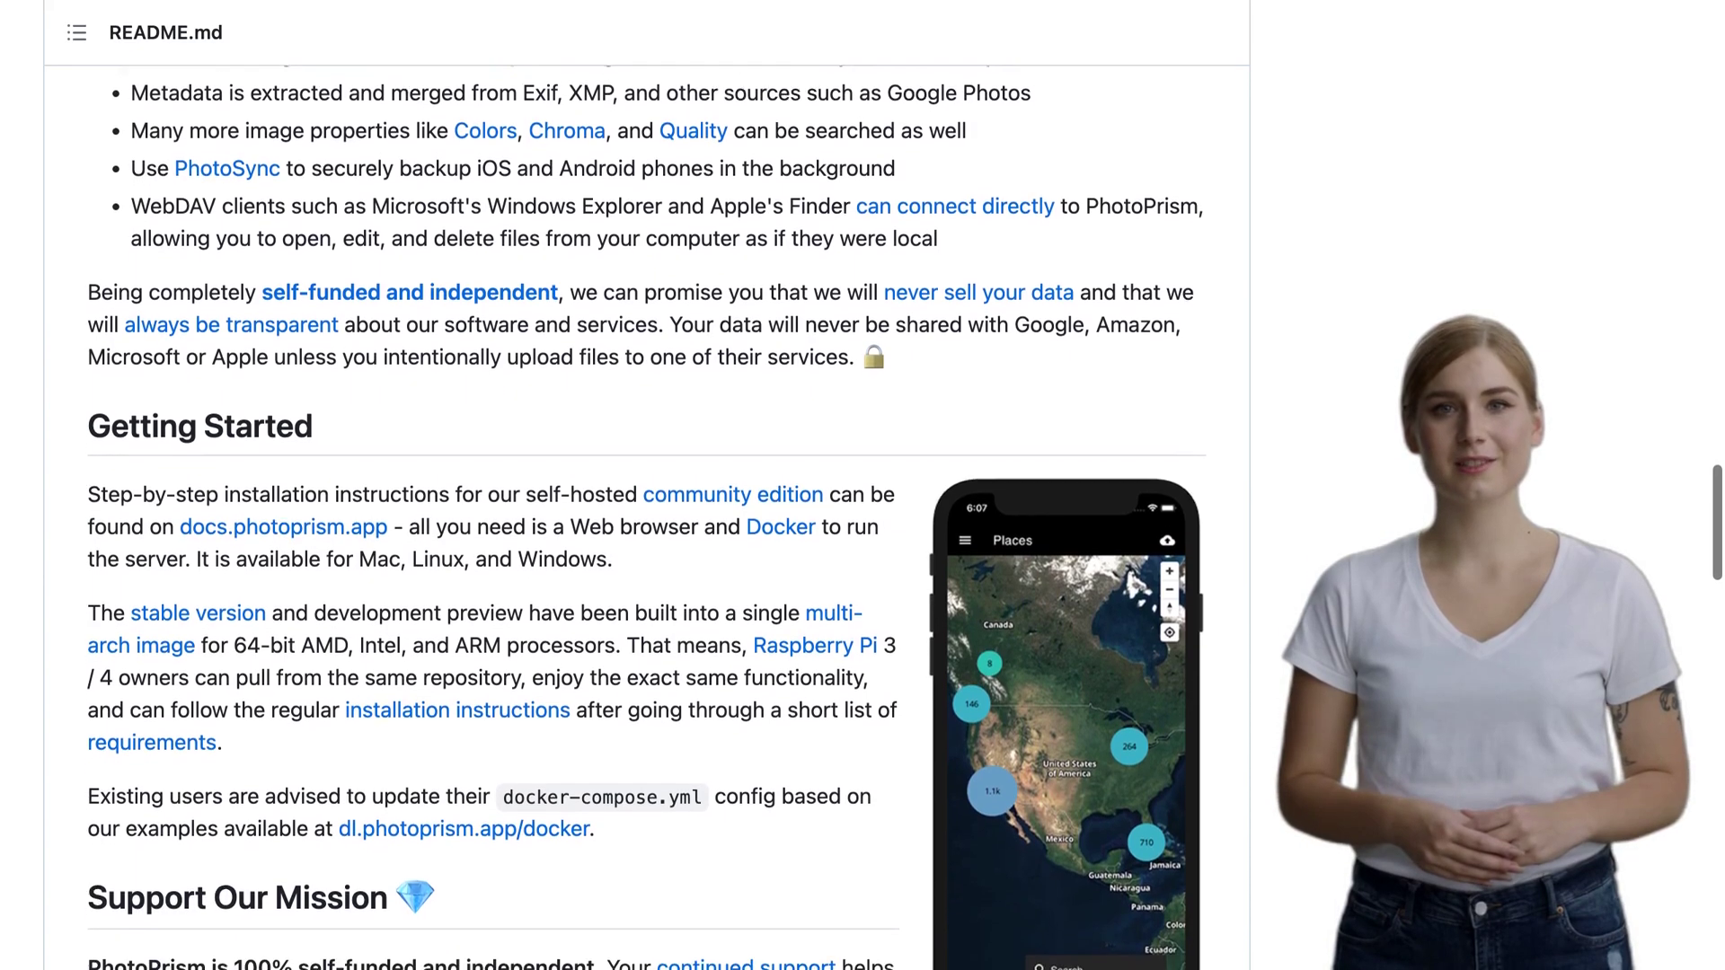
pyautogui.scroll(-3)
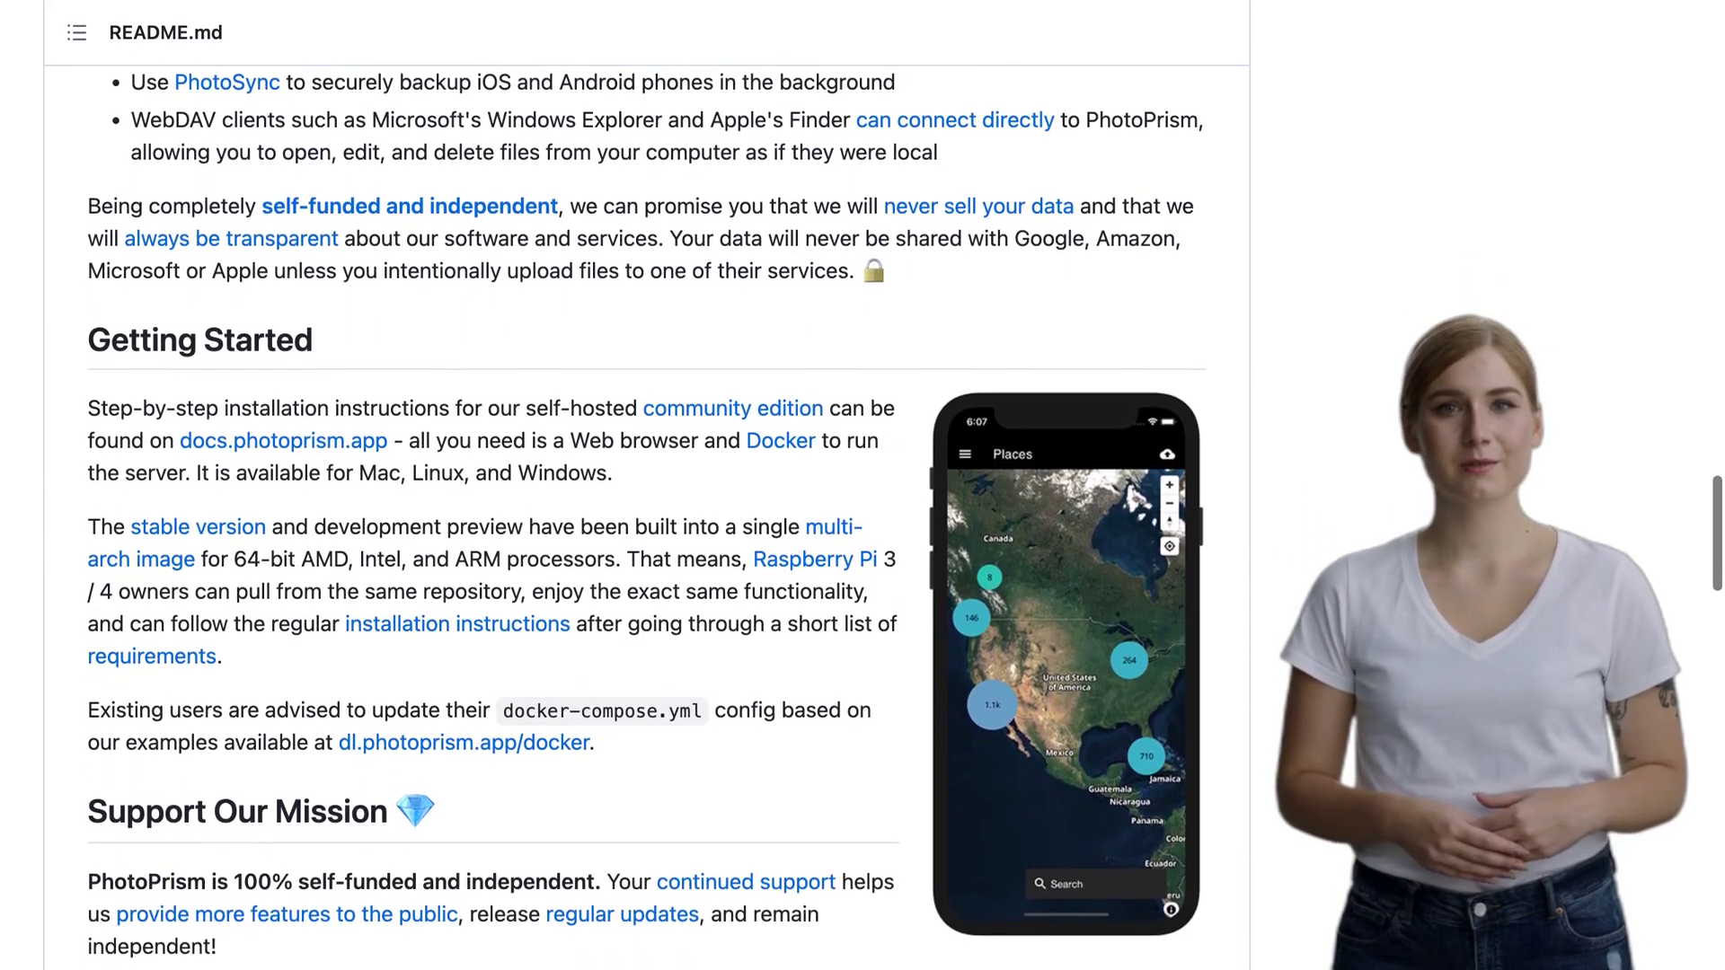
pyautogui.scroll(-3)
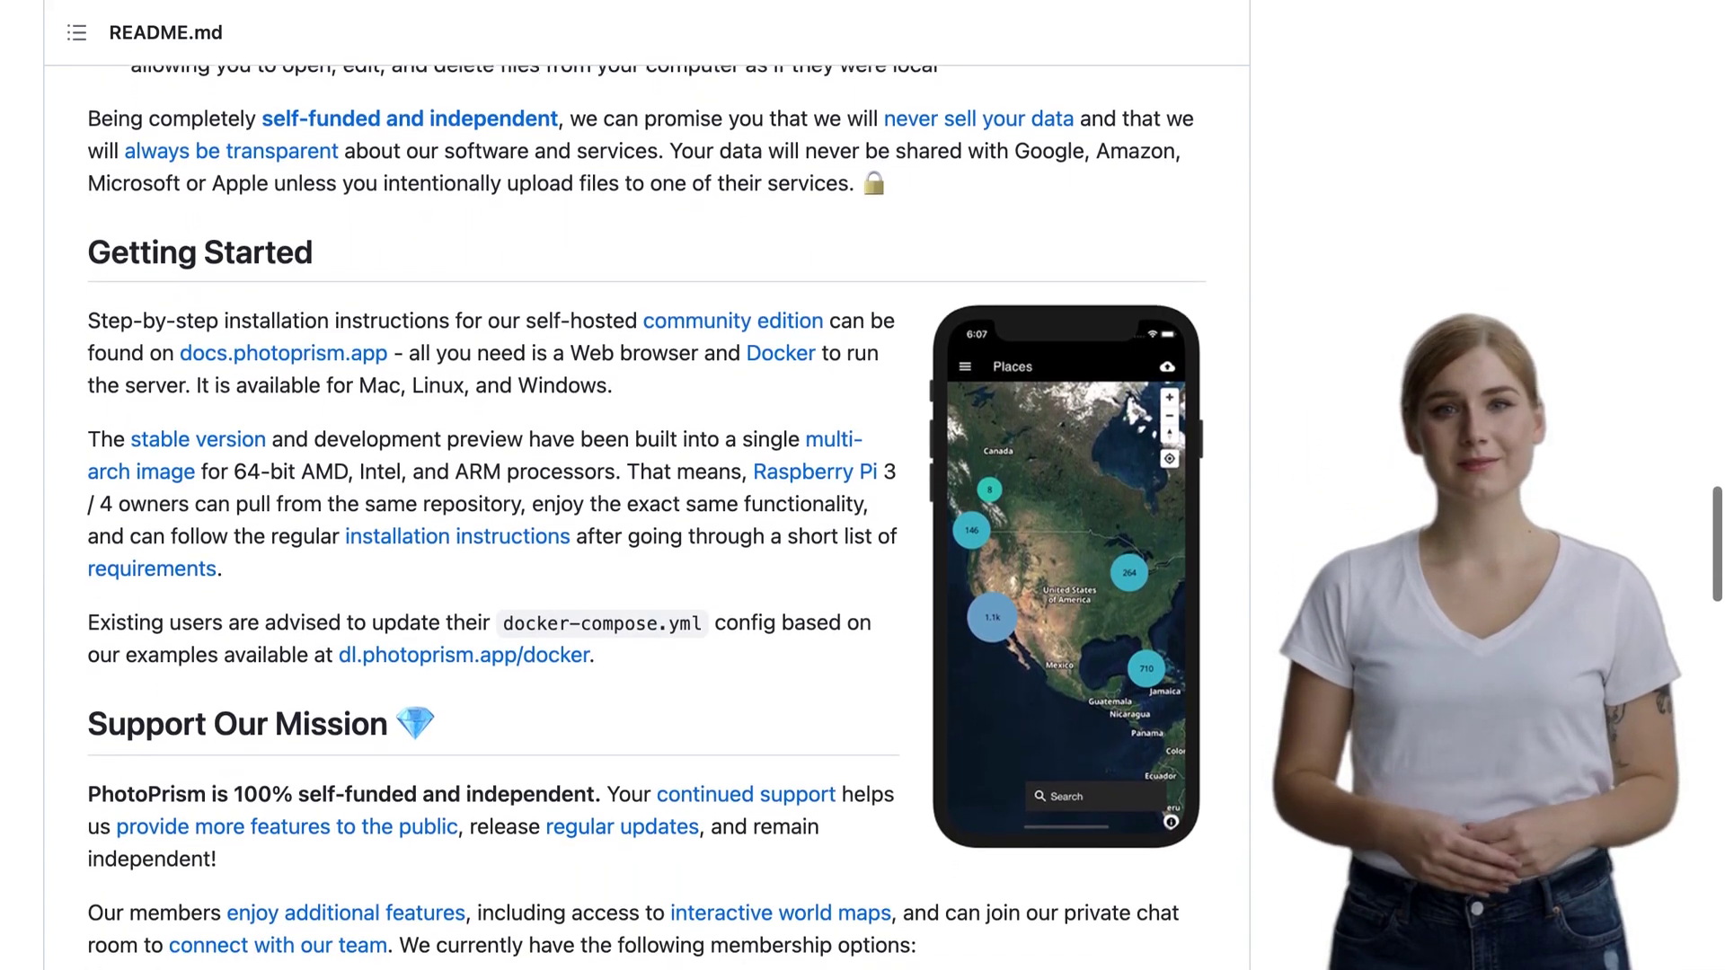
pyautogui.scroll(-3)
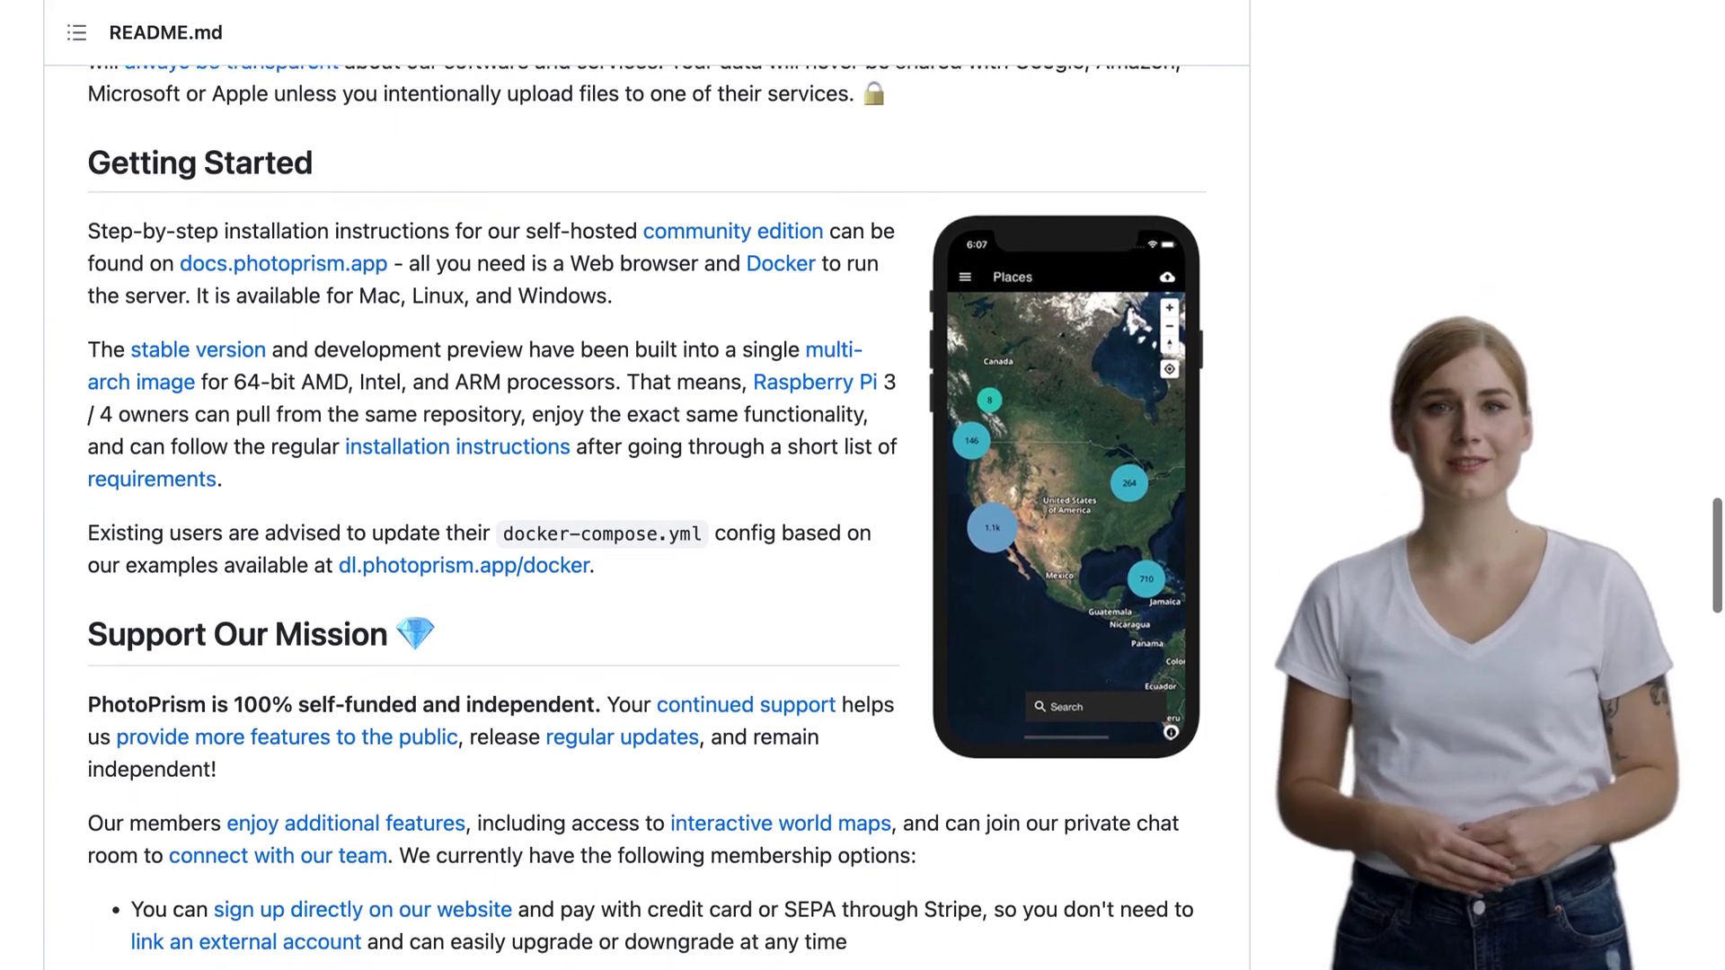
pyautogui.scroll(-3)
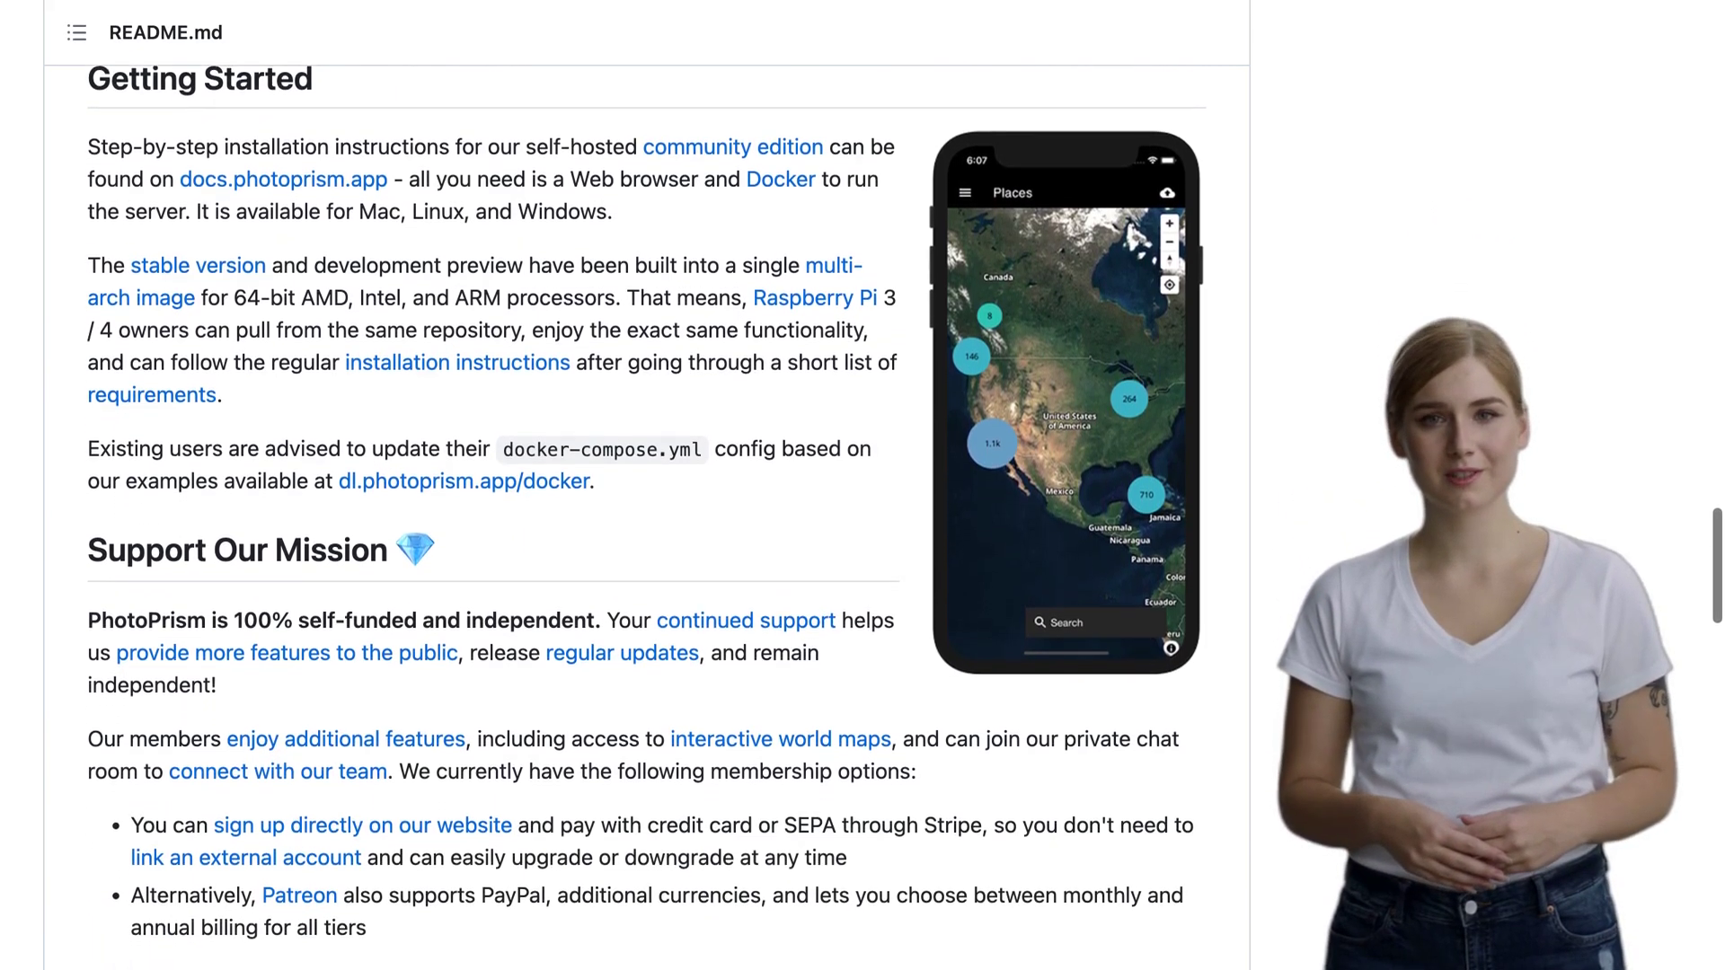
pyautogui.scroll(-3)
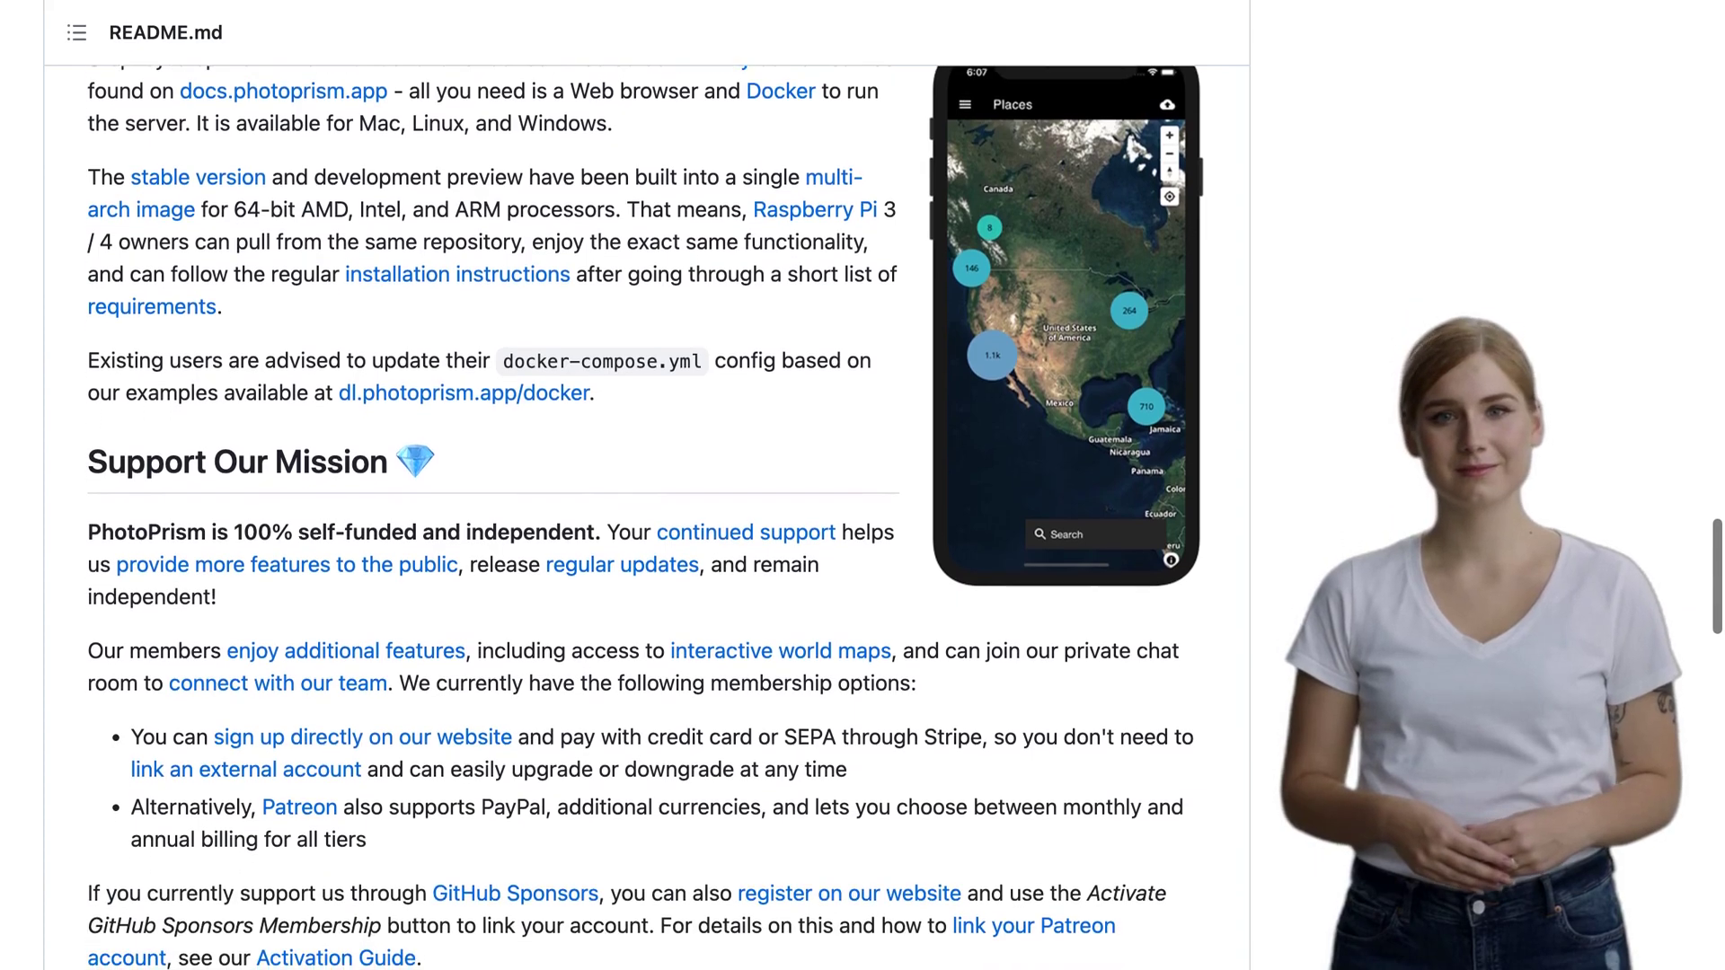
pyautogui.scroll(-3)
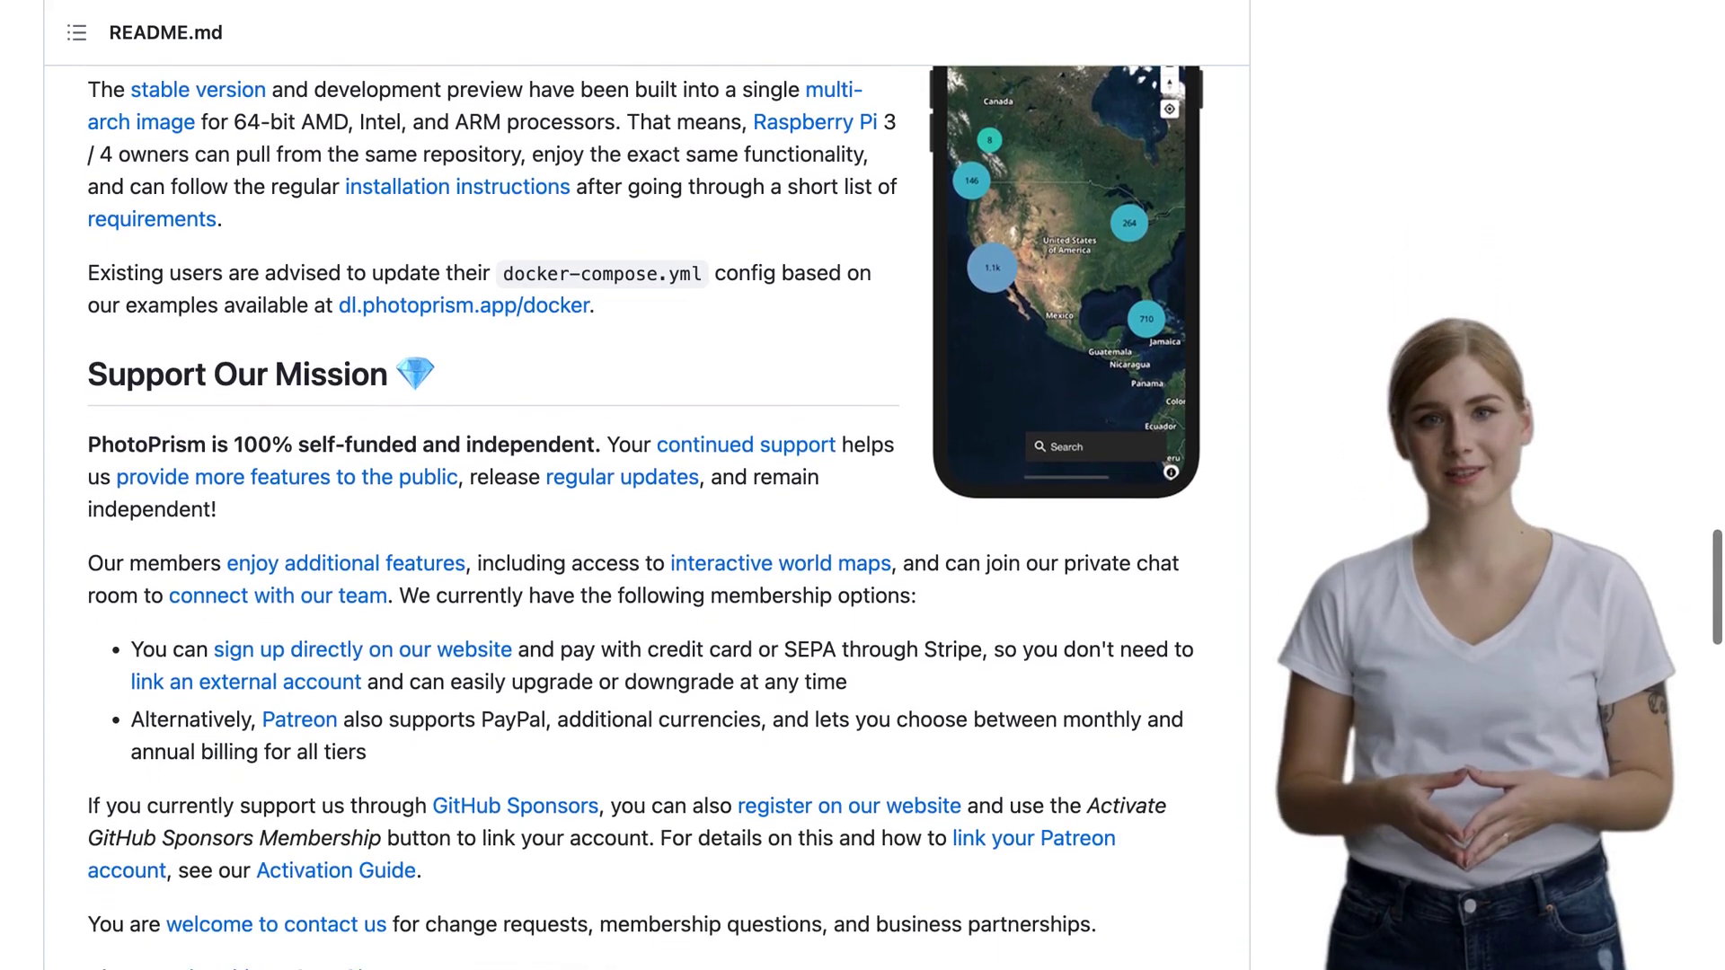
pyautogui.scroll(-3)
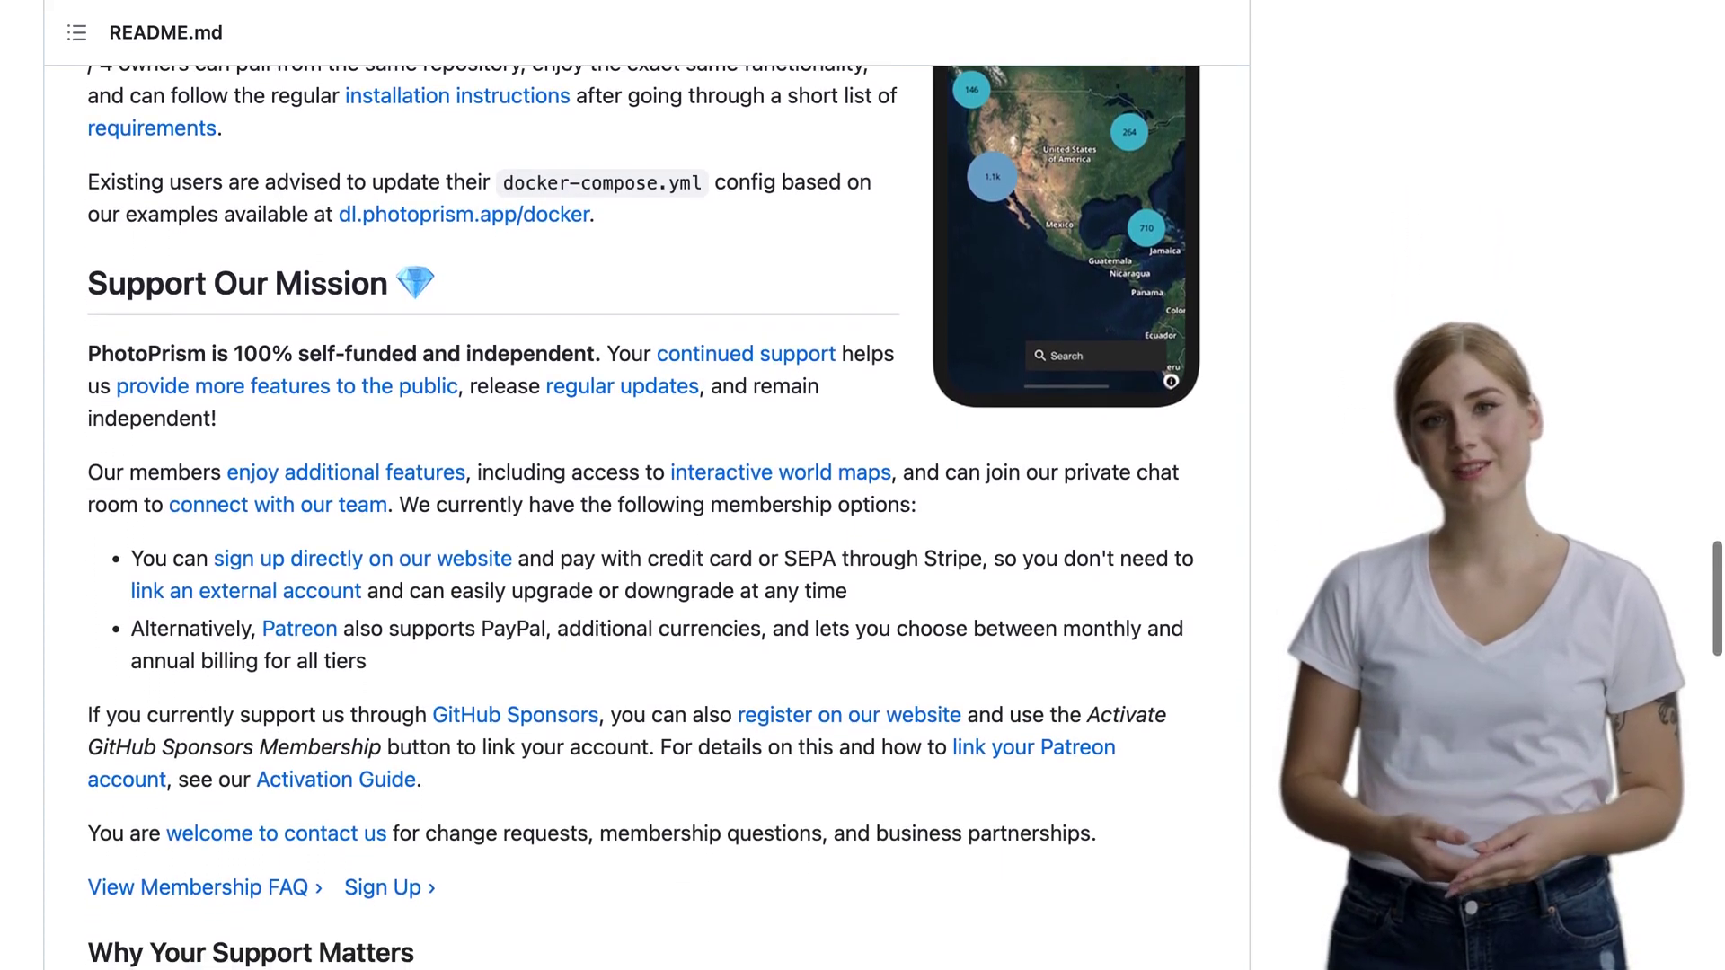
pyautogui.scroll(-3)
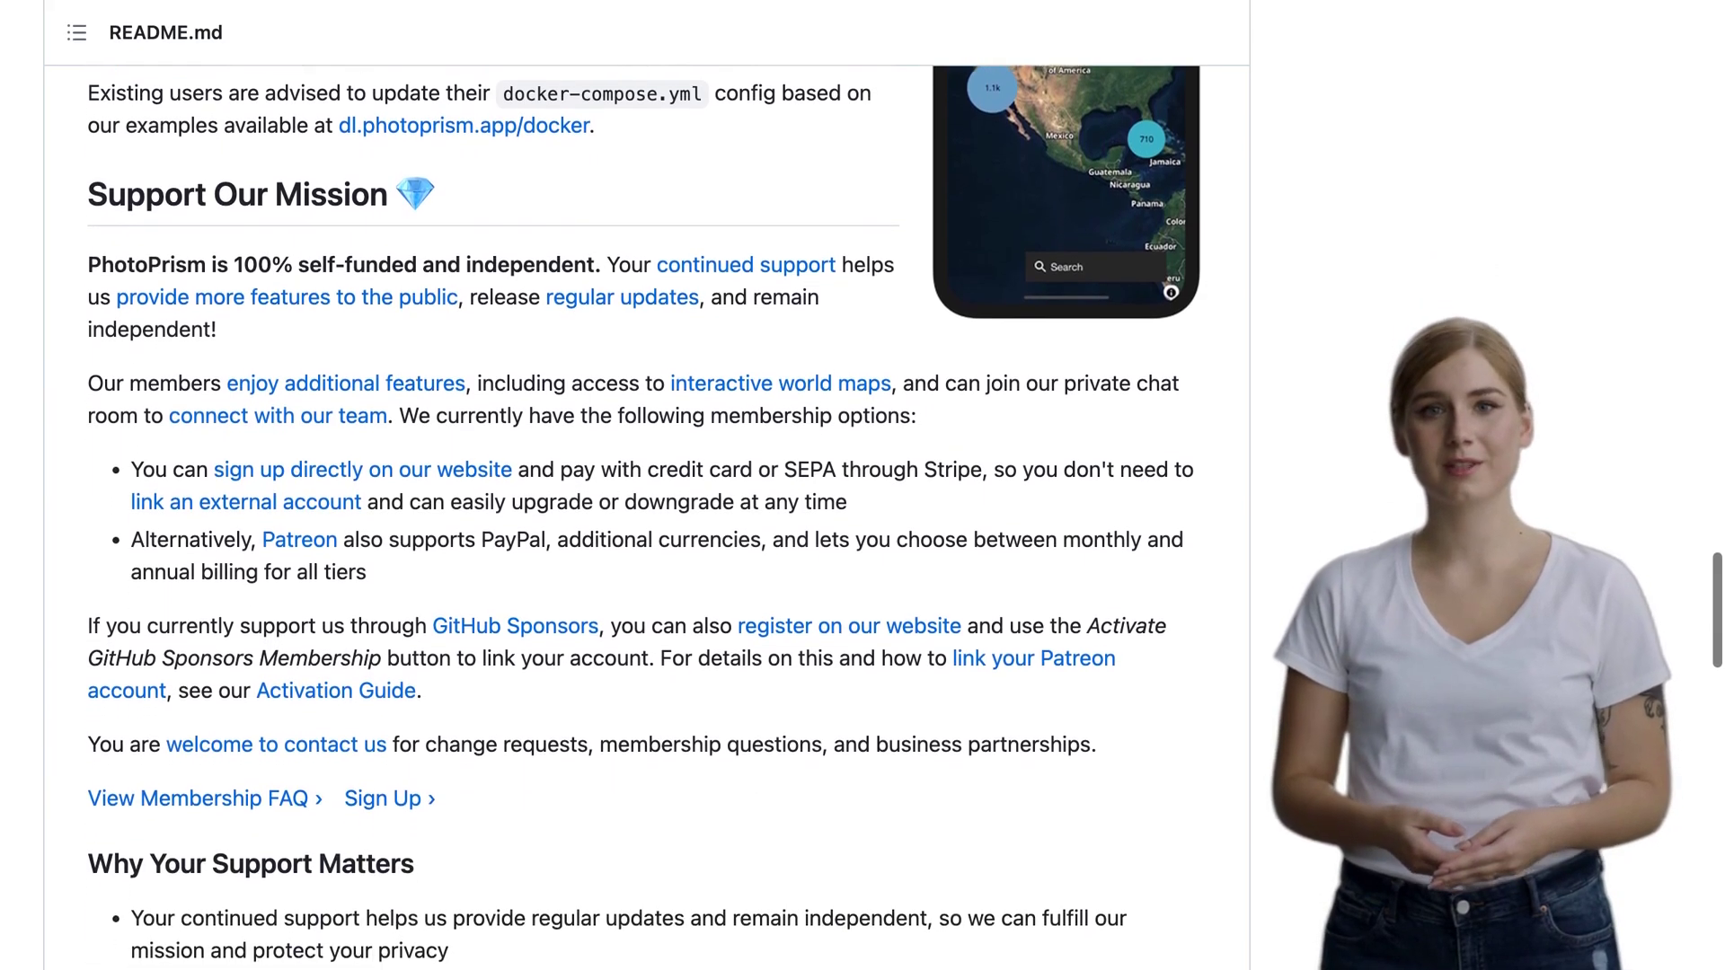
pyautogui.scroll(-3)
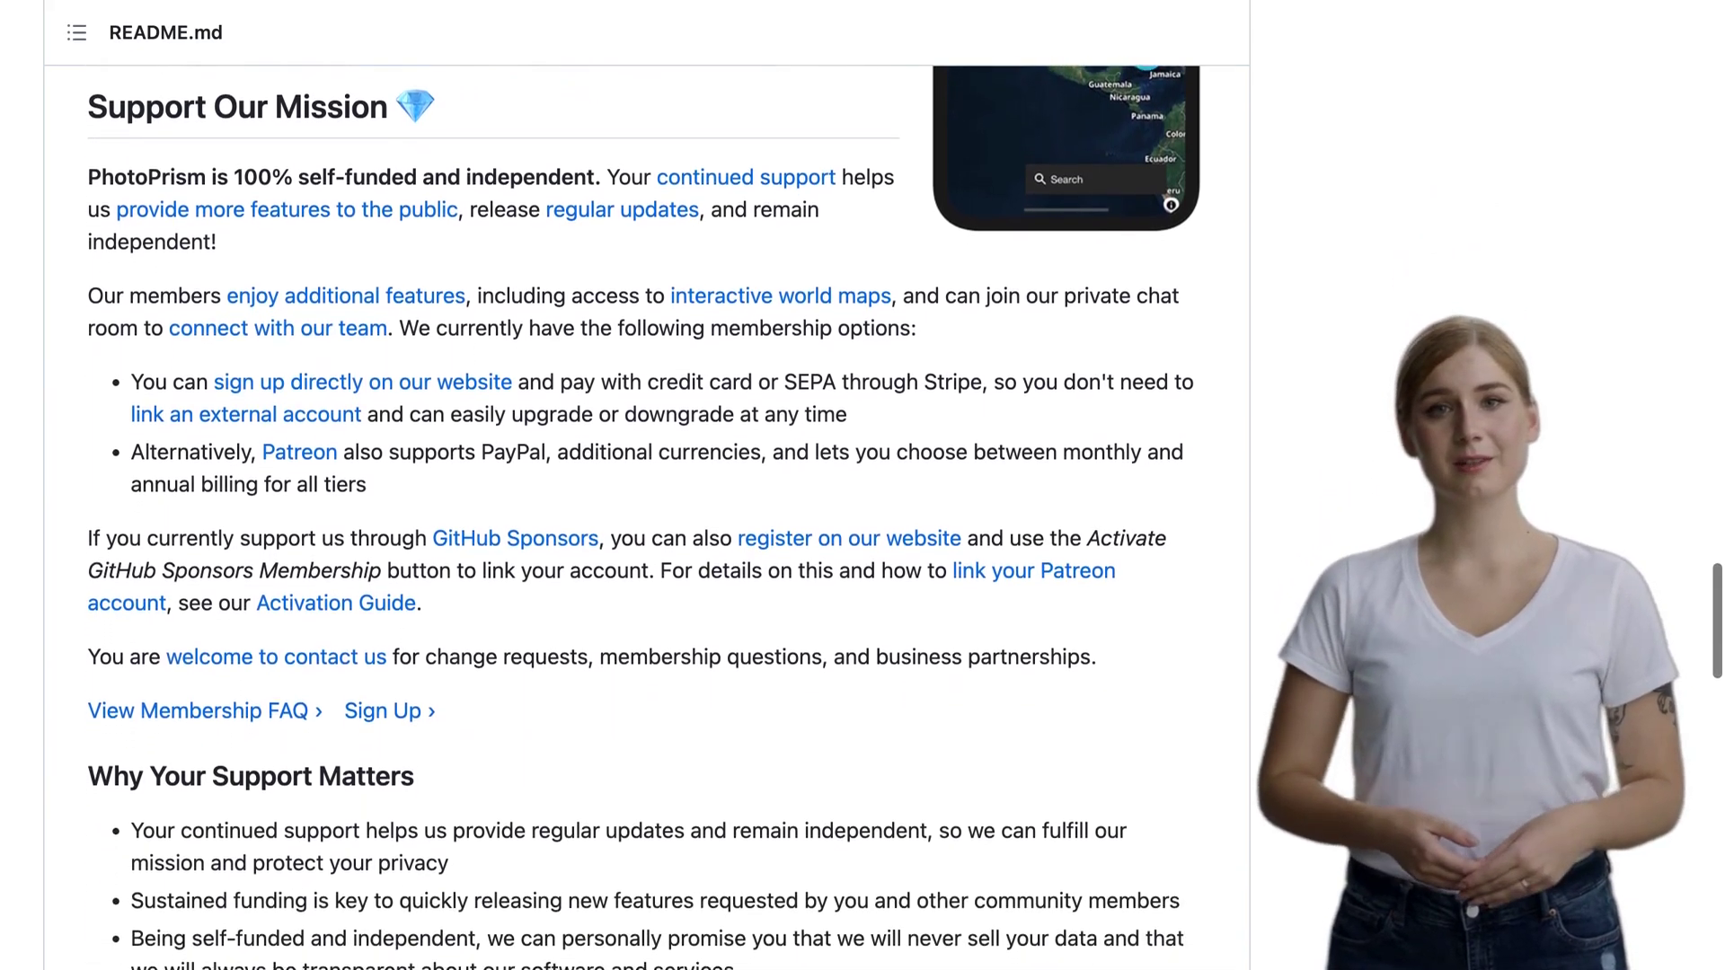
pyautogui.scroll(-3)
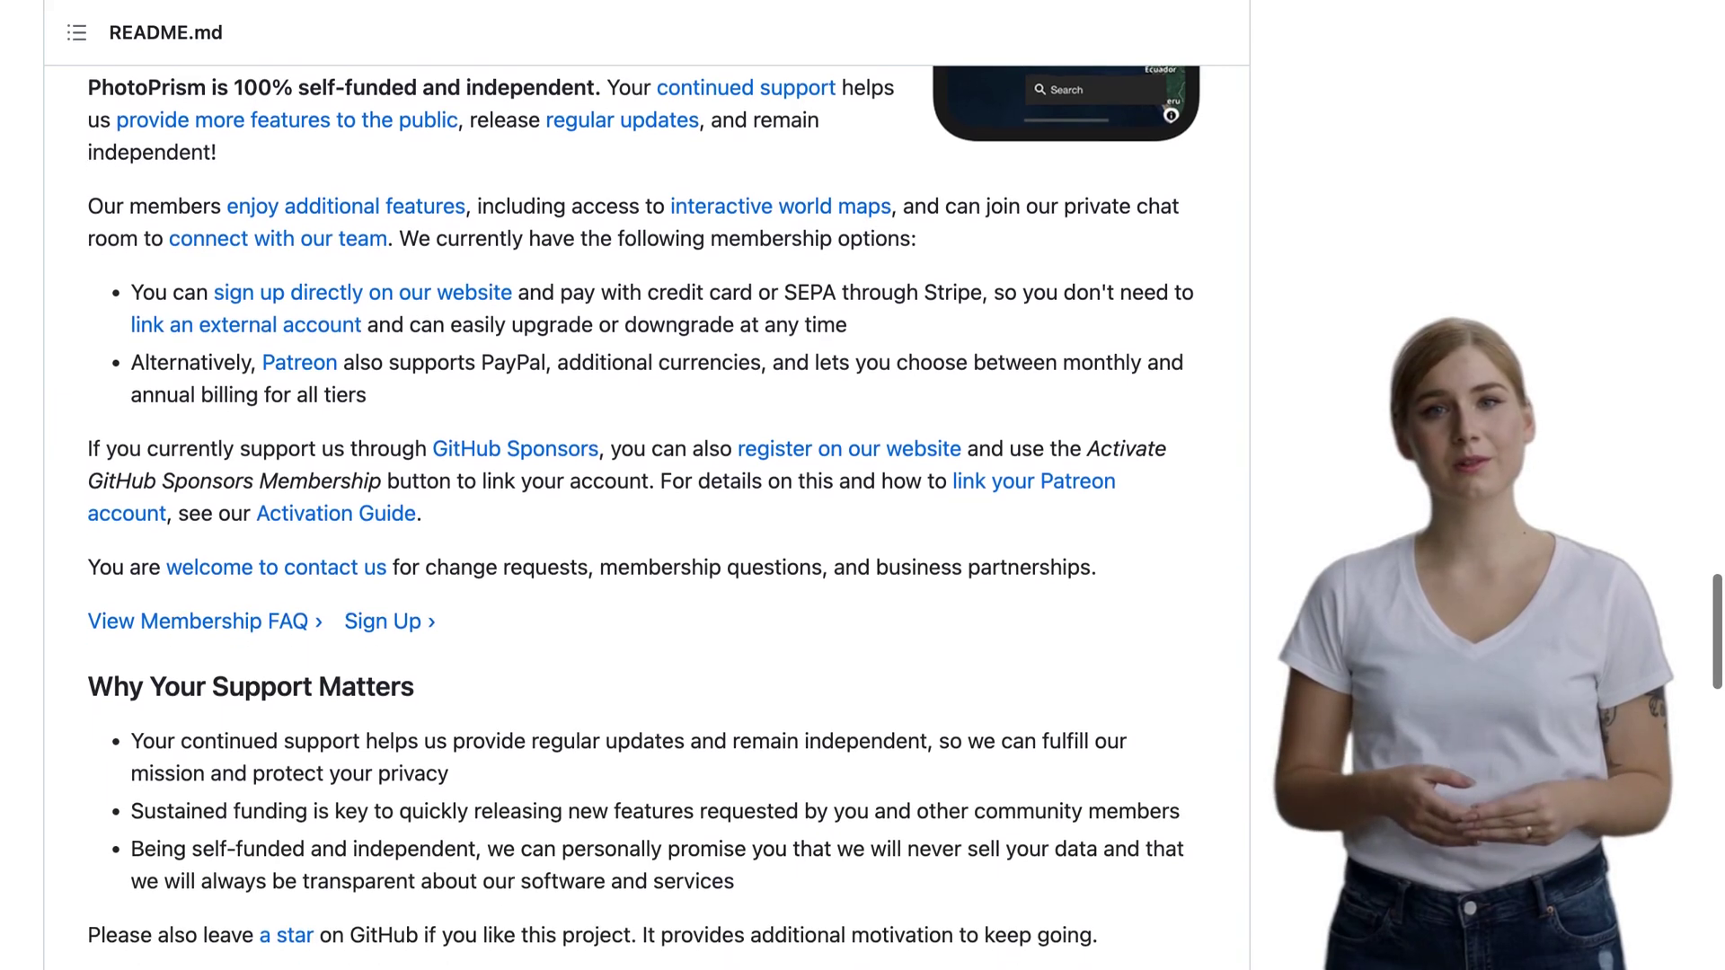
pyautogui.scroll(-3)
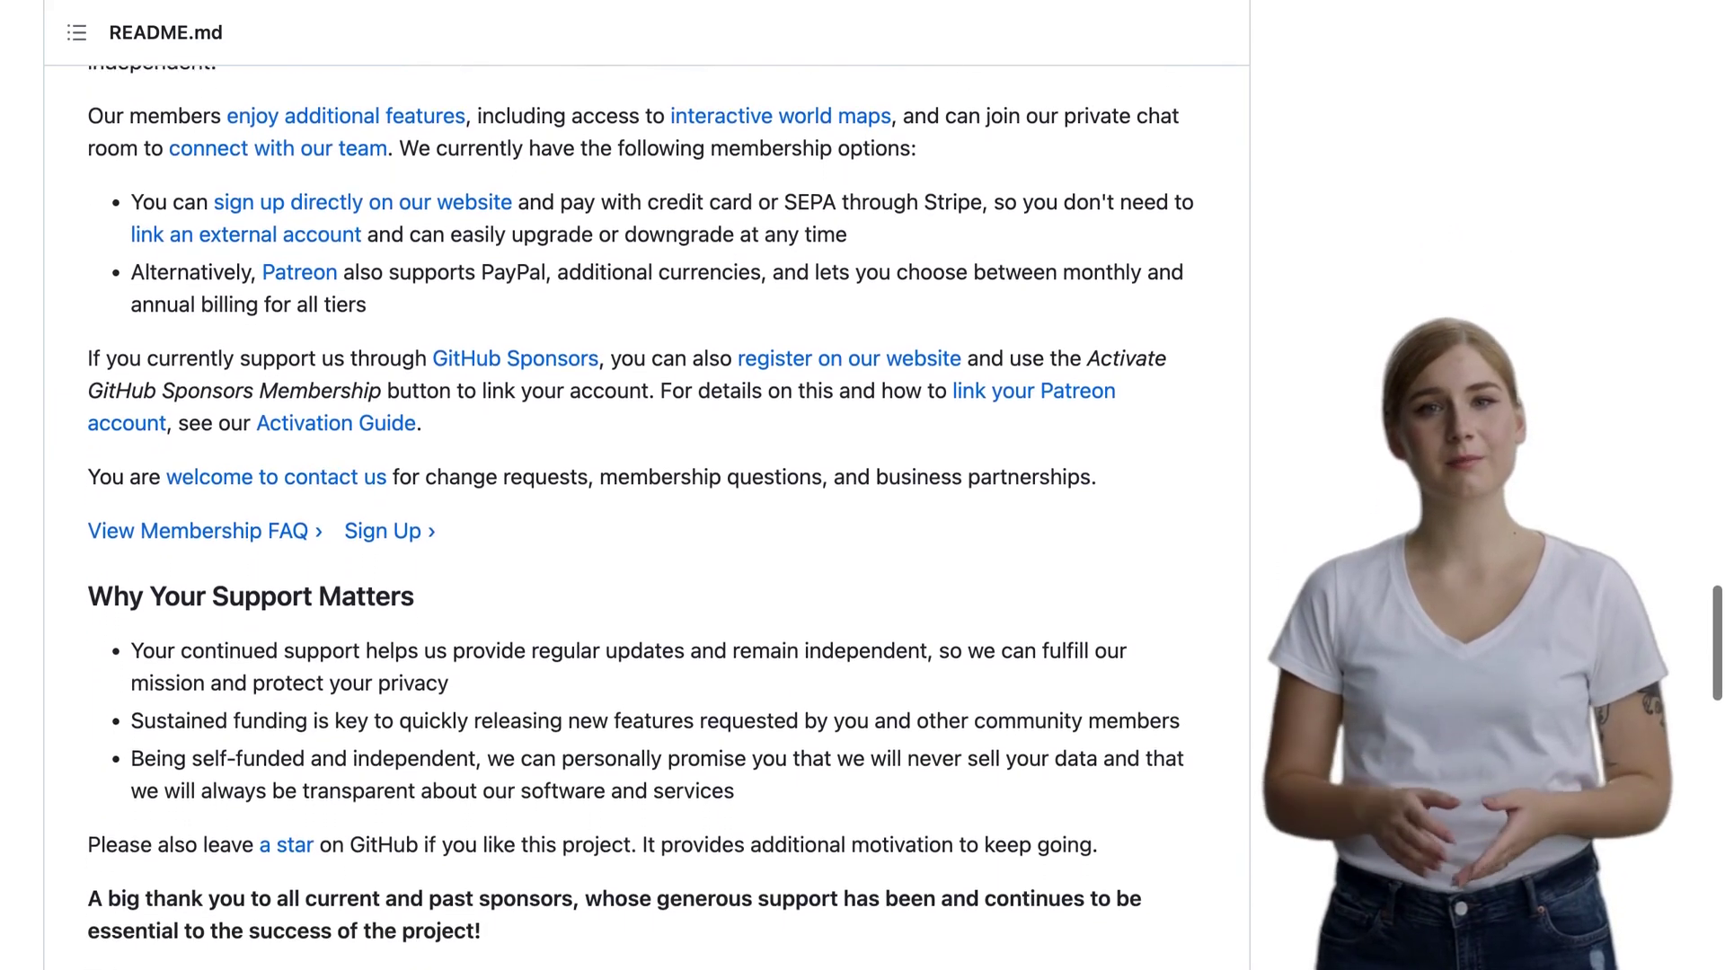
pyautogui.scroll(-3)
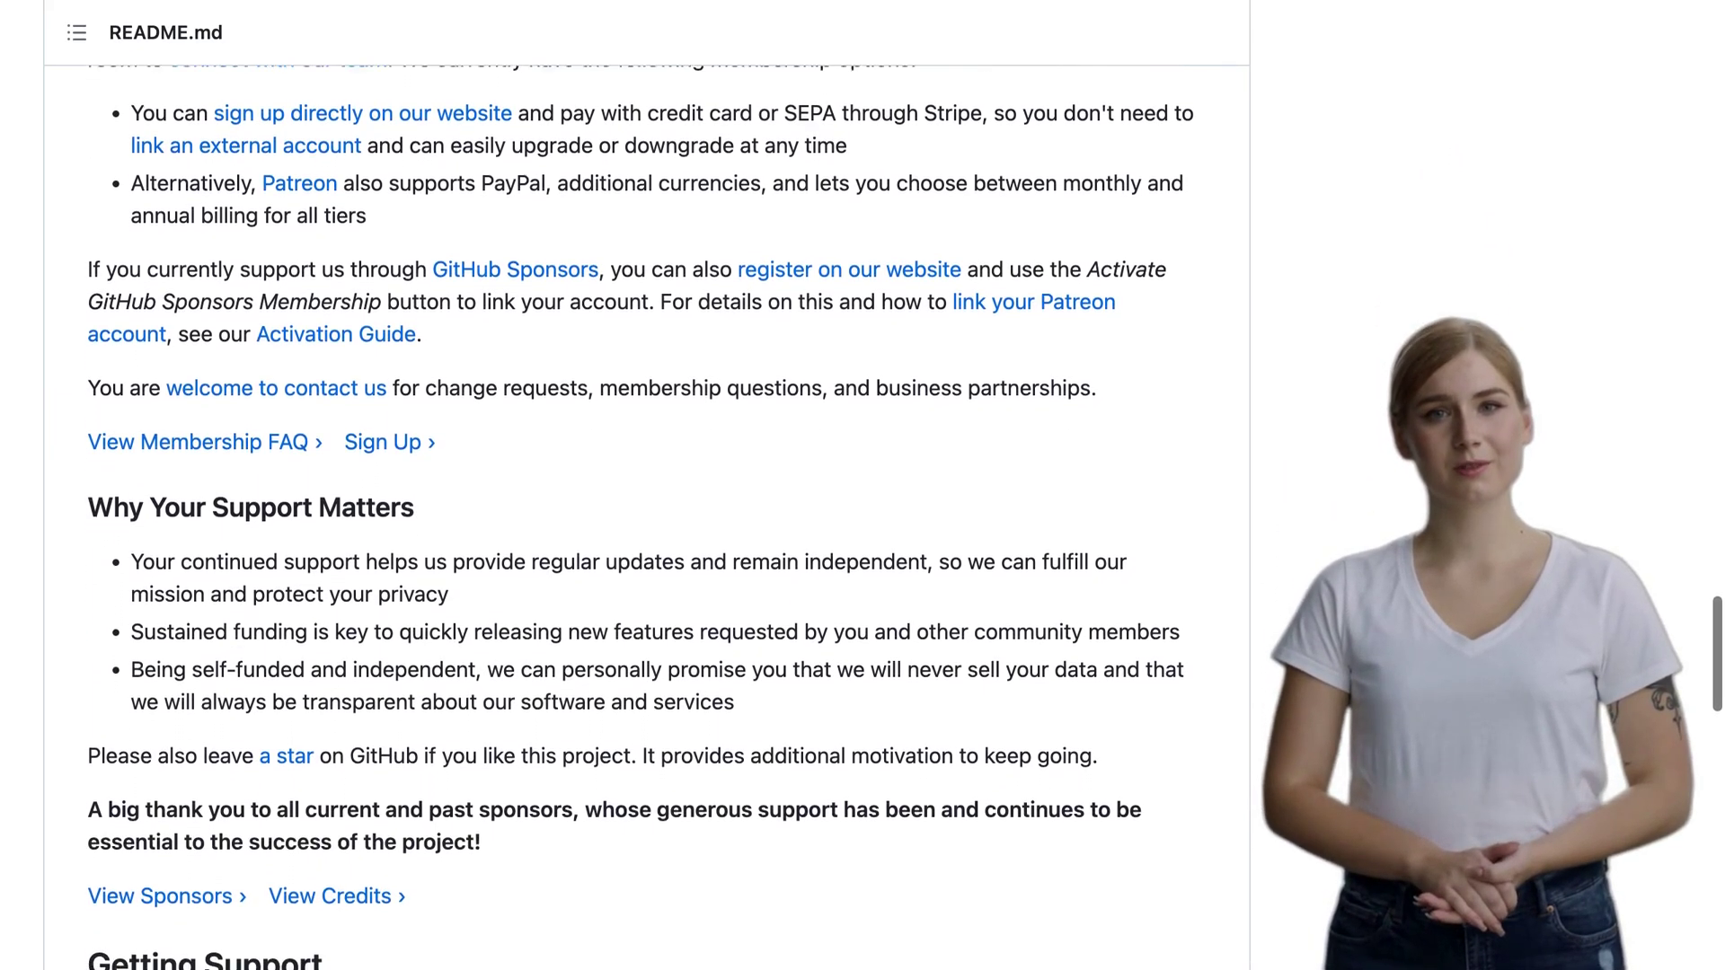
pyautogui.scroll(-3)
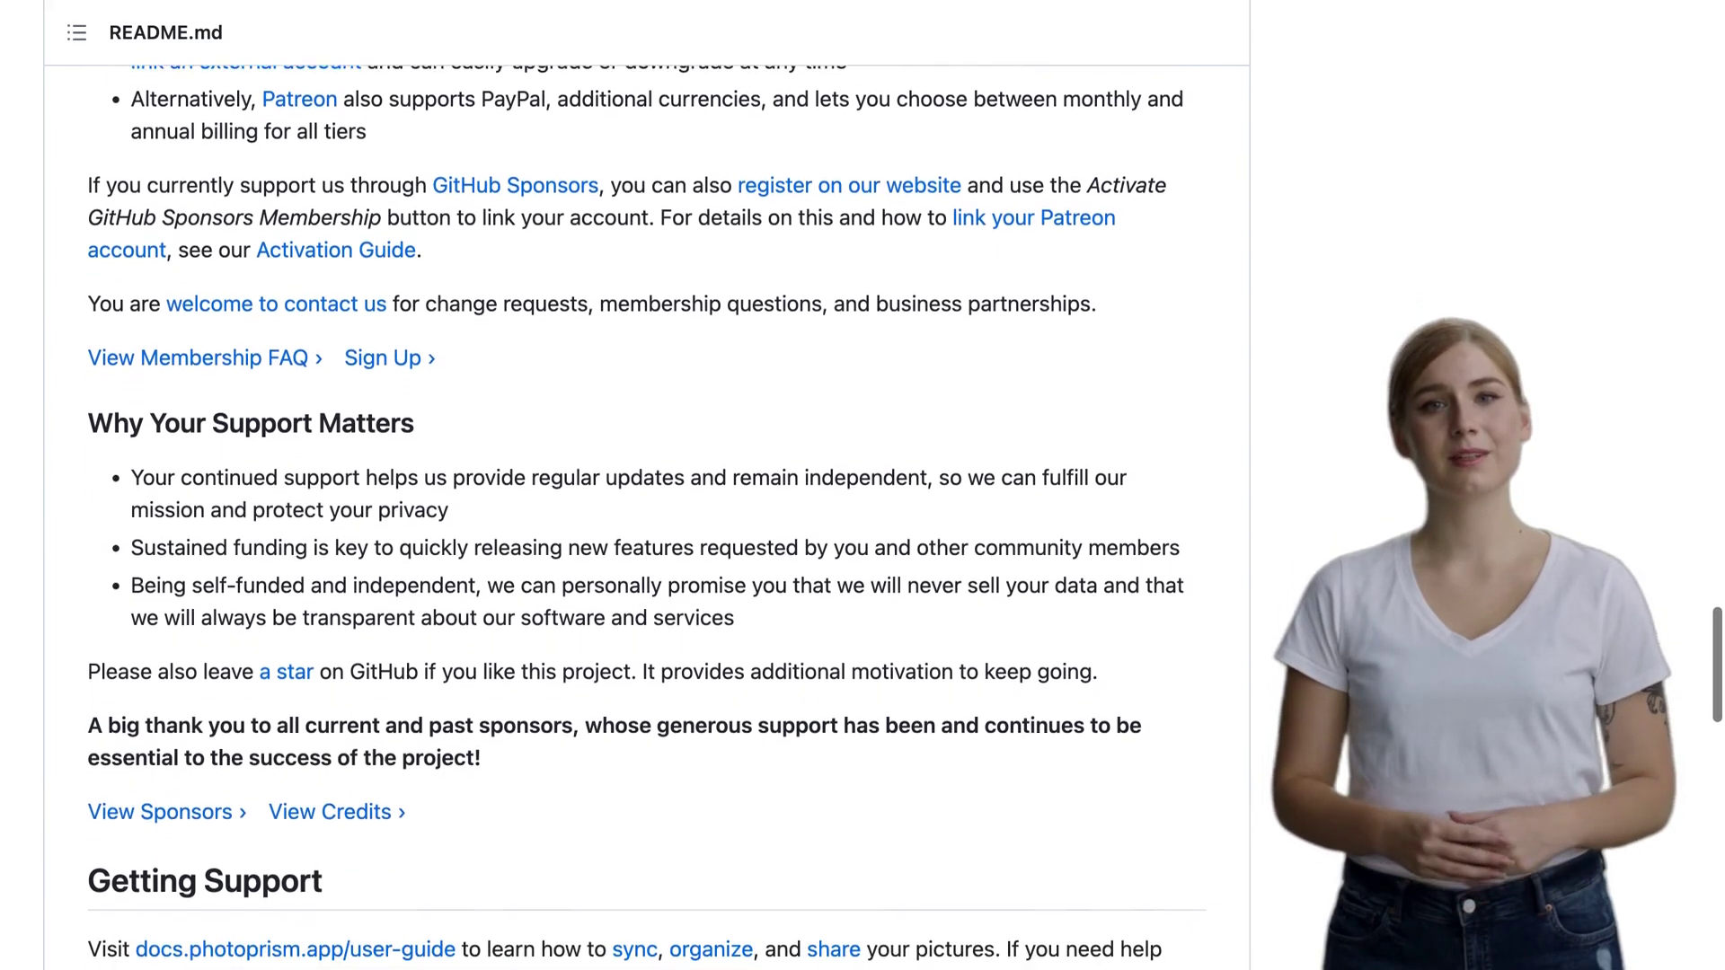
pyautogui.scroll(-3)
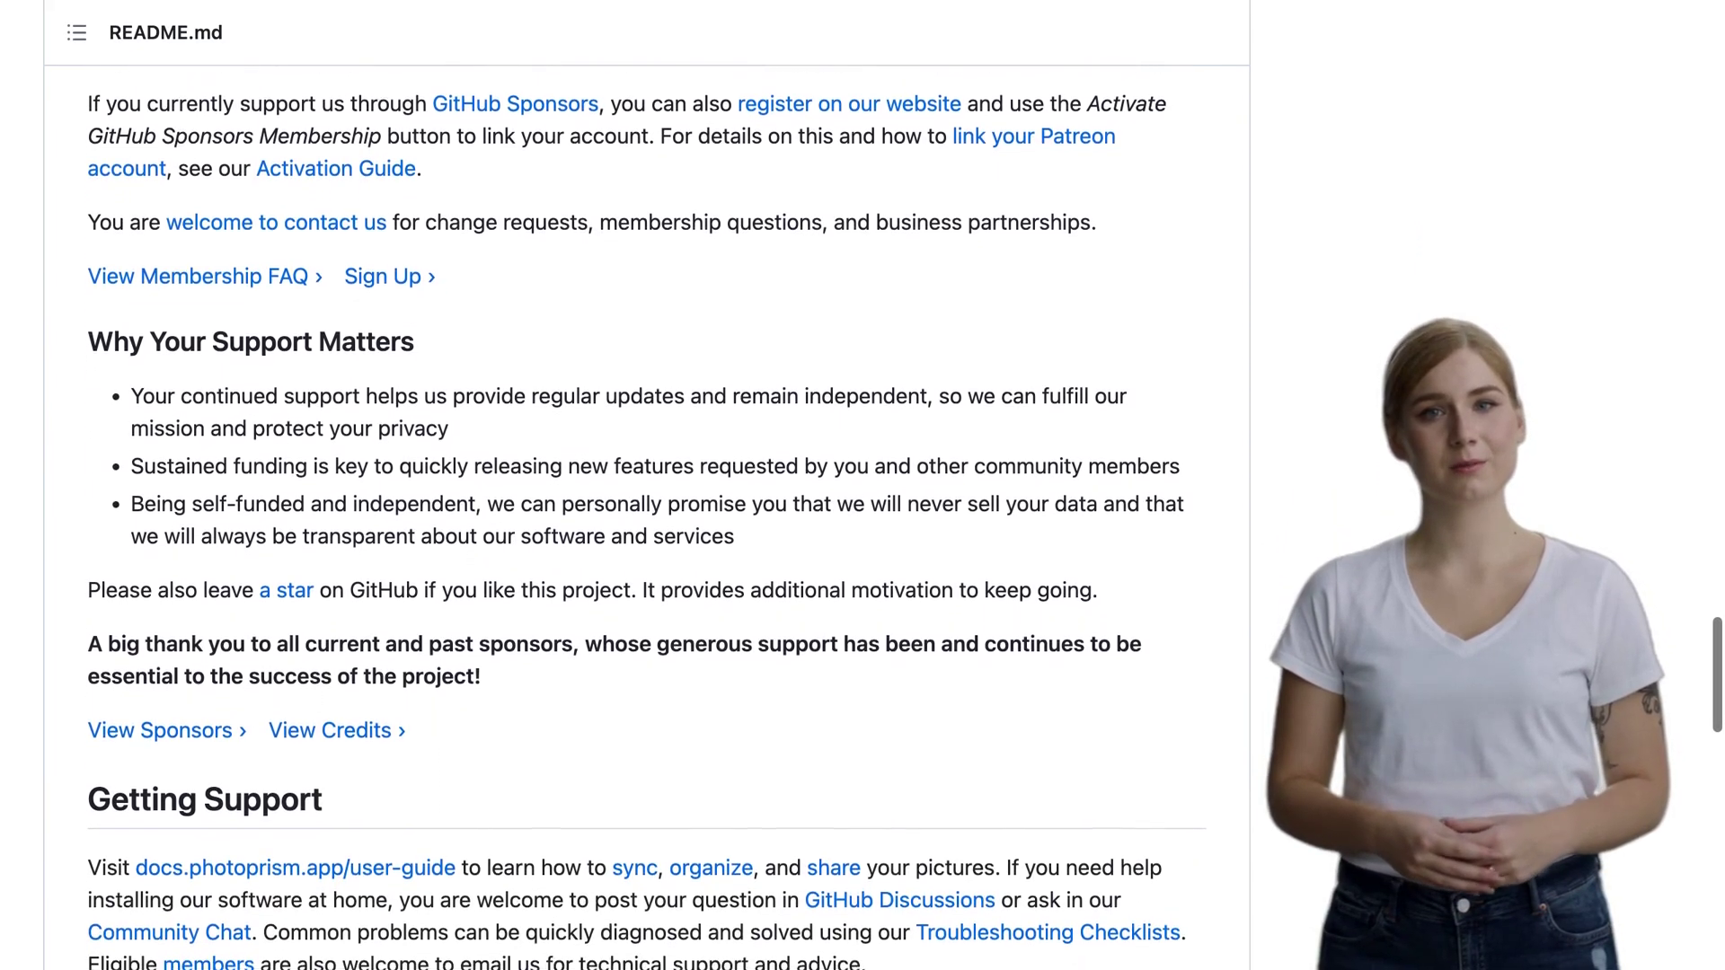
pyautogui.scroll(-3)
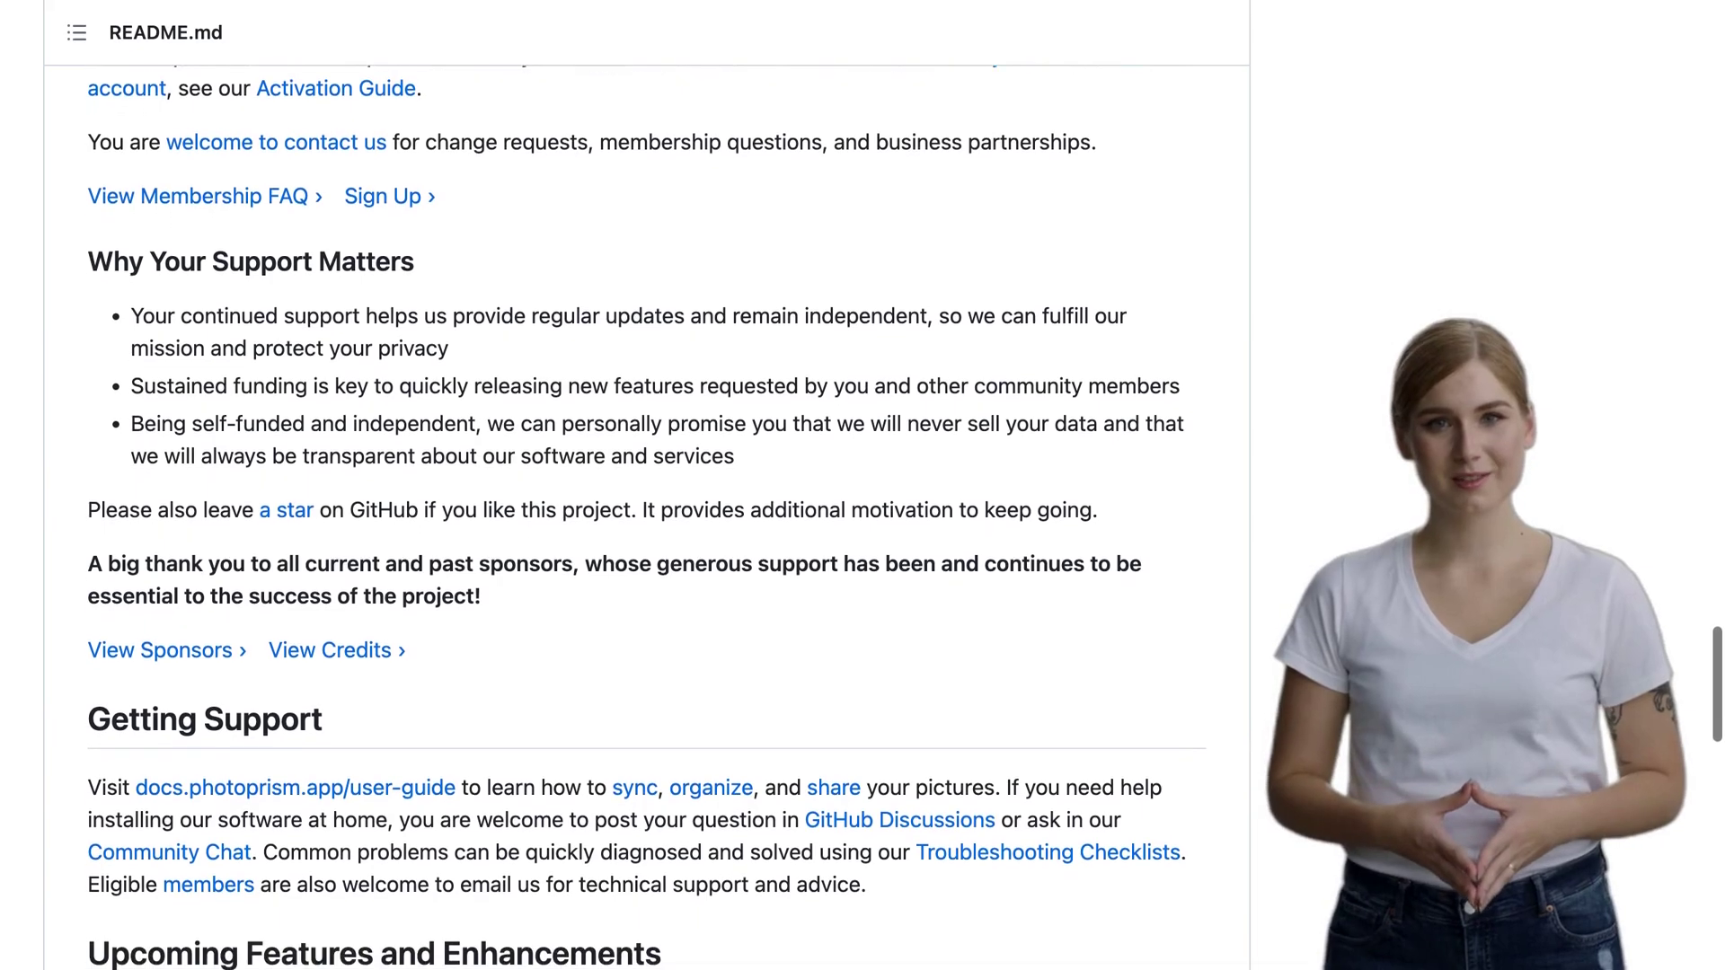
pyautogui.scroll(-3)
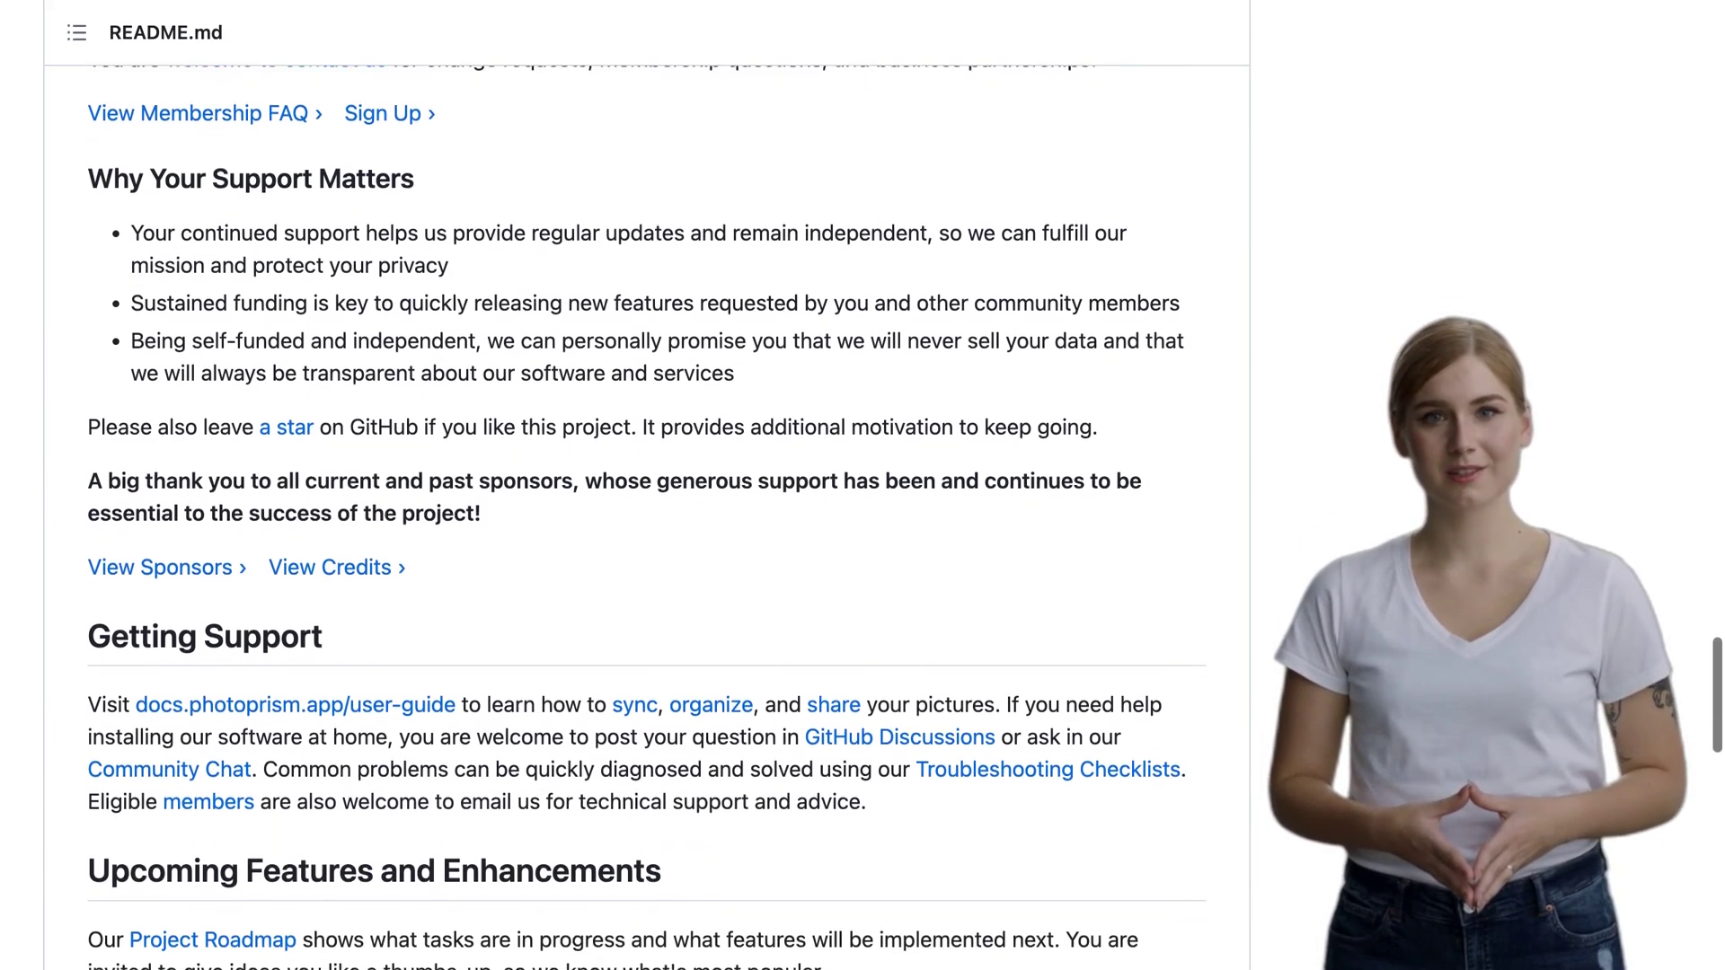
pyautogui.scroll(-3)
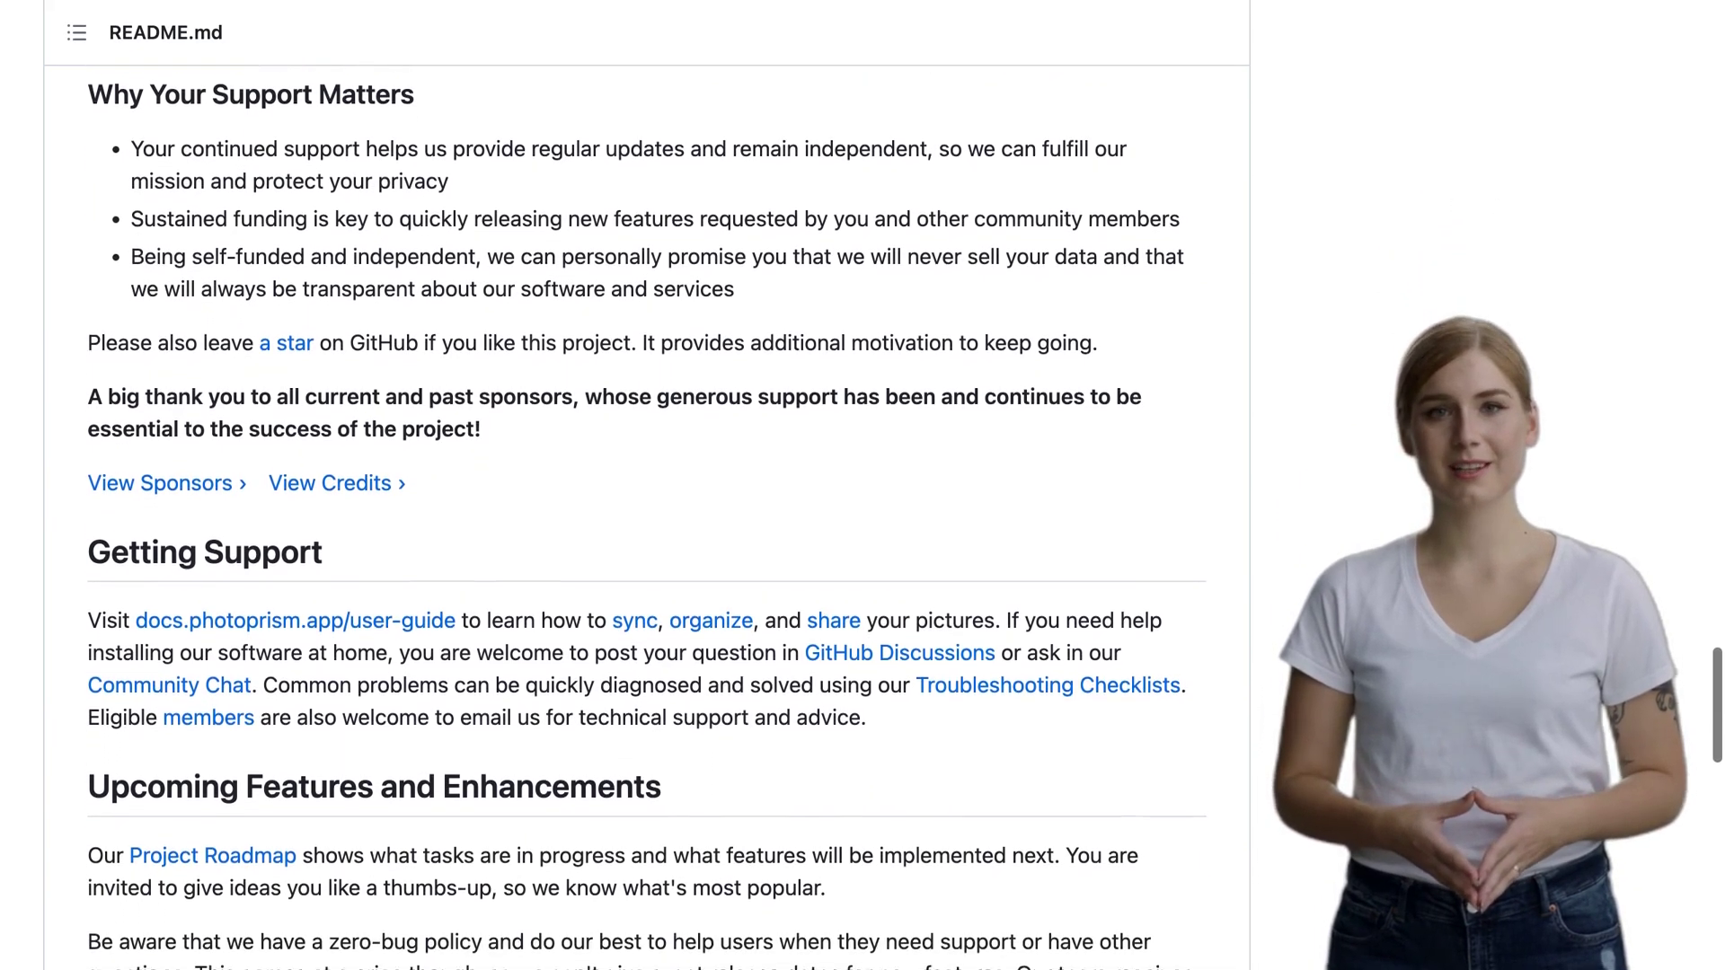
pyautogui.scroll(-3)
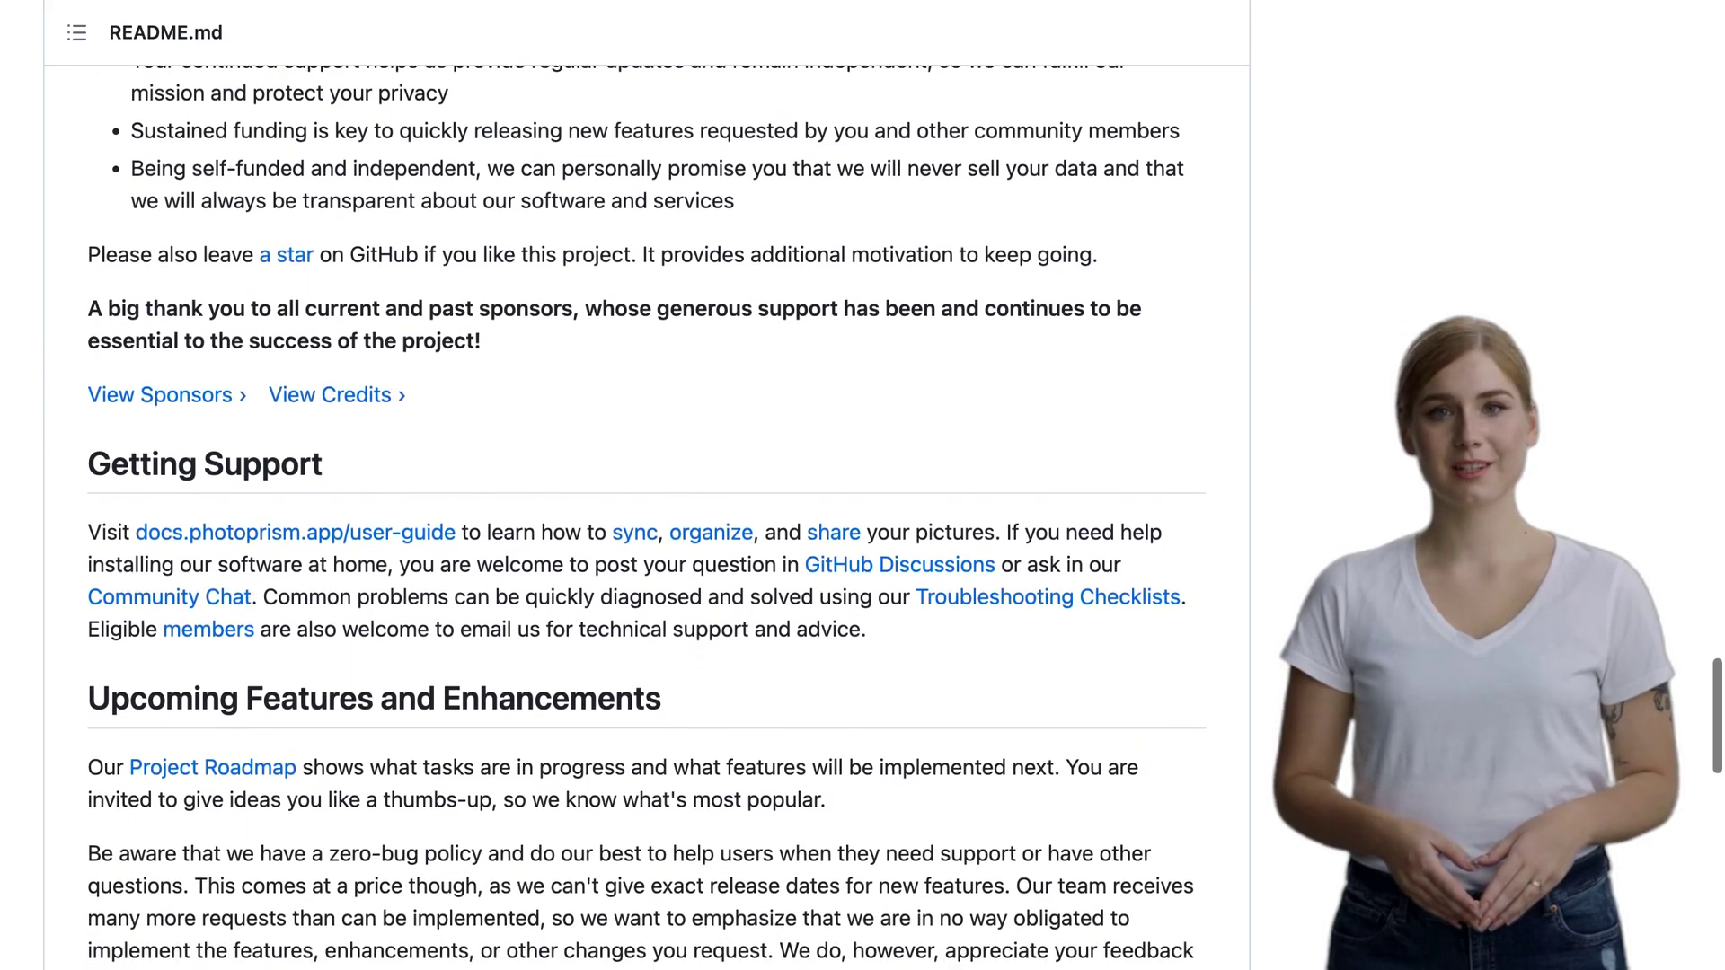
pyautogui.scroll(-3)
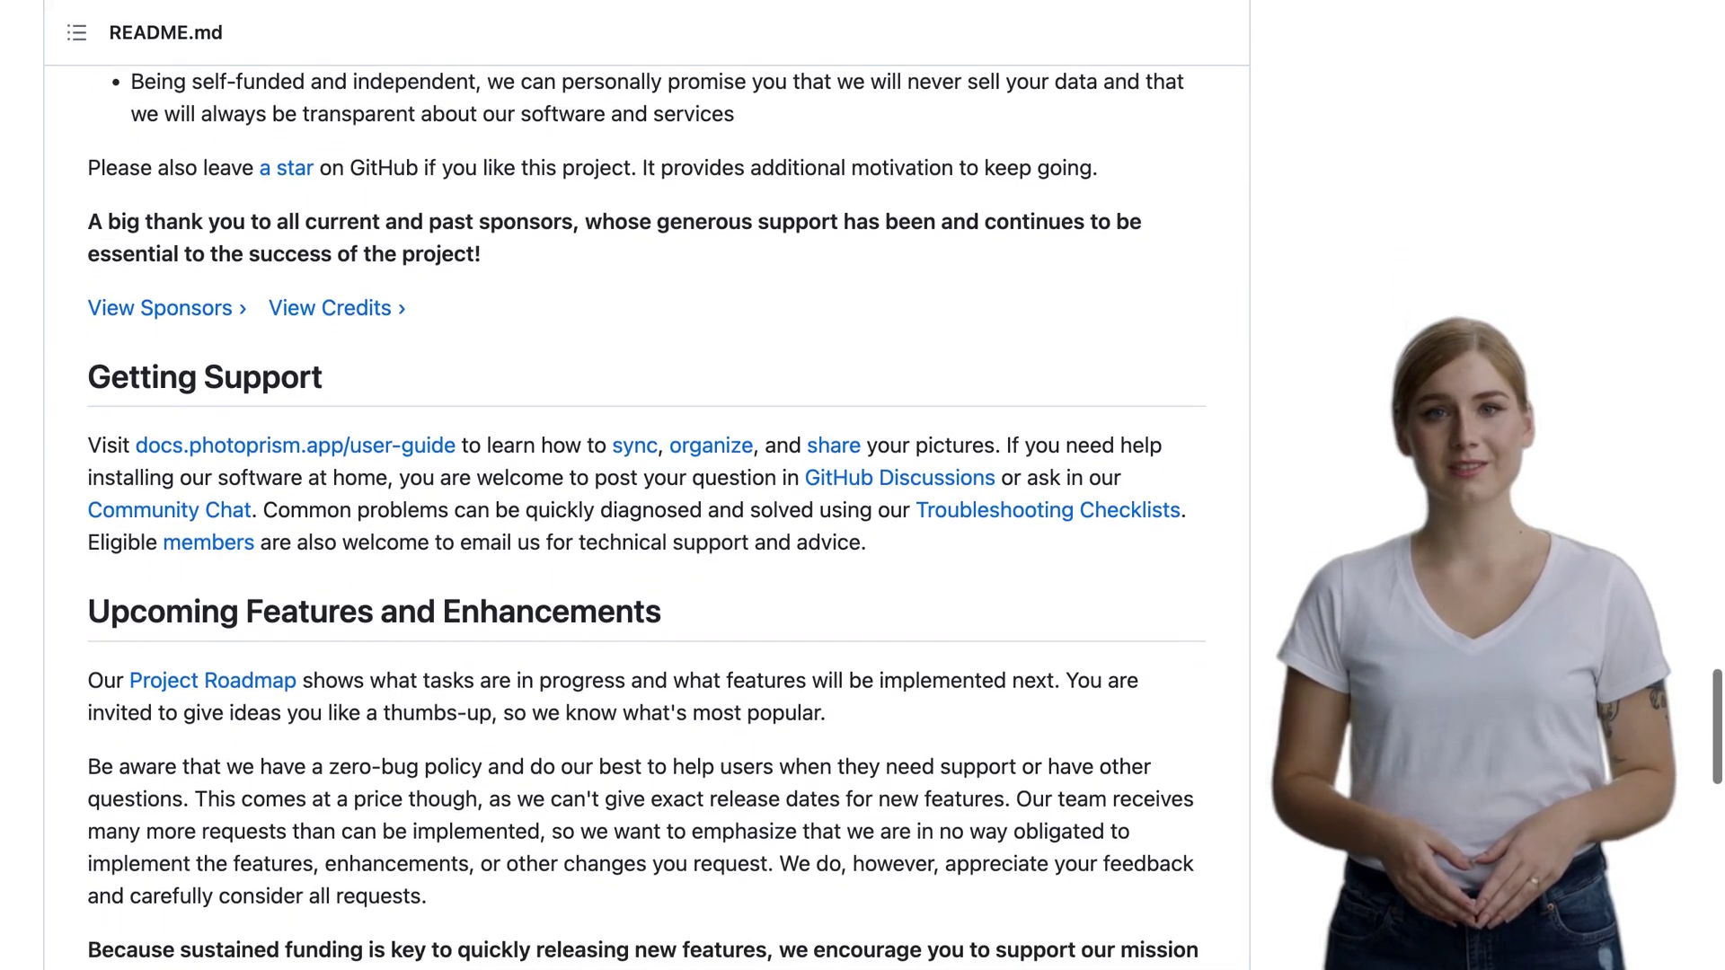
pyautogui.scroll(-3)
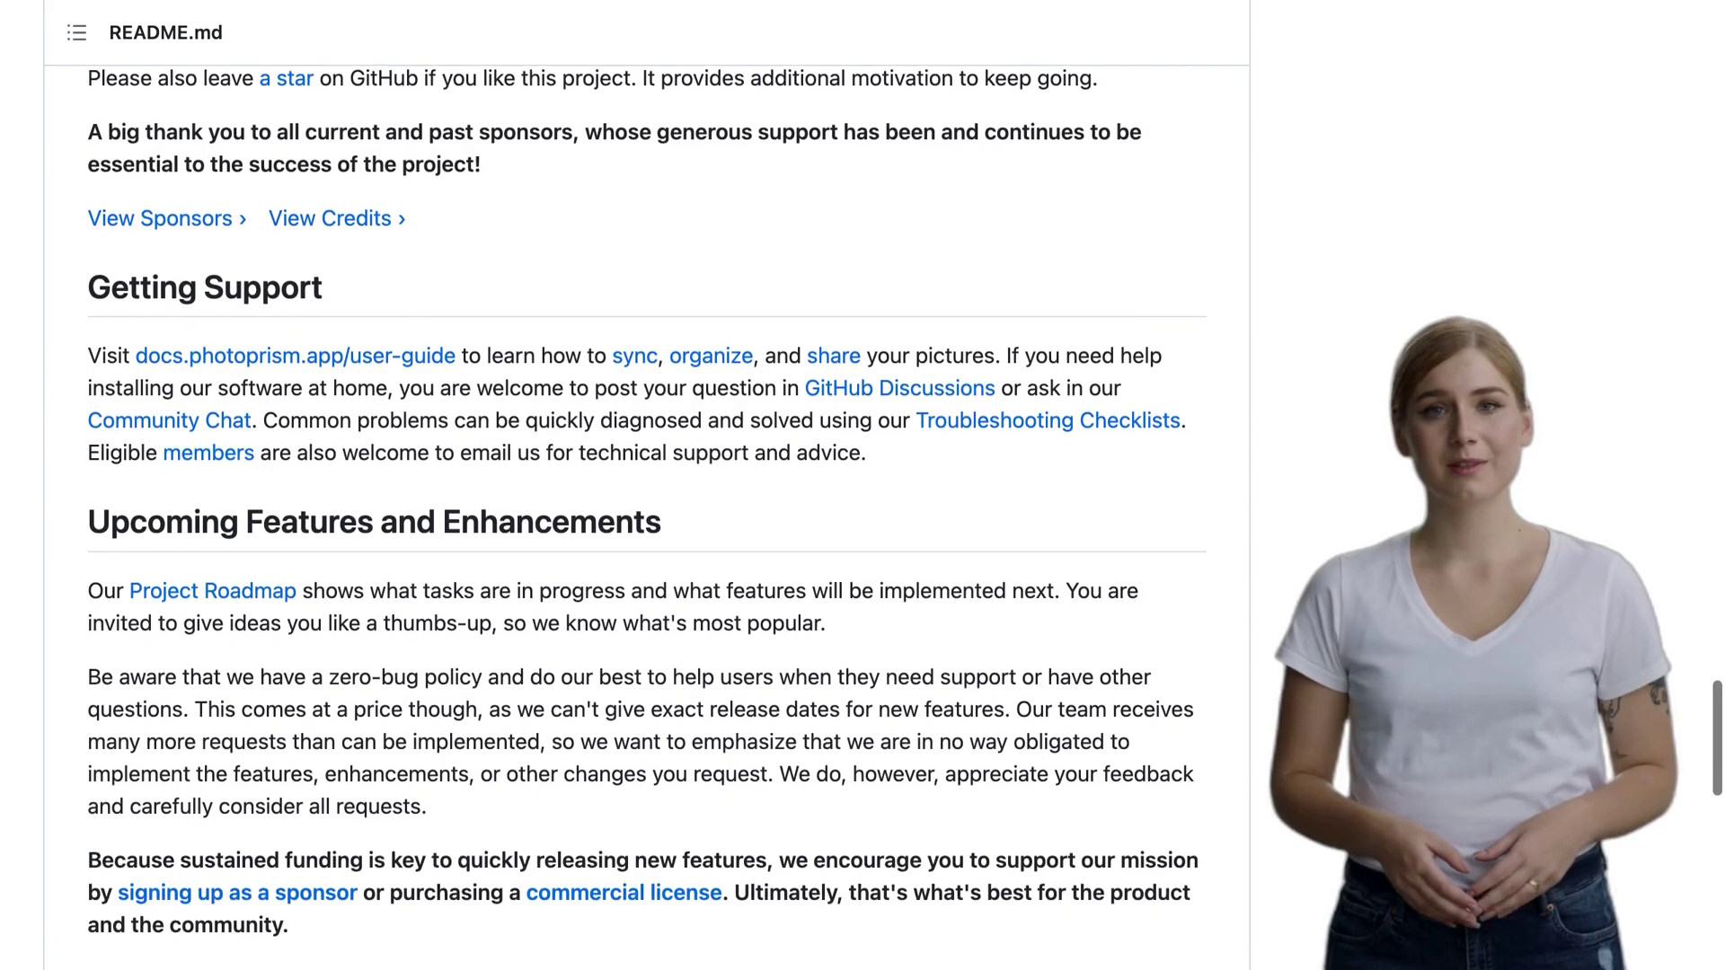
pyautogui.scroll(-3)
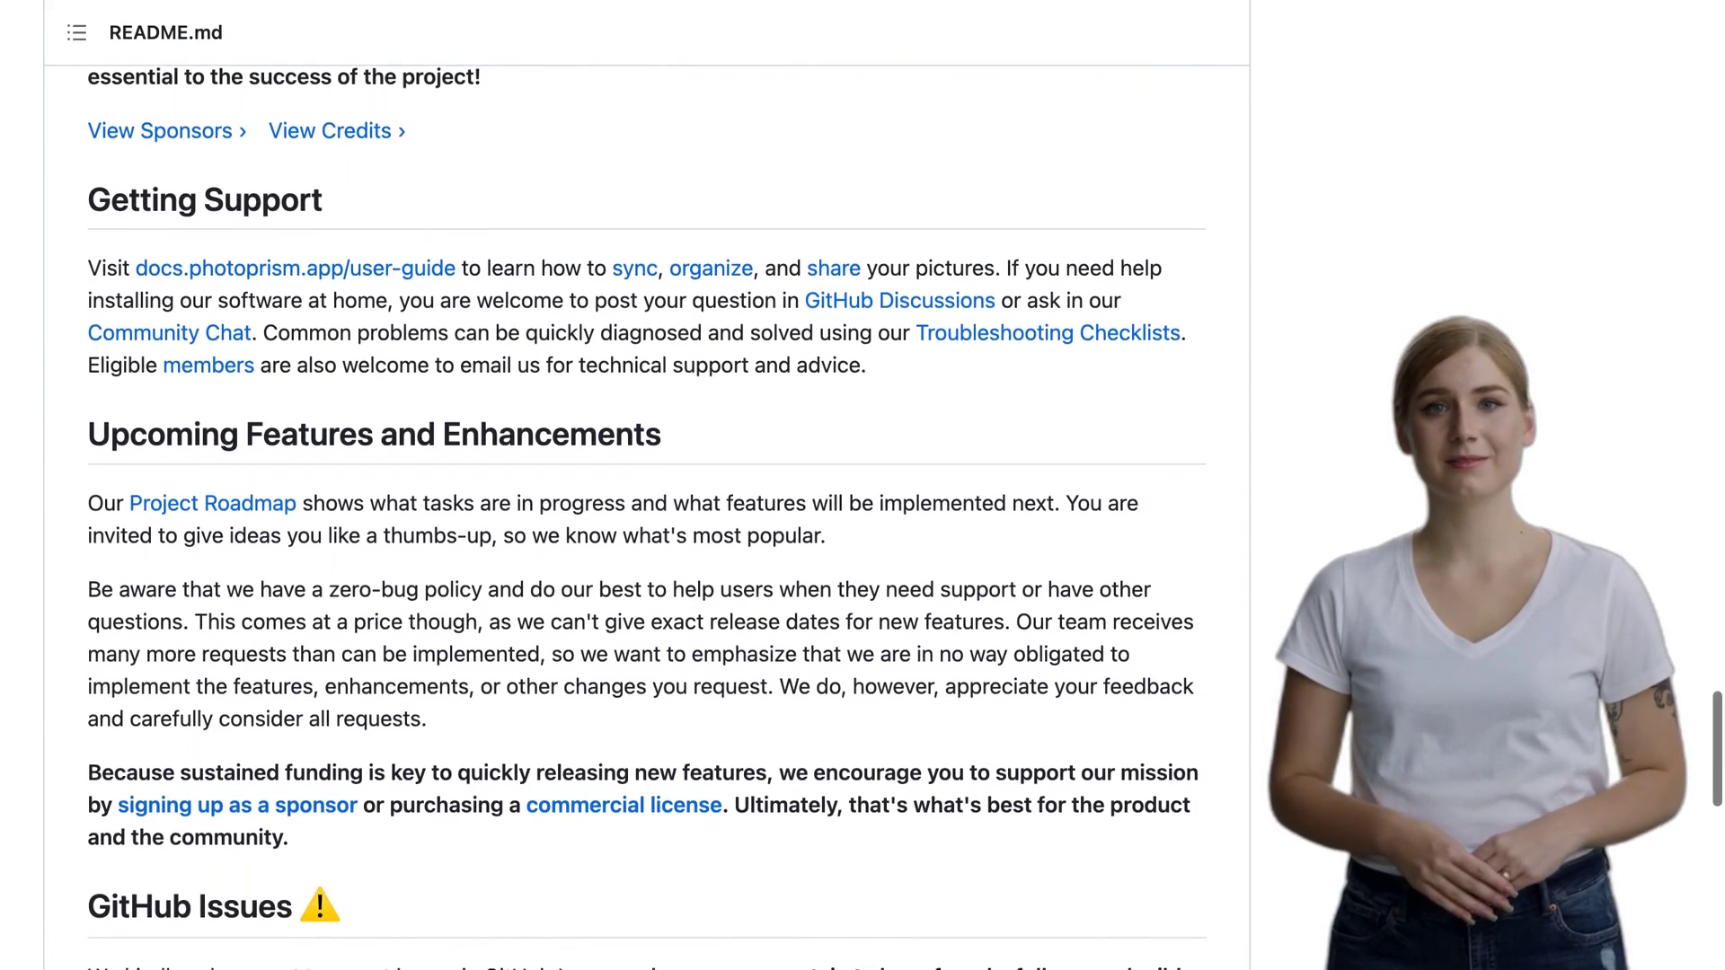
pyautogui.scroll(-3)
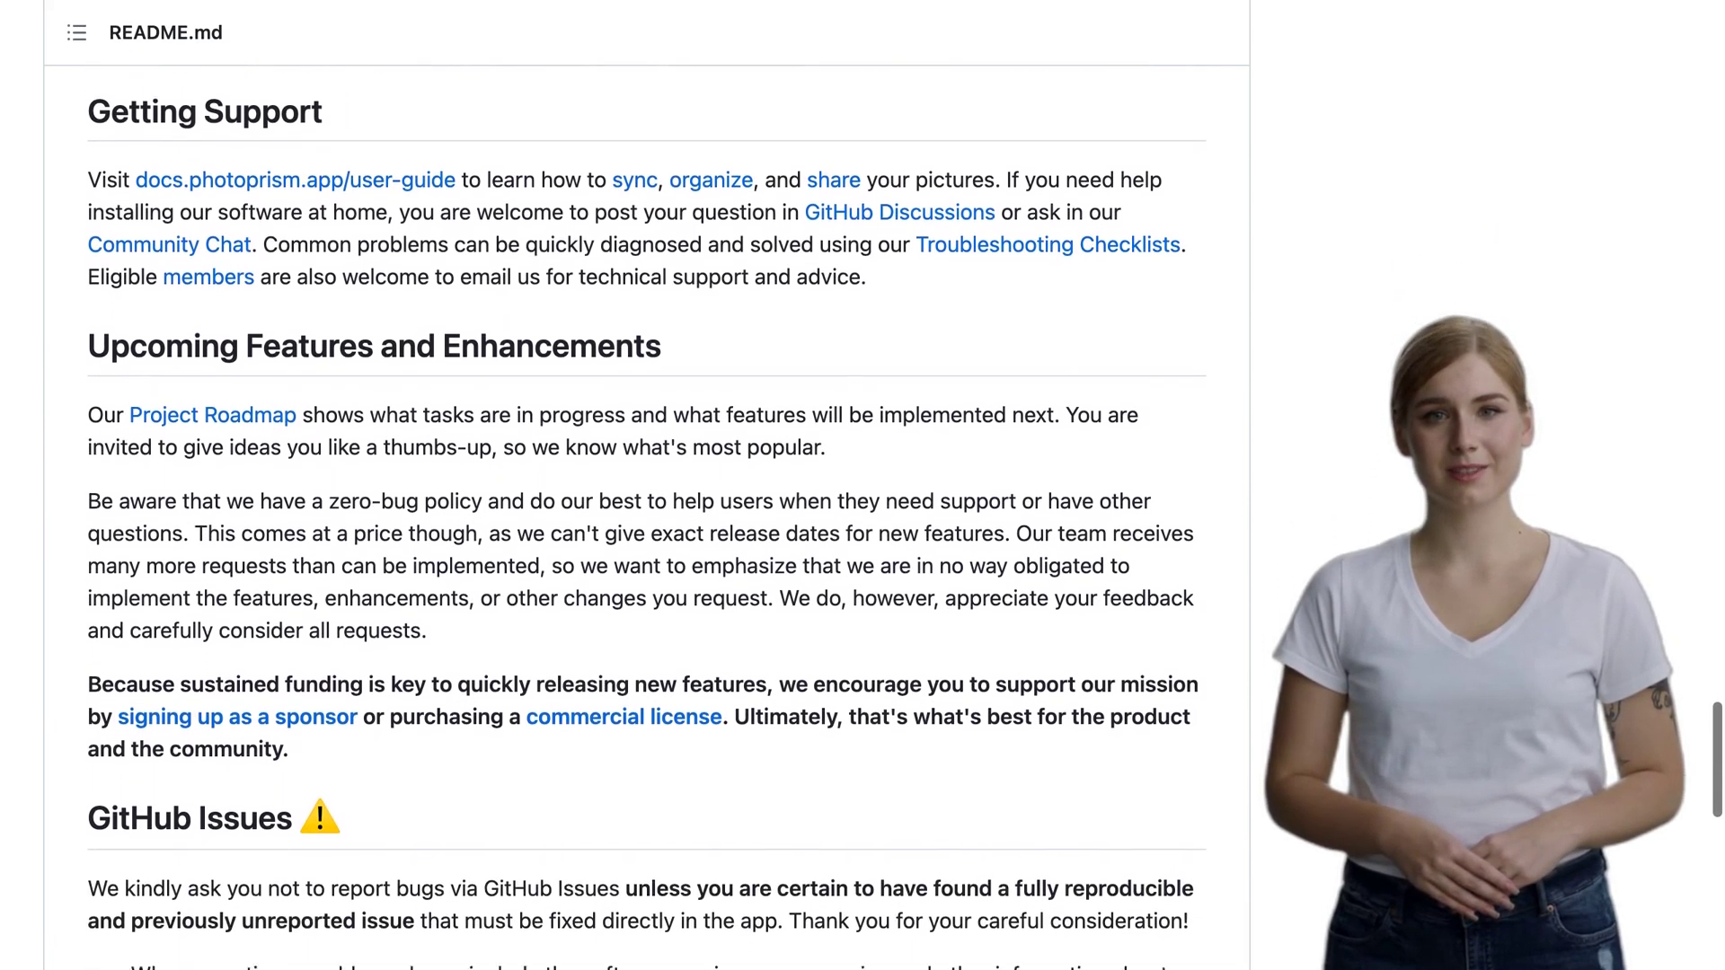
pyautogui.scroll(-3)
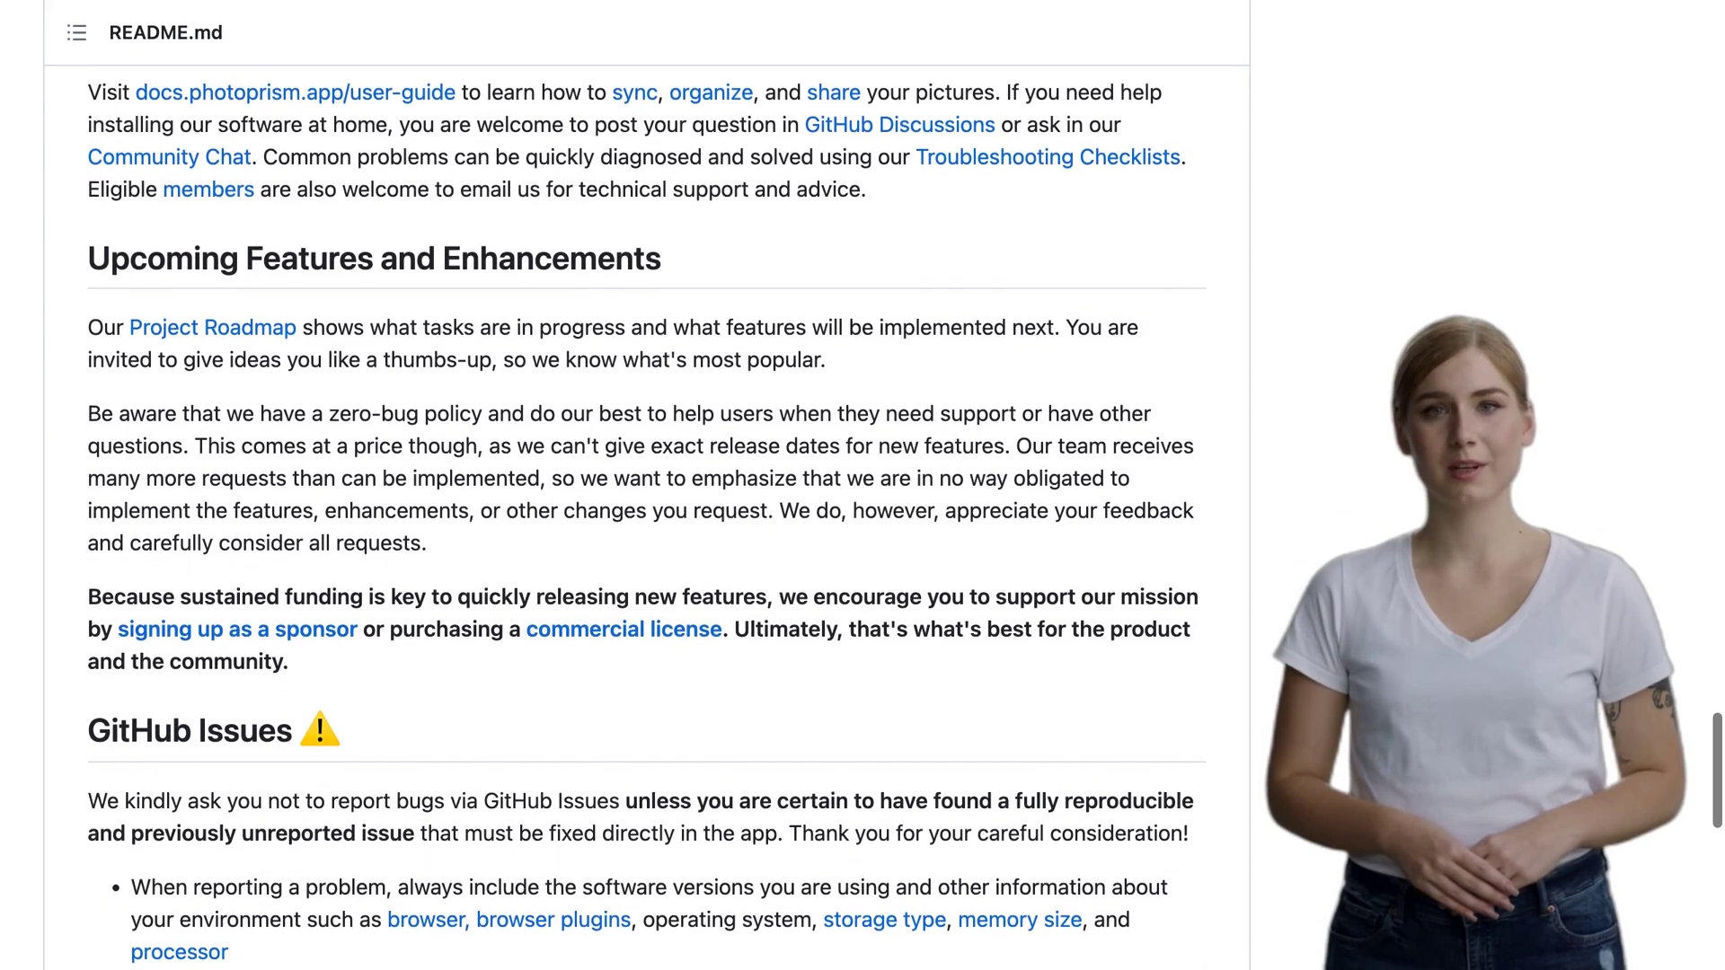